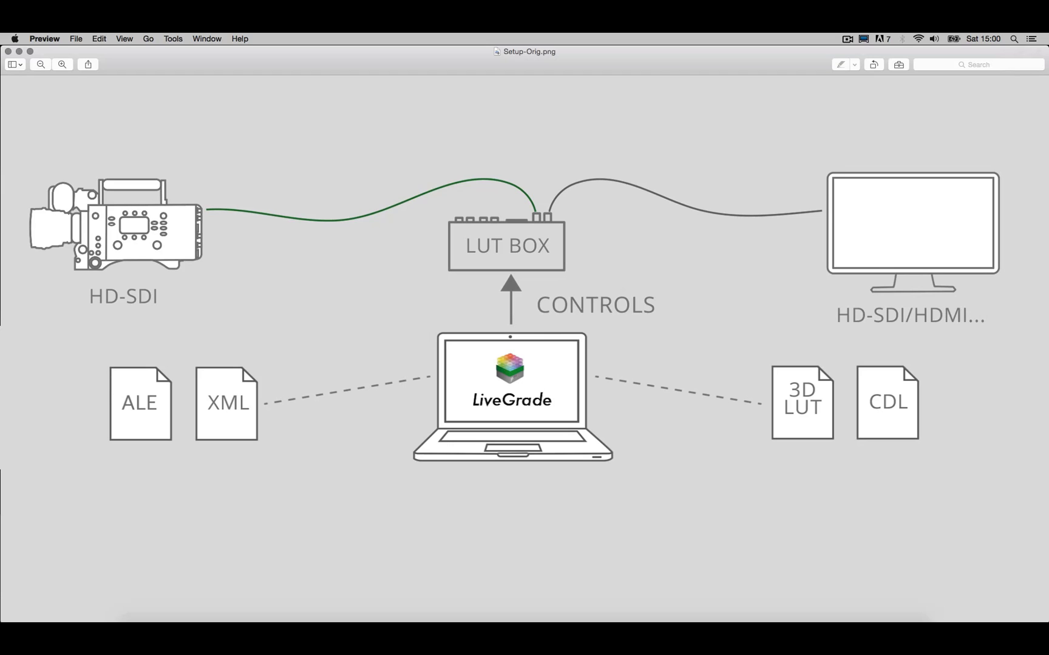
{"action": "mouse_move", "coordinate": [608, 265]}
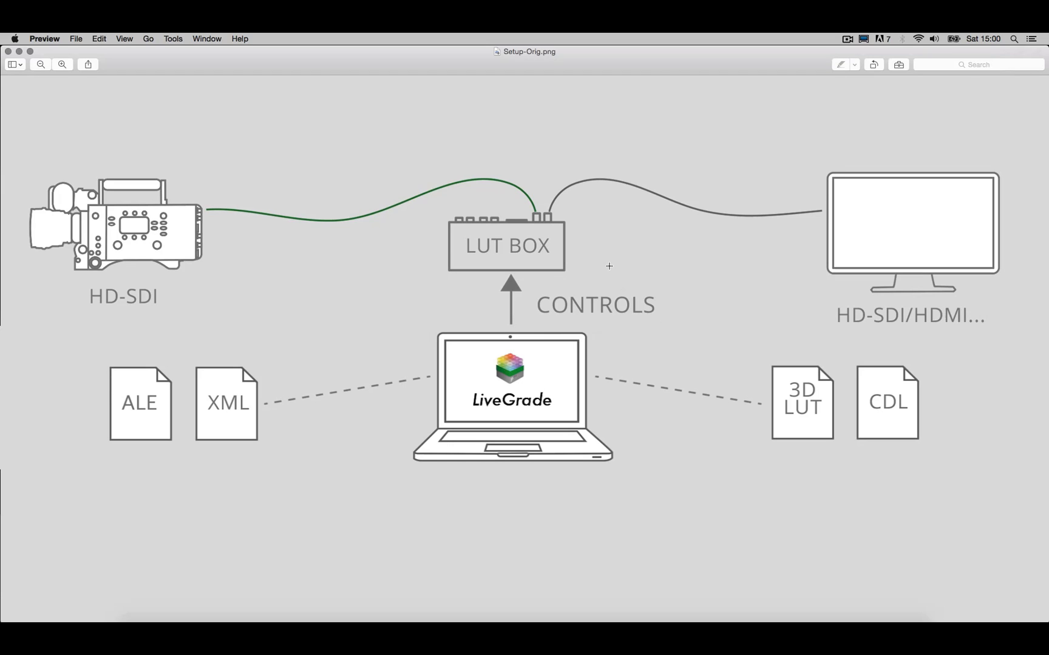
{"action": "mouse_move", "coordinate": [463, 248]}
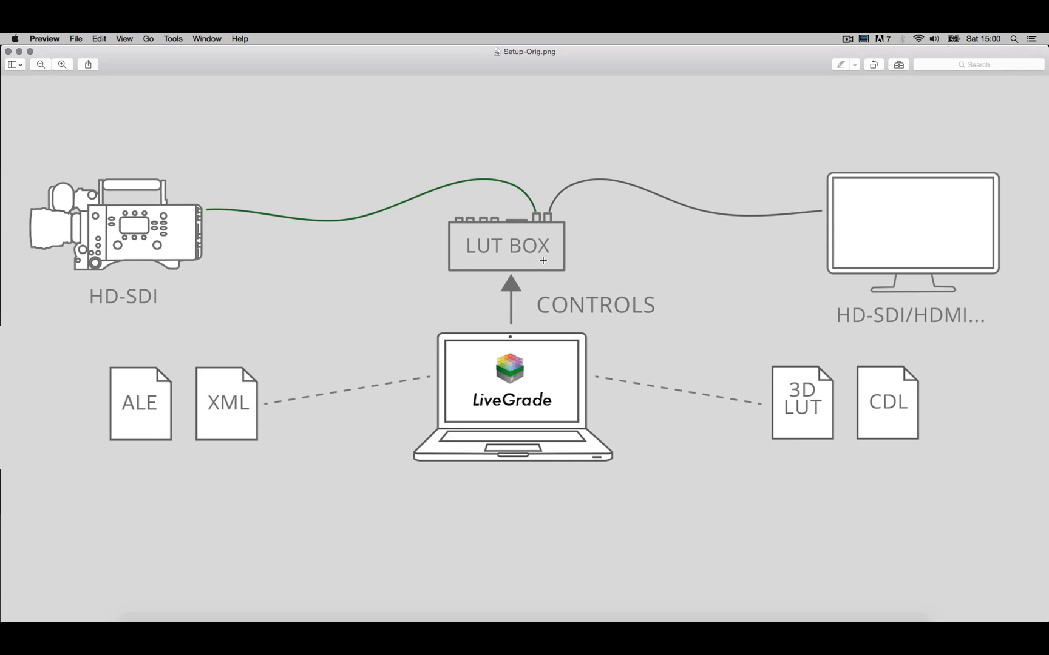
{"action": "mouse_move", "coordinate": [535, 230]}
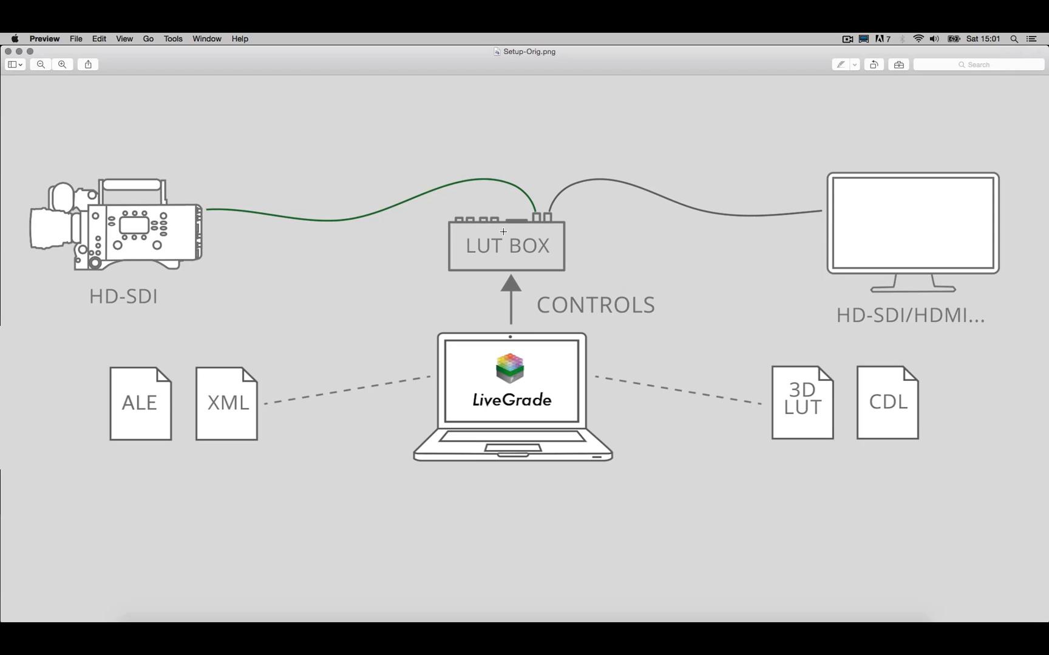
{"action": "mouse_move", "coordinate": [548, 204]}
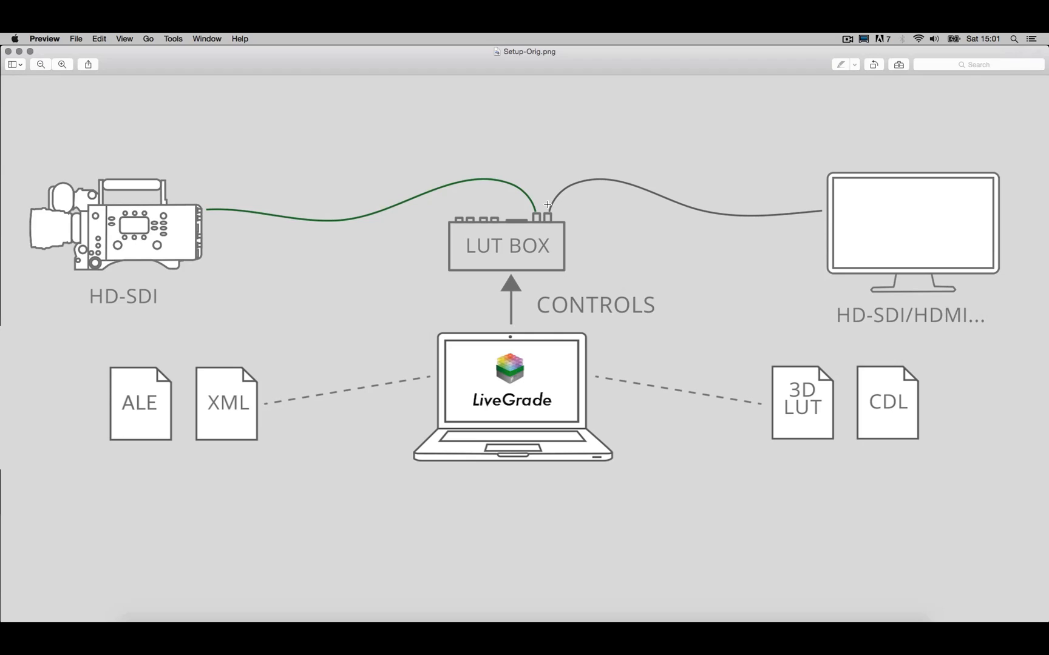
{"action": "mouse_move", "coordinate": [788, 211]}
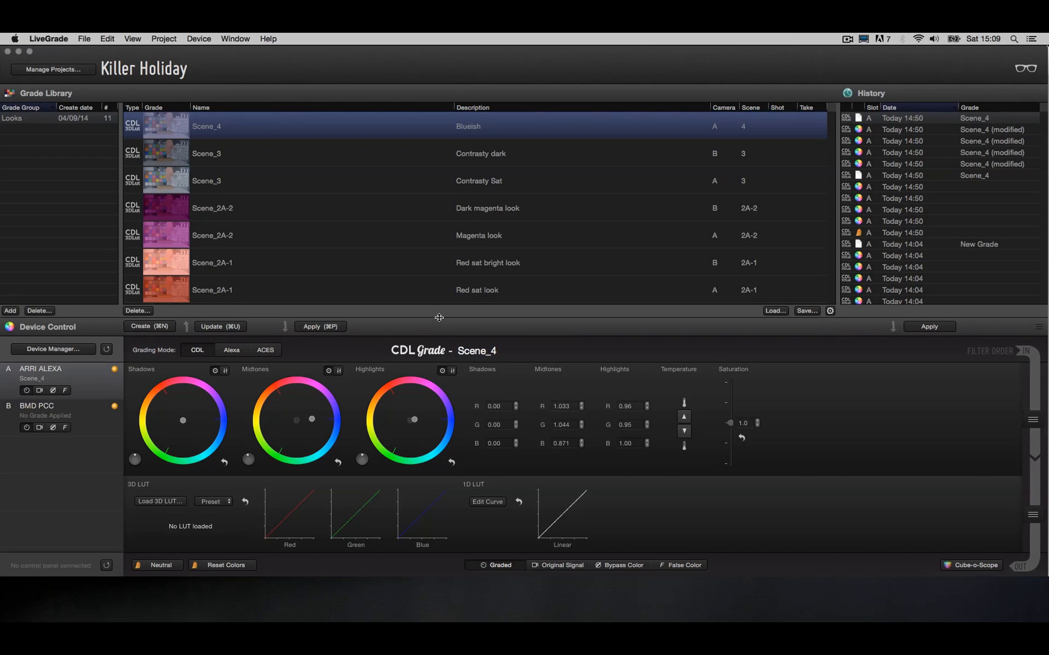
{"action": "mouse_move", "coordinate": [431, 36]}
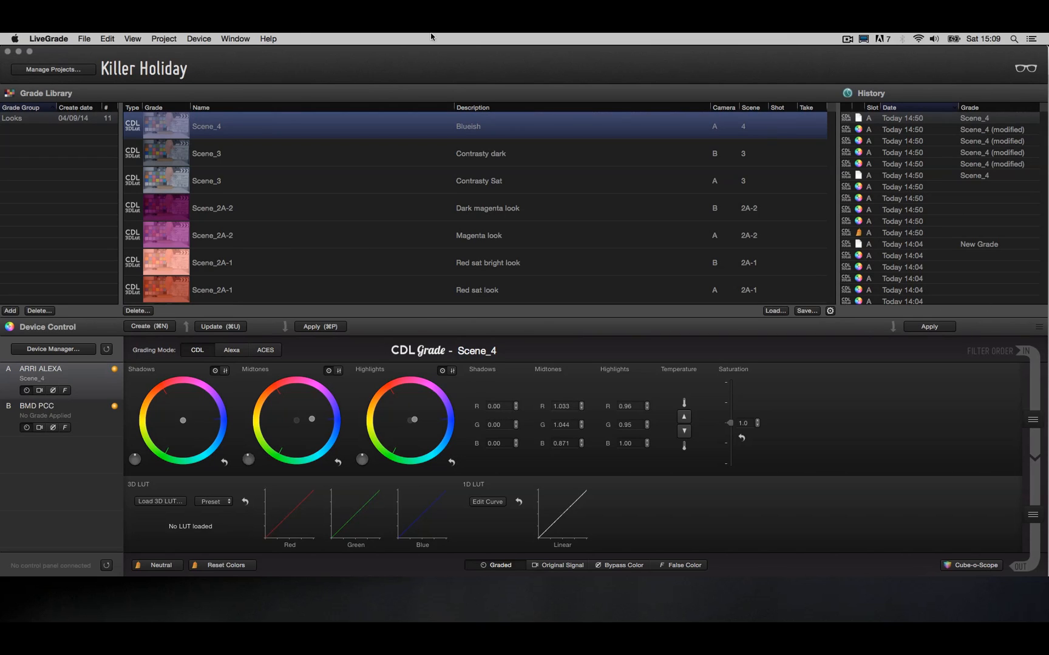
{"action": "mouse_move", "coordinate": [252, 98]}
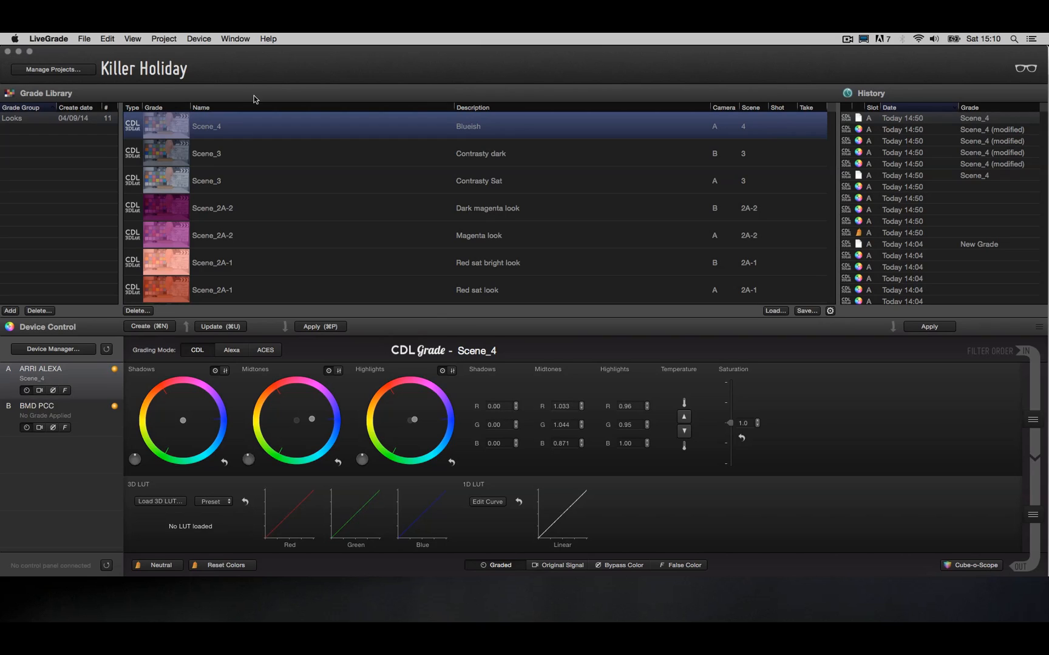
{"action": "mouse_move", "coordinate": [34, 129]}
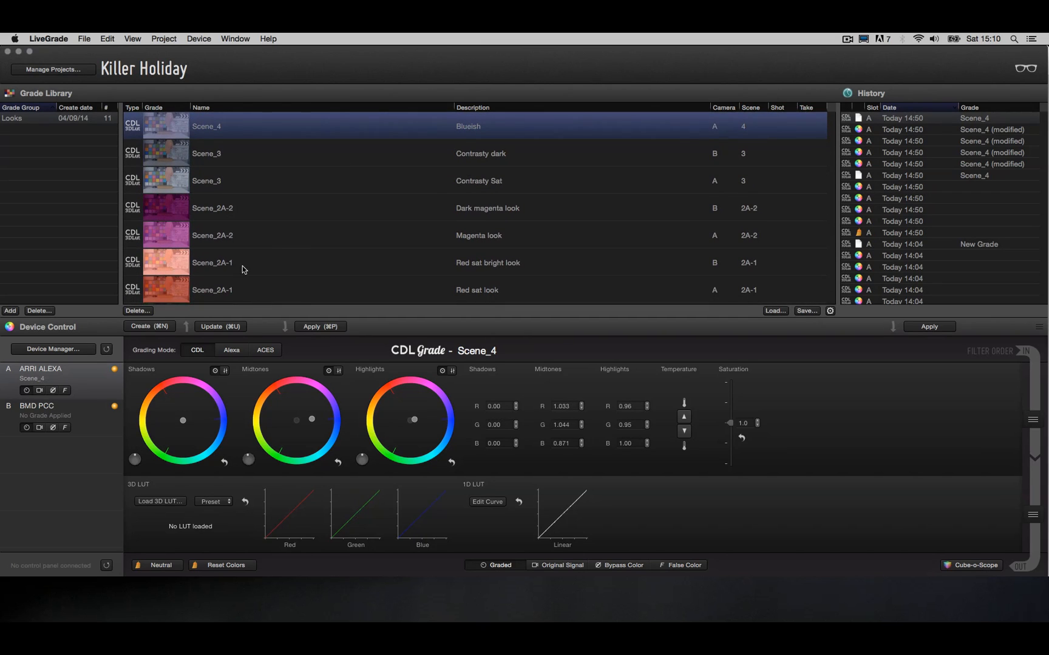
{"action": "mouse_move", "coordinate": [514, 226]}
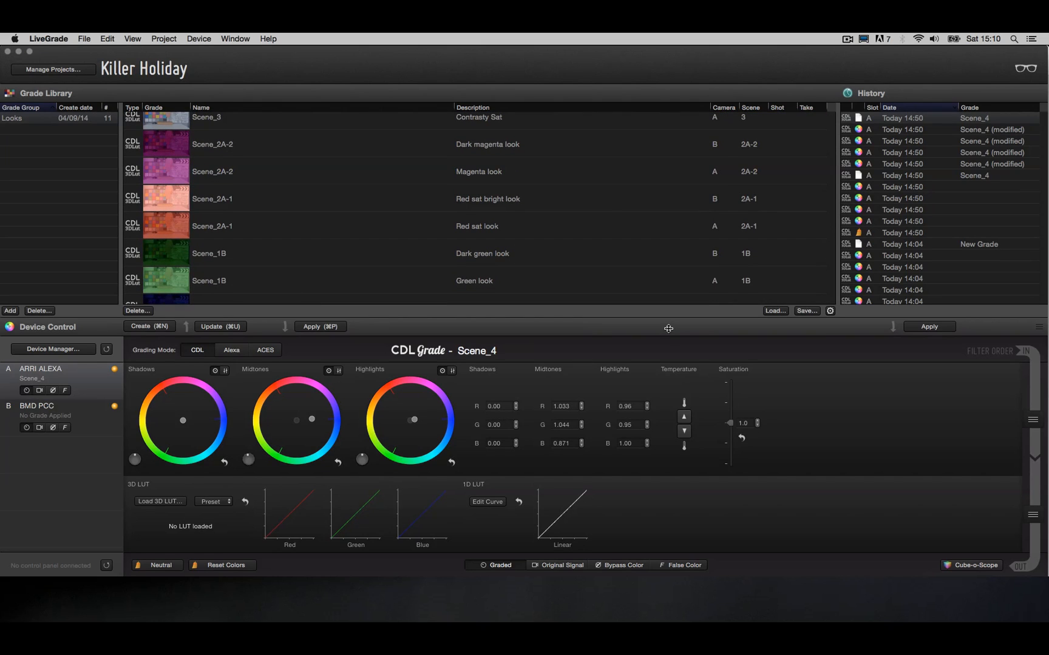
{"action": "mouse_move", "coordinate": [100, 464]}
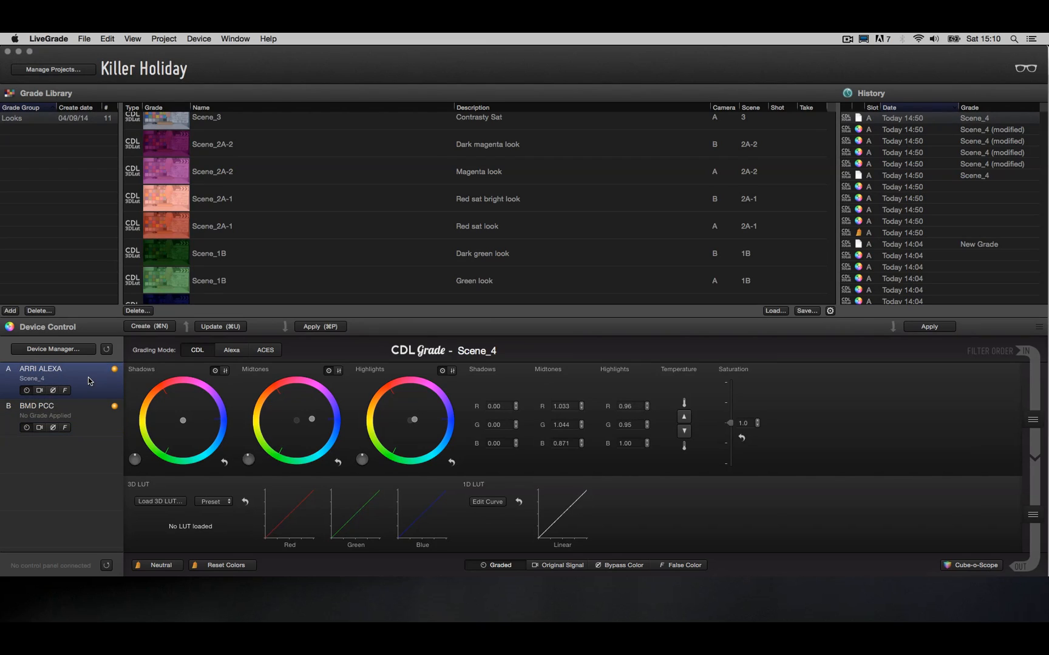
{"action": "mouse_move", "coordinate": [390, 467]}
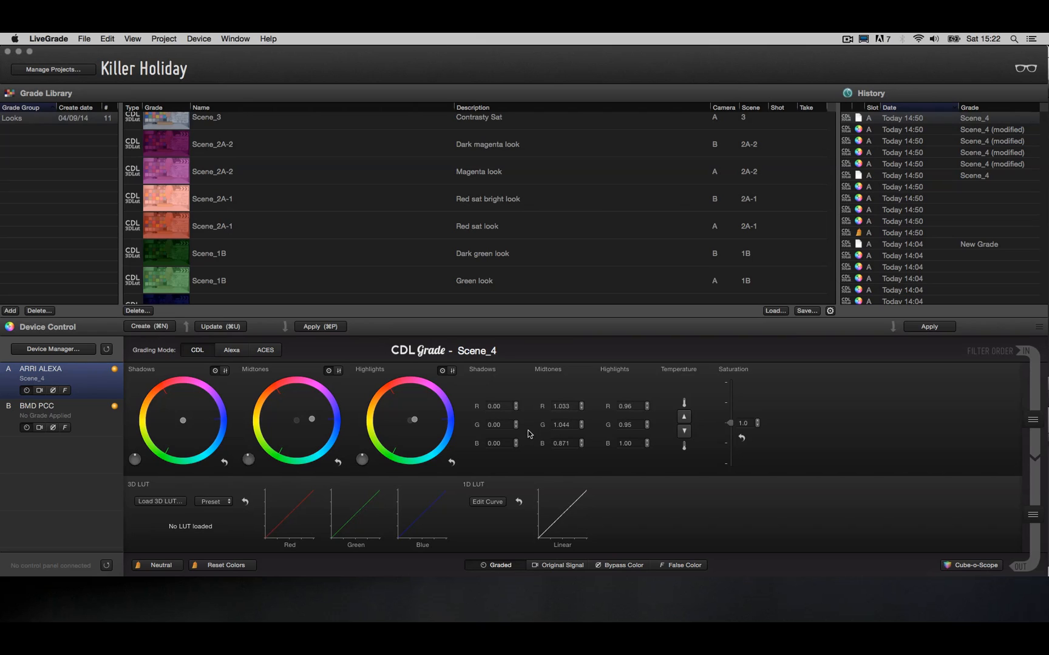
{"action": "mouse_move", "coordinate": [502, 187]}
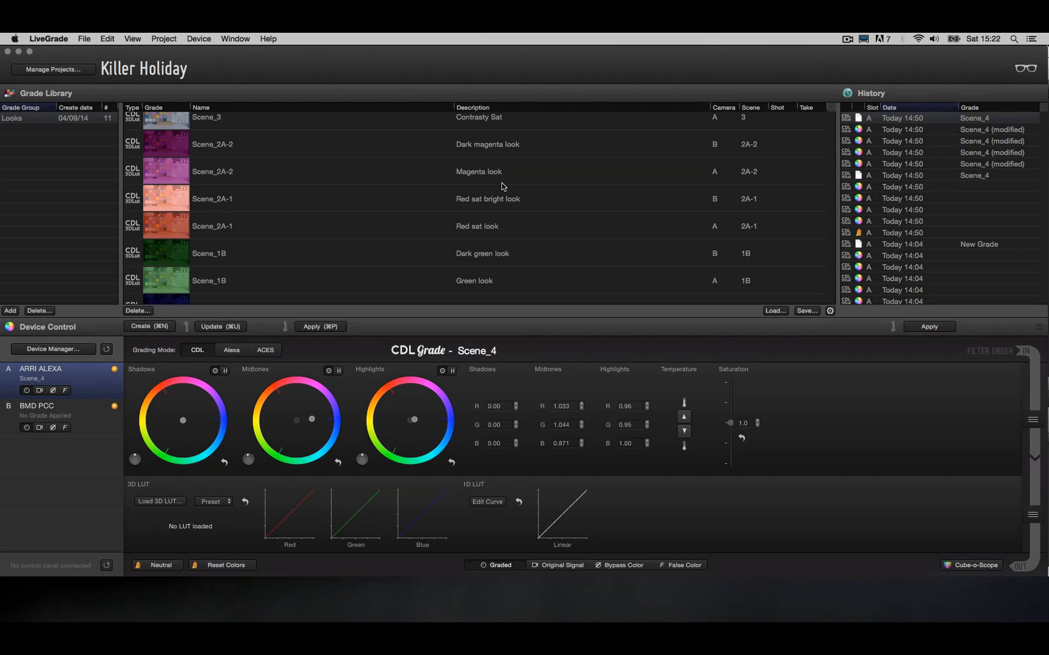
{"action": "mouse_move", "coordinate": [224, 153]}
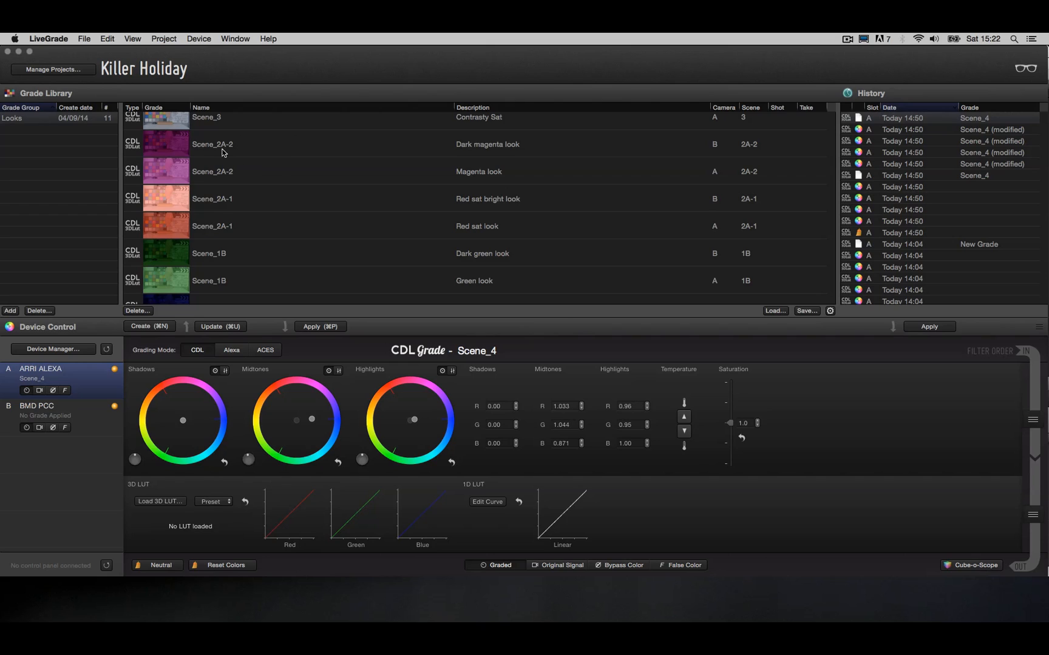
{"action": "mouse_move", "coordinate": [249, 165]}
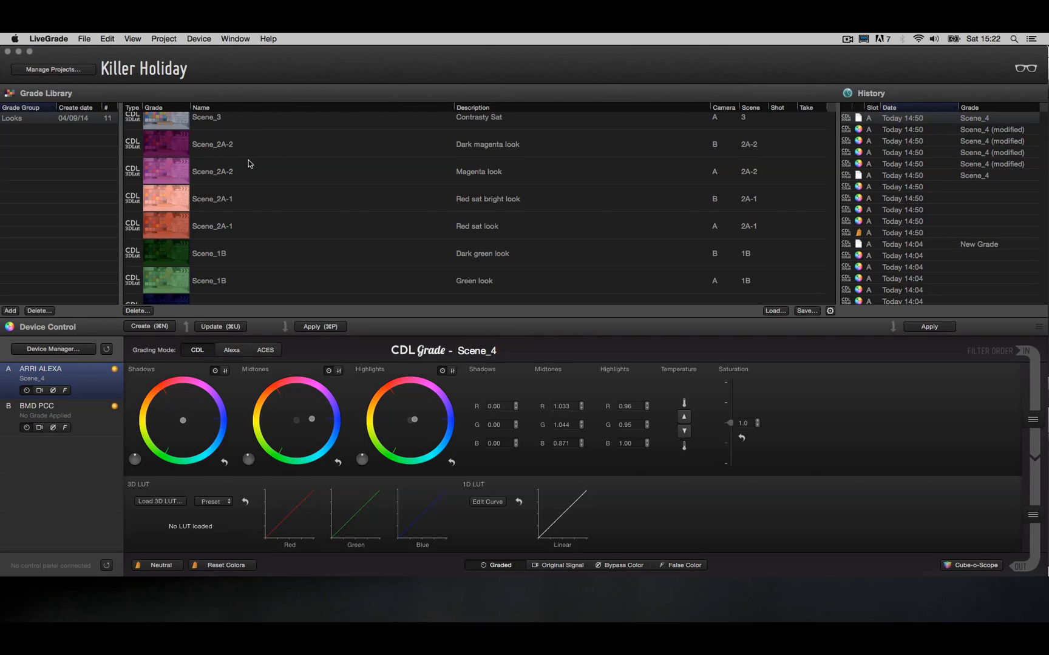
{"action": "mouse_move", "coordinate": [211, 168]}
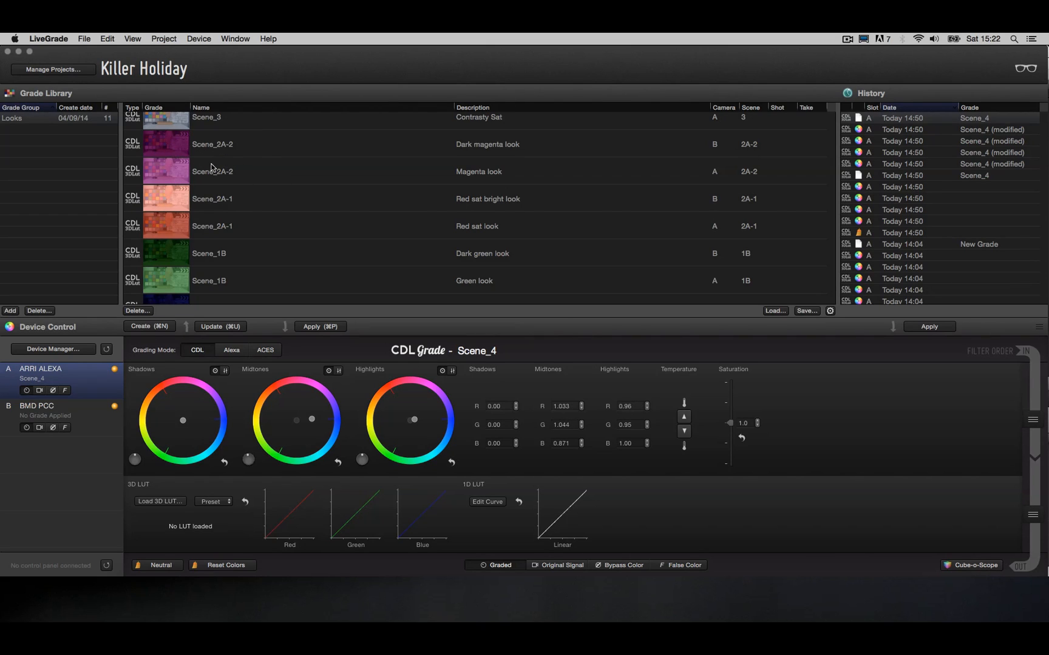
{"action": "mouse_move", "coordinate": [231, 261]}
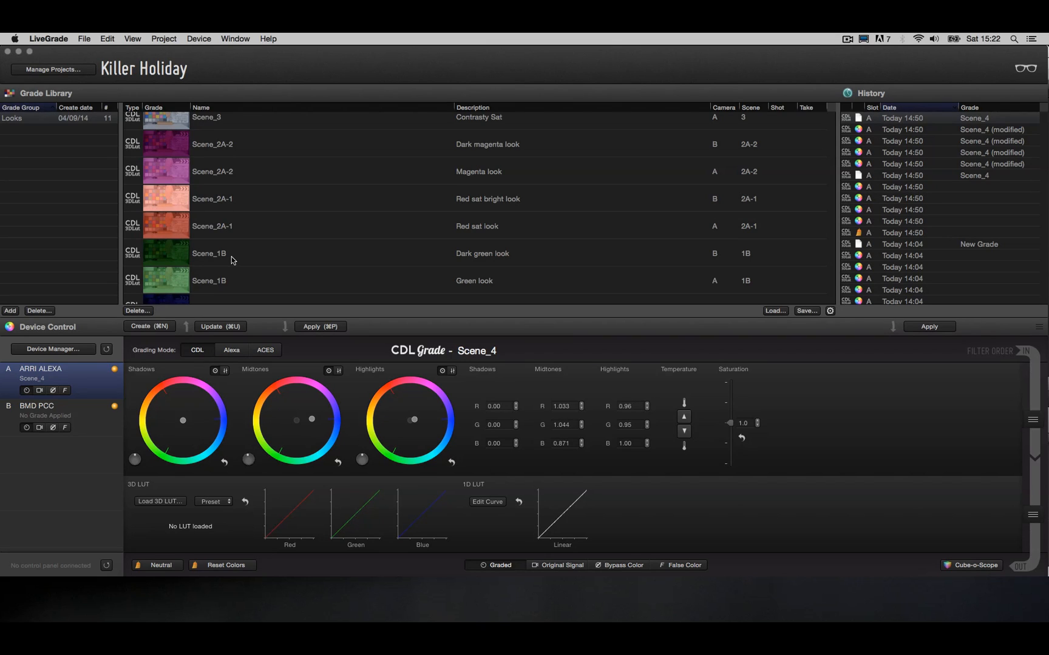
{"action": "mouse_move", "coordinate": [96, 416]}
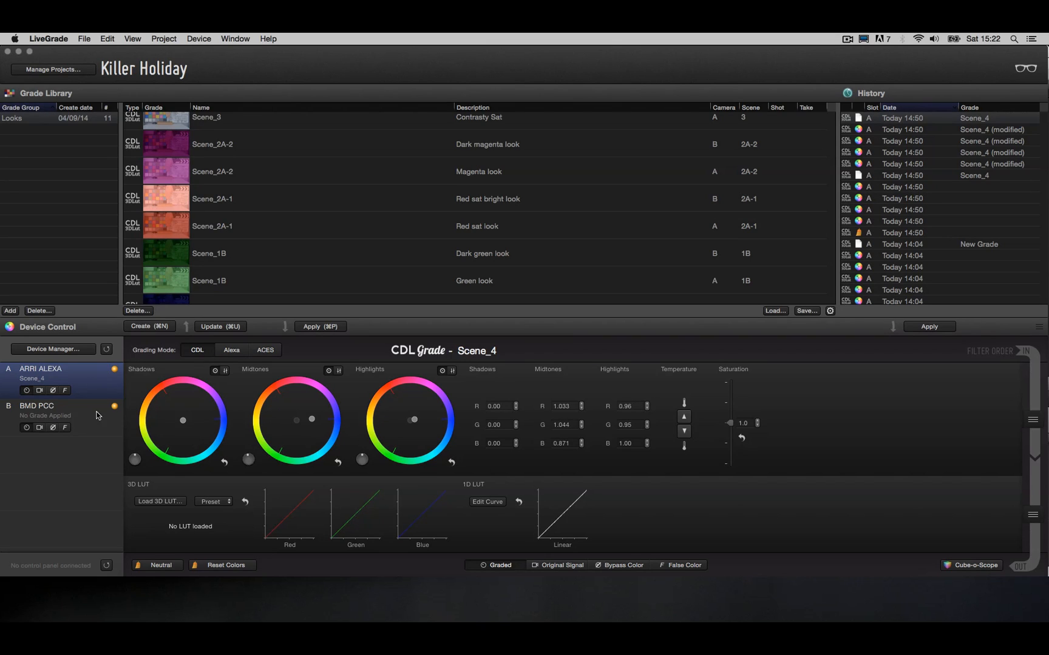
{"action": "mouse_move", "coordinate": [62, 382]}
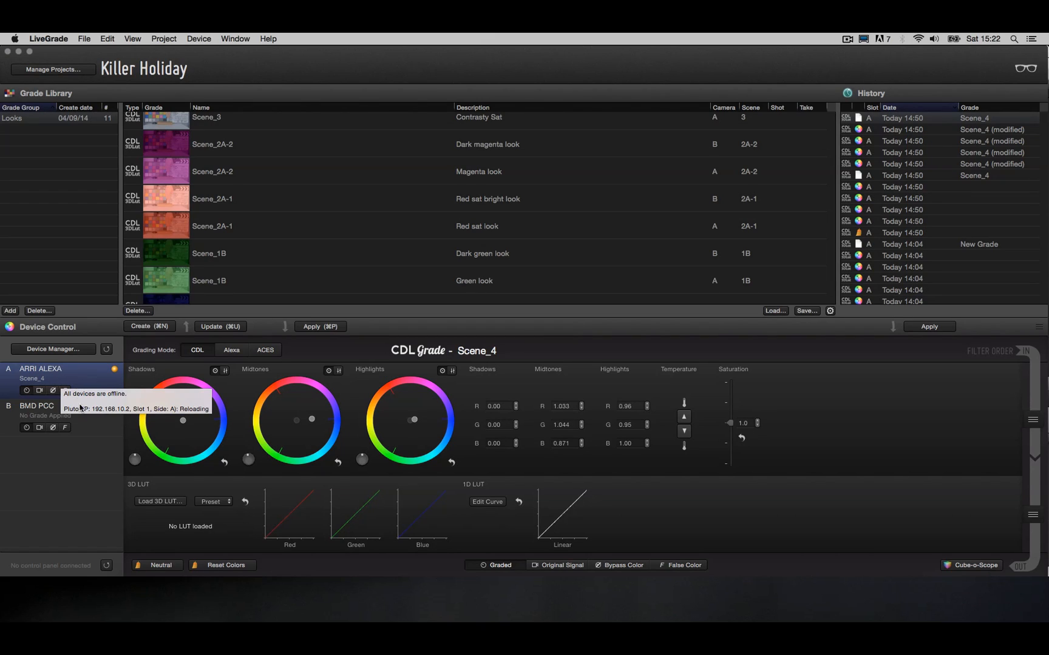
{"action": "mouse_move", "coordinate": [94, 420]}
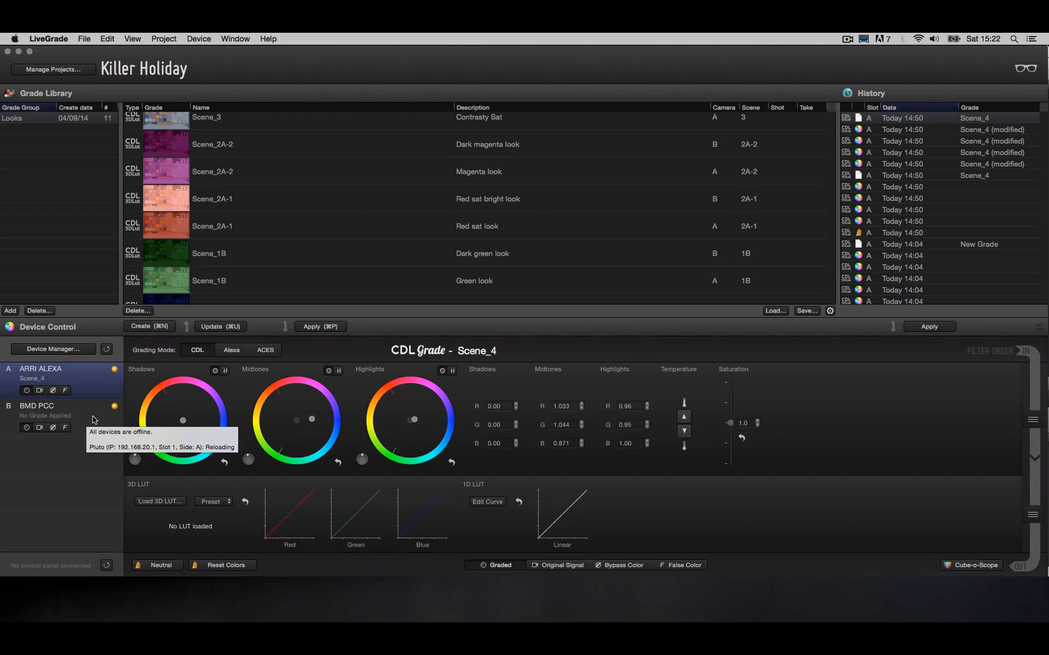
{"action": "mouse_move", "coordinate": [133, 341]}
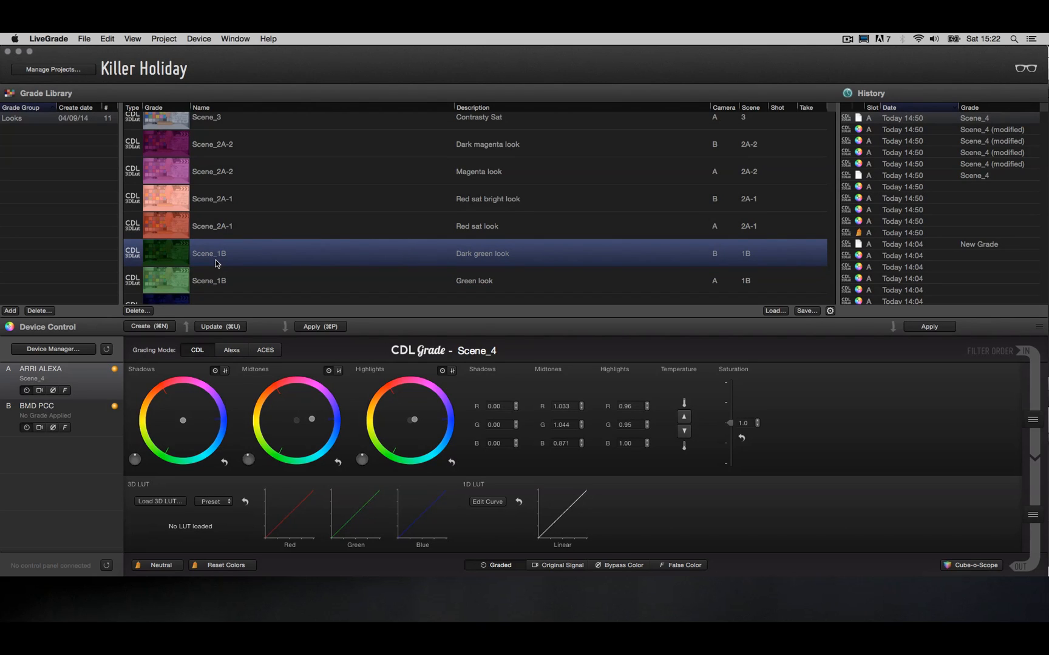
{"action": "mouse_move", "coordinate": [153, 287]}
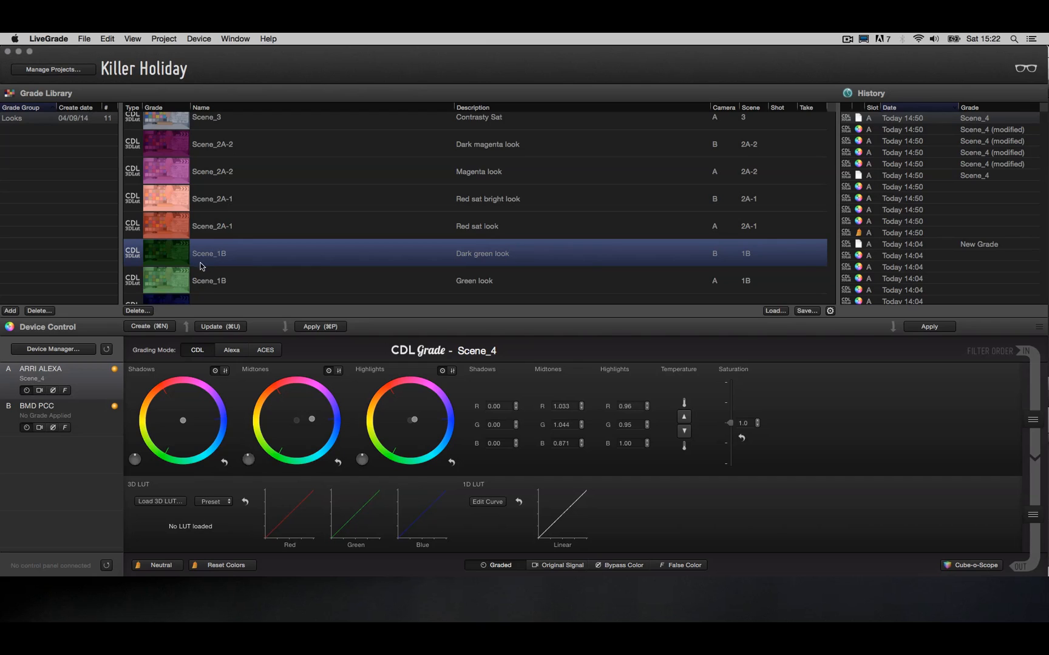
{"action": "mouse_move", "coordinate": [681, 256]}
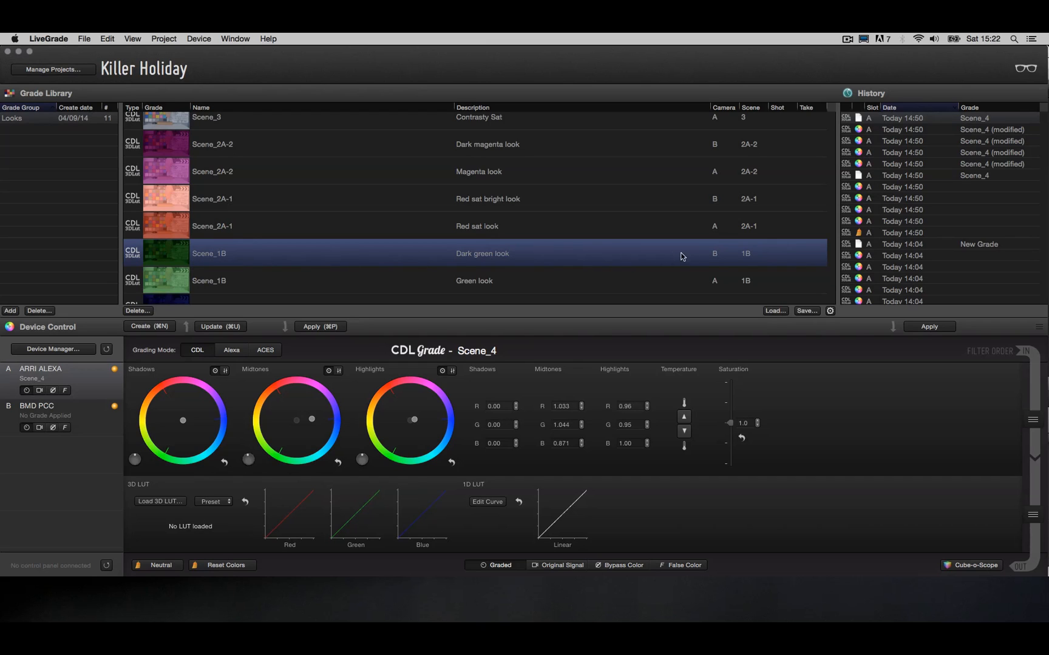
{"action": "mouse_move", "coordinate": [719, 244]}
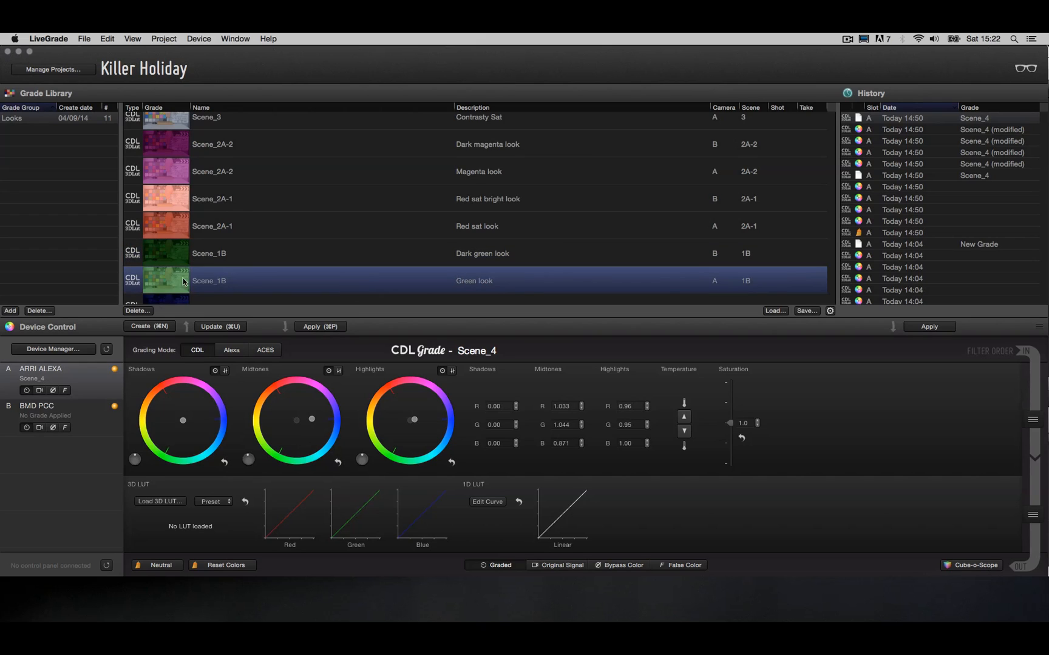
{"action": "mouse_move", "coordinate": [718, 286]}
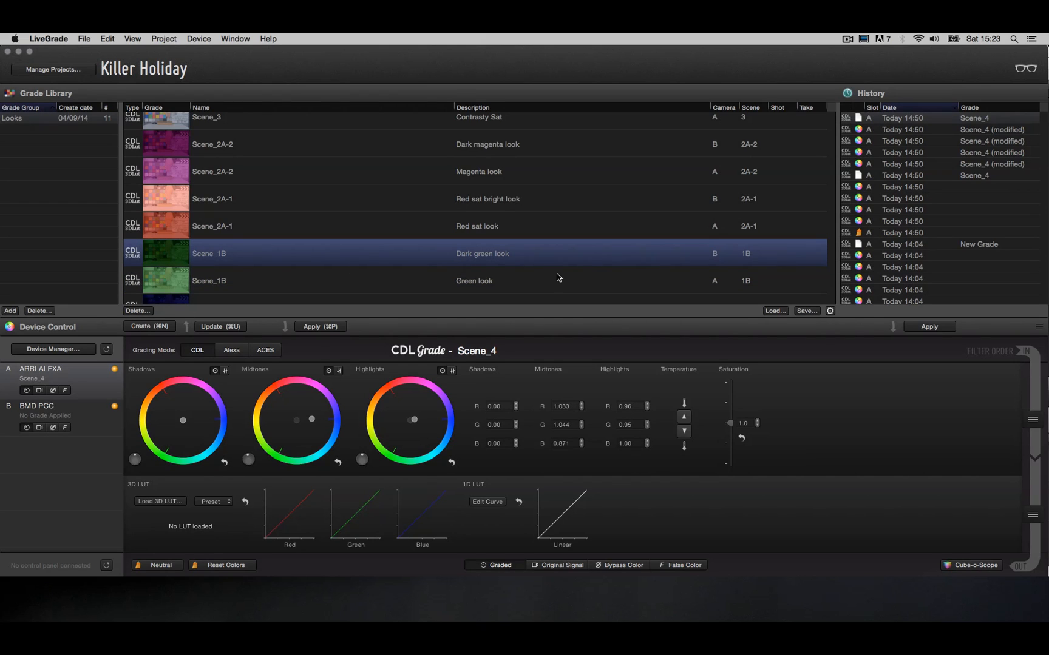
{"action": "mouse_move", "coordinate": [711, 261]}
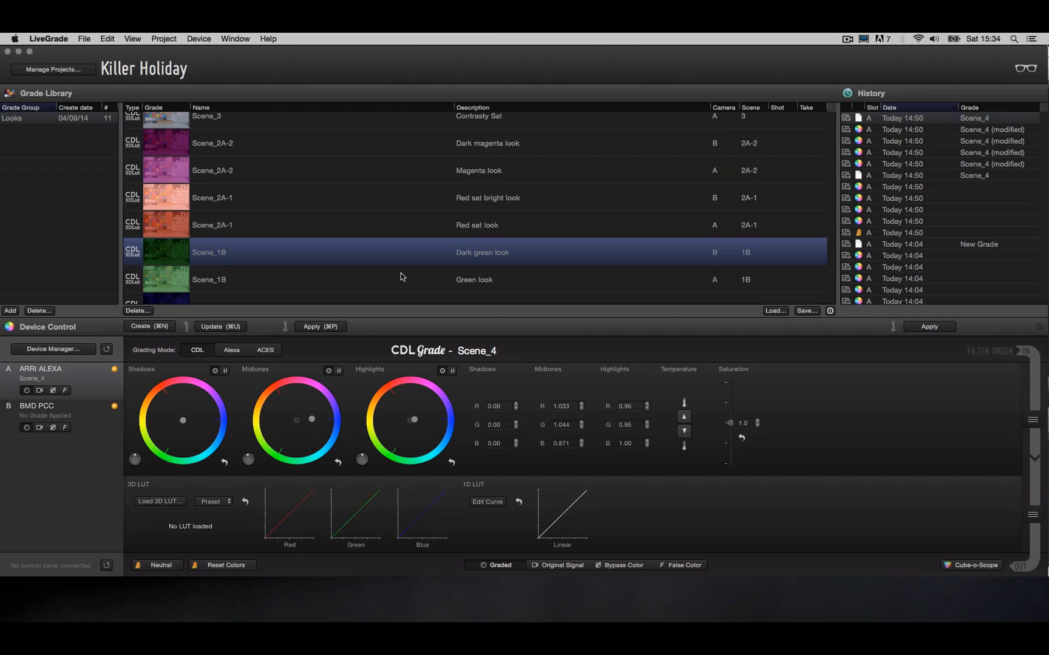
{"action": "mouse_move", "coordinate": [719, 250]}
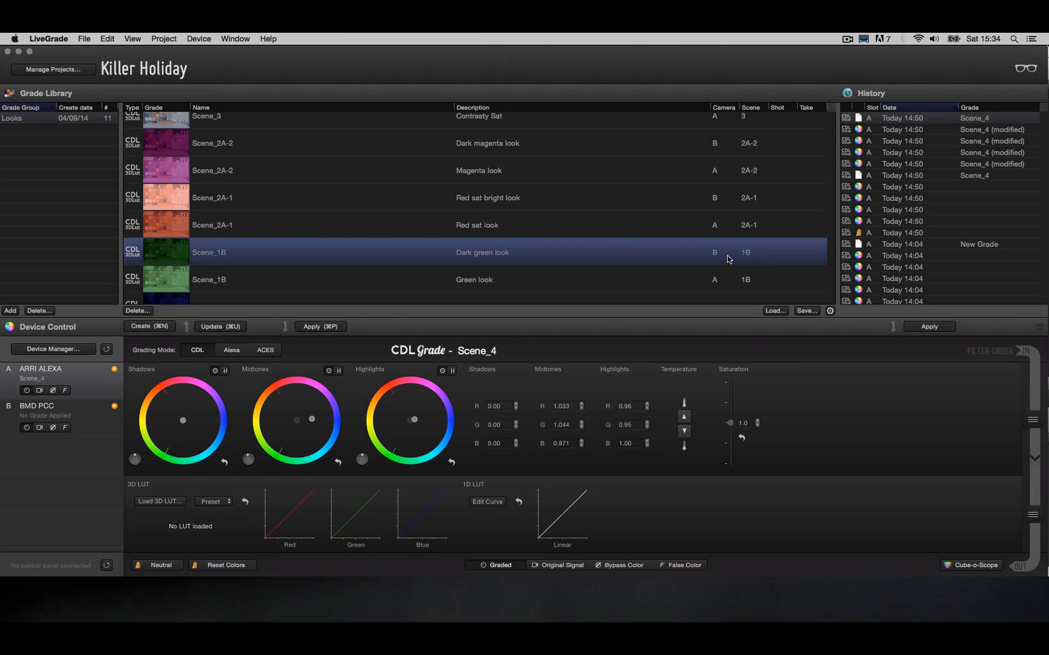
{"action": "mouse_move", "coordinate": [725, 255]}
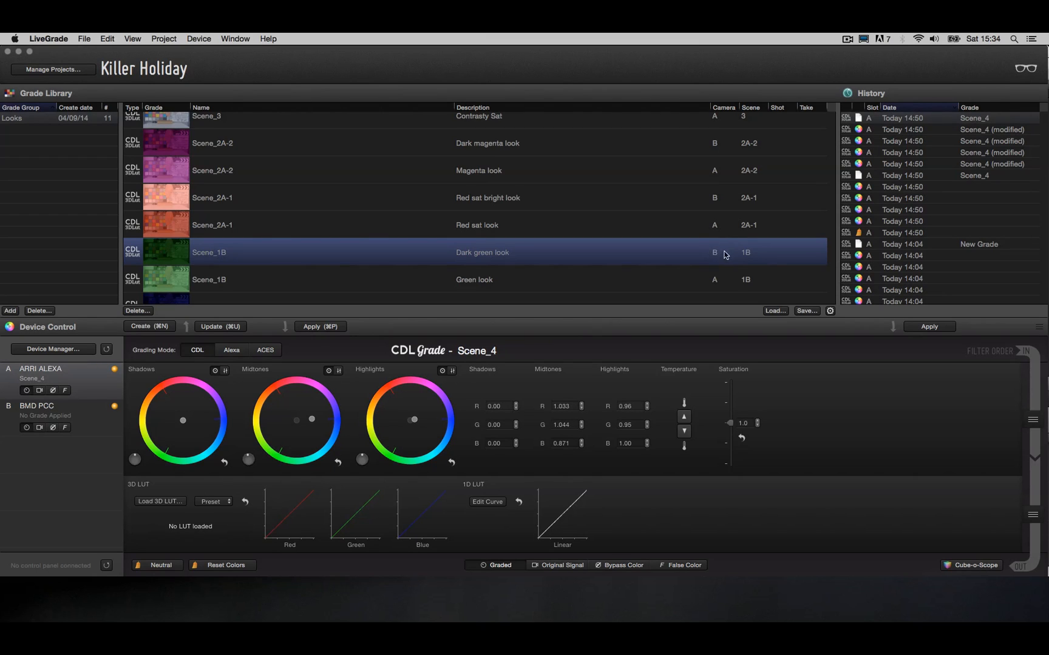
{"action": "mouse_move", "coordinate": [720, 252]}
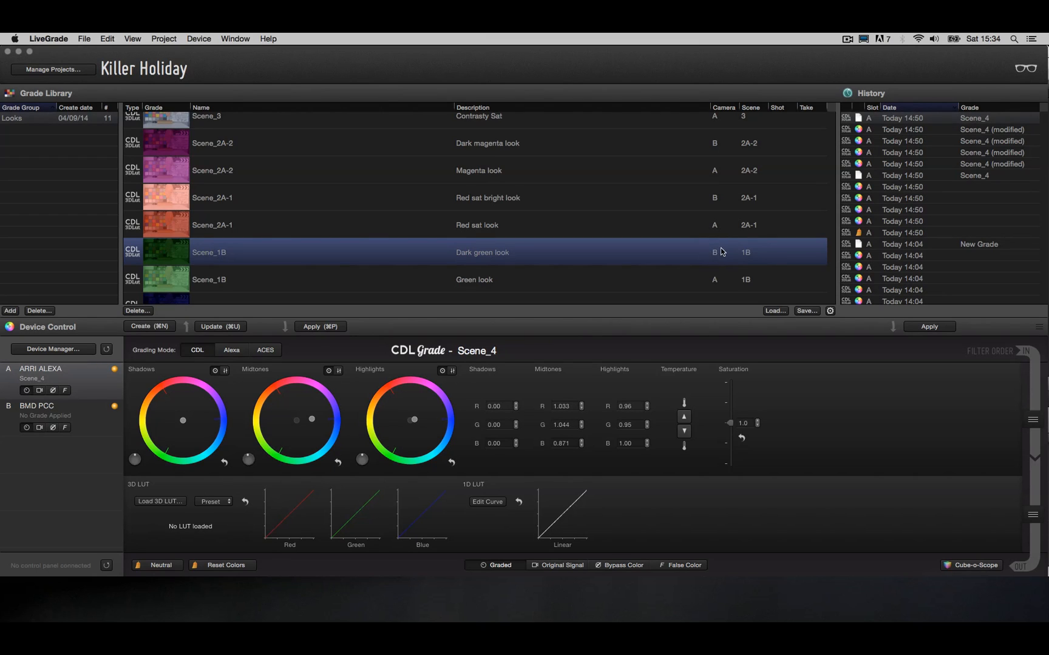
{"action": "mouse_move", "coordinate": [513, 298]}
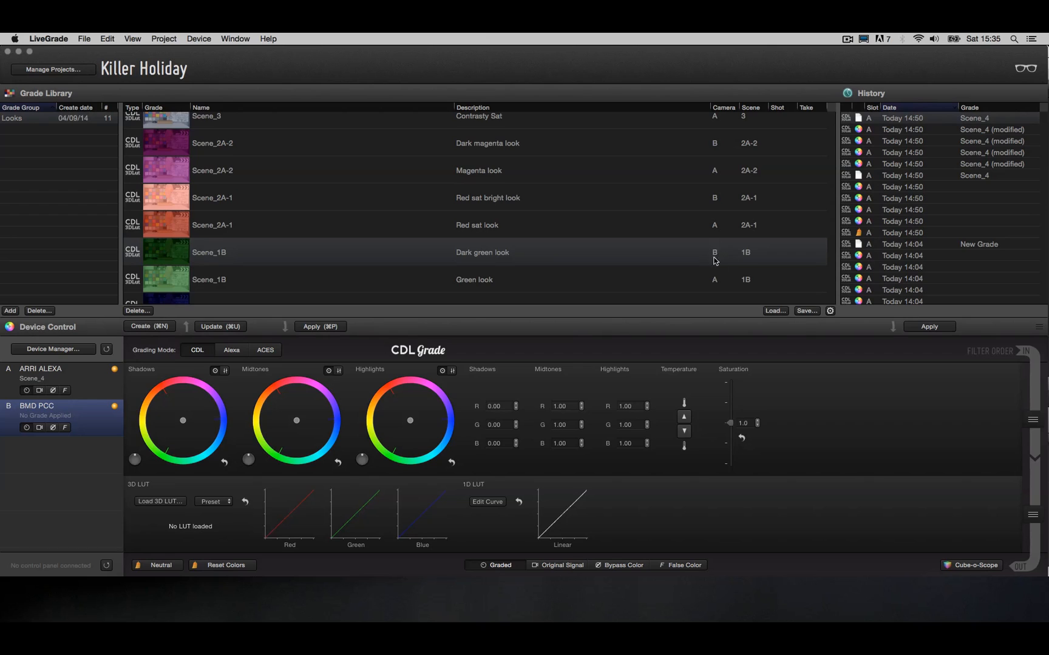
{"action": "left_click", "coordinate": [60, 372]}
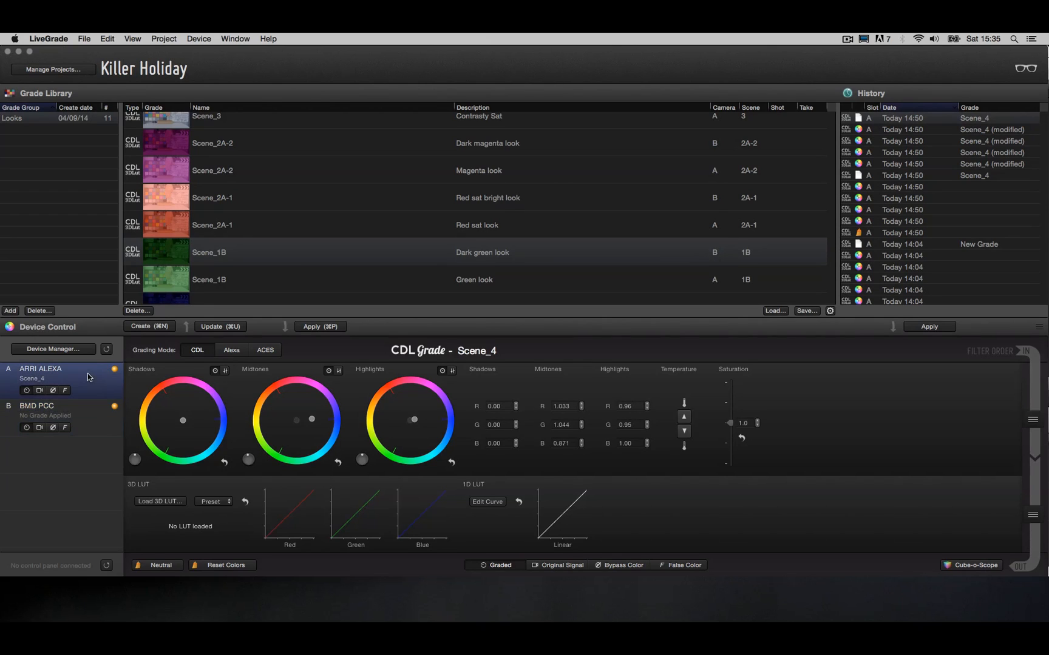
{"action": "mouse_move", "coordinate": [710, 286]}
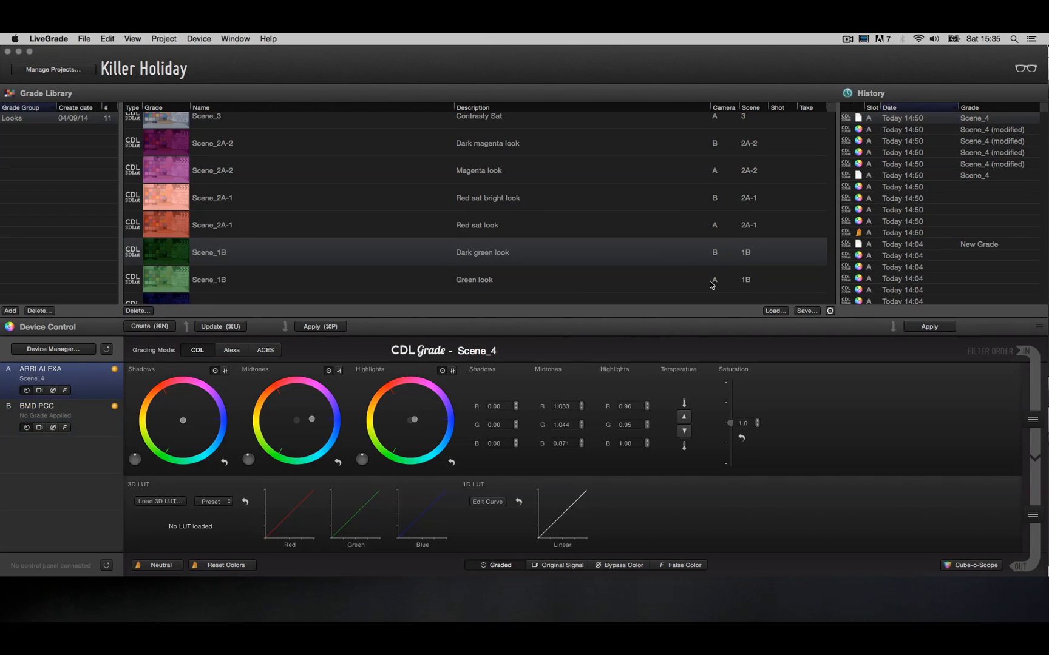
{"action": "mouse_move", "coordinate": [103, 422]}
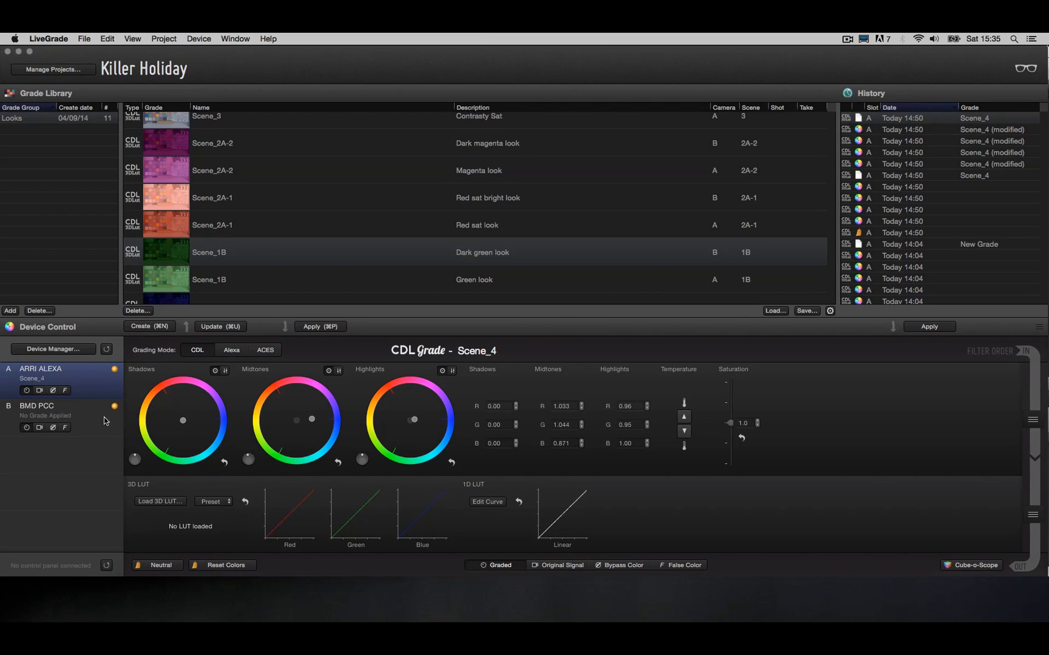
{"action": "mouse_move", "coordinate": [54, 379]}
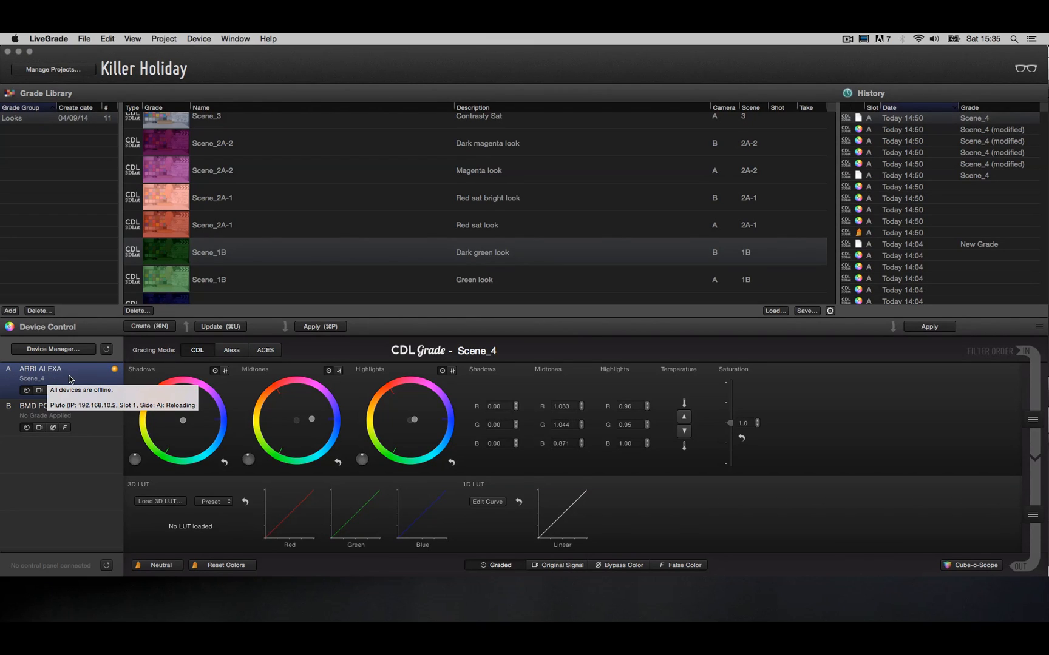
{"action": "left_click", "coordinate": [61, 415]}
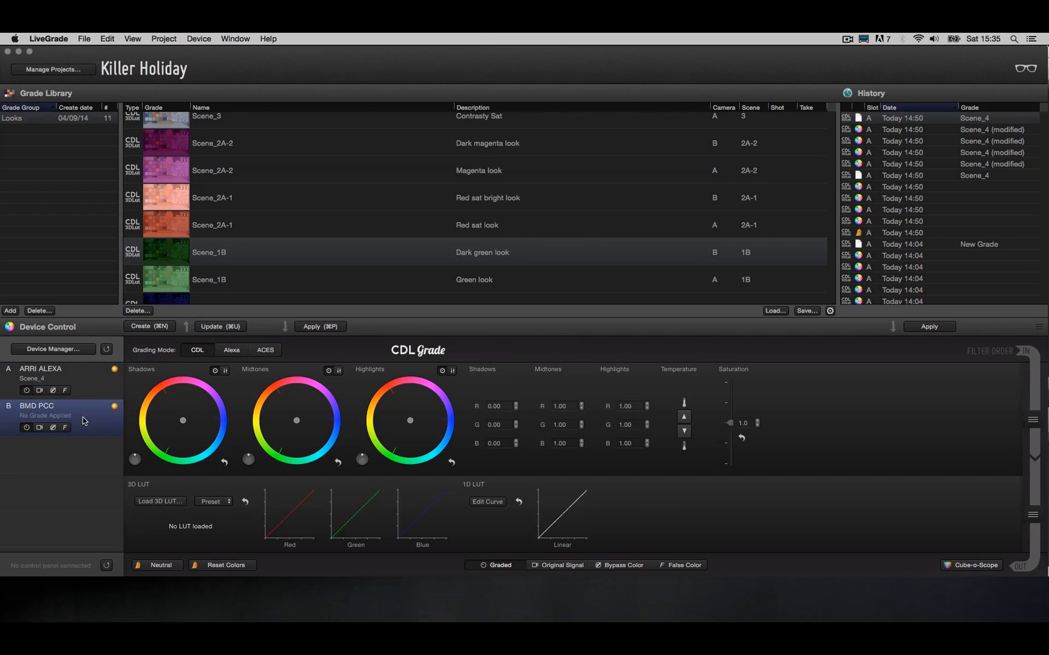
{"action": "mouse_move", "coordinate": [11, 411]}
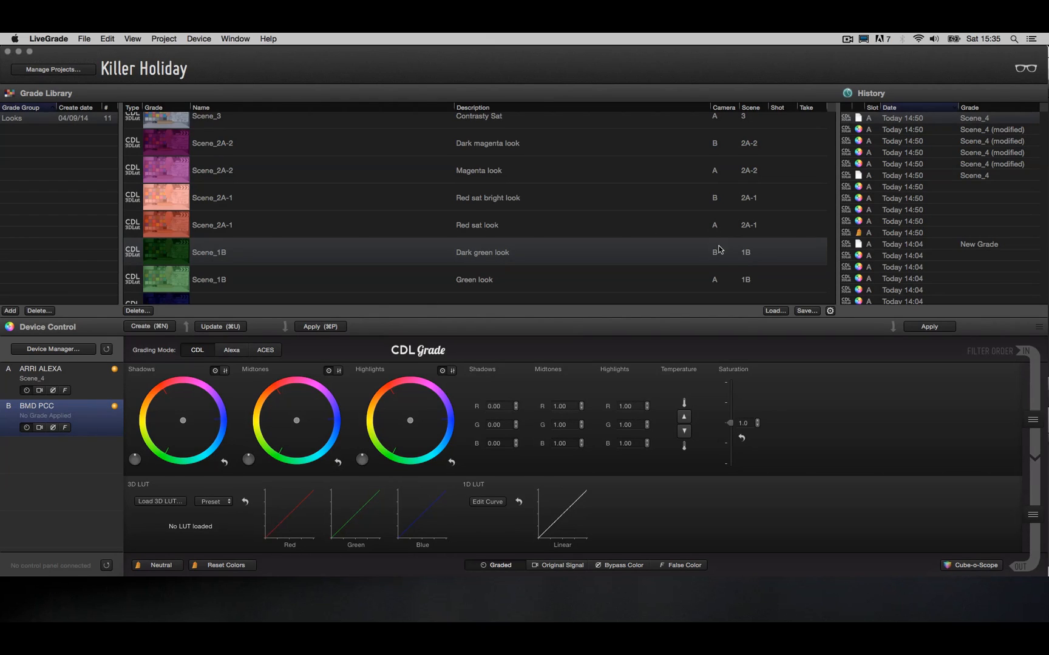
{"action": "left_click", "coordinate": [482, 252]}
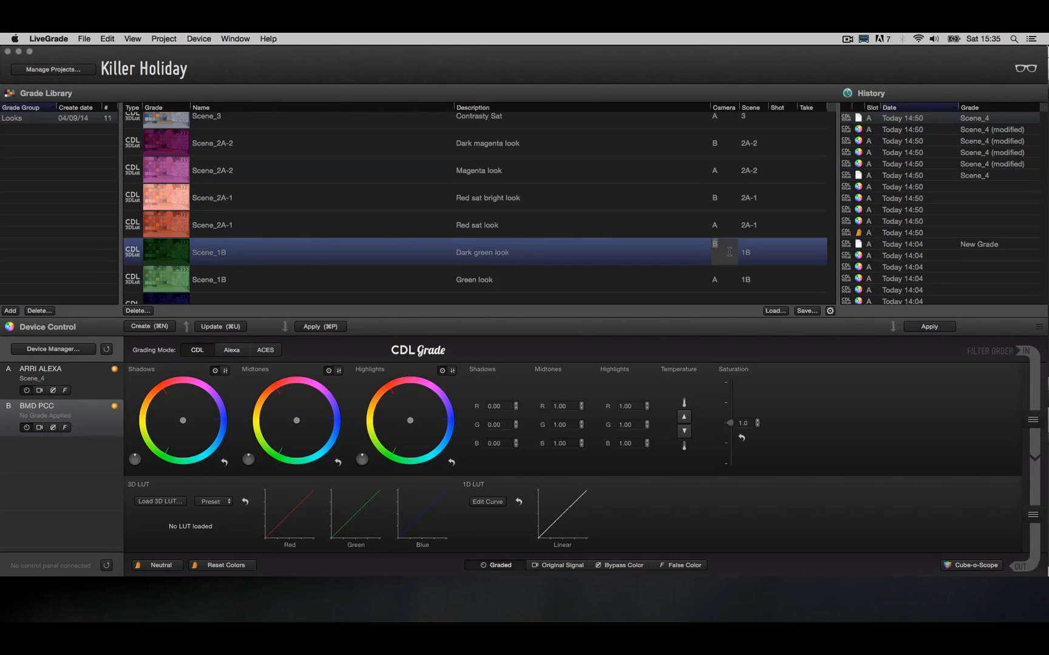
{"action": "type", "text": "asdas"}
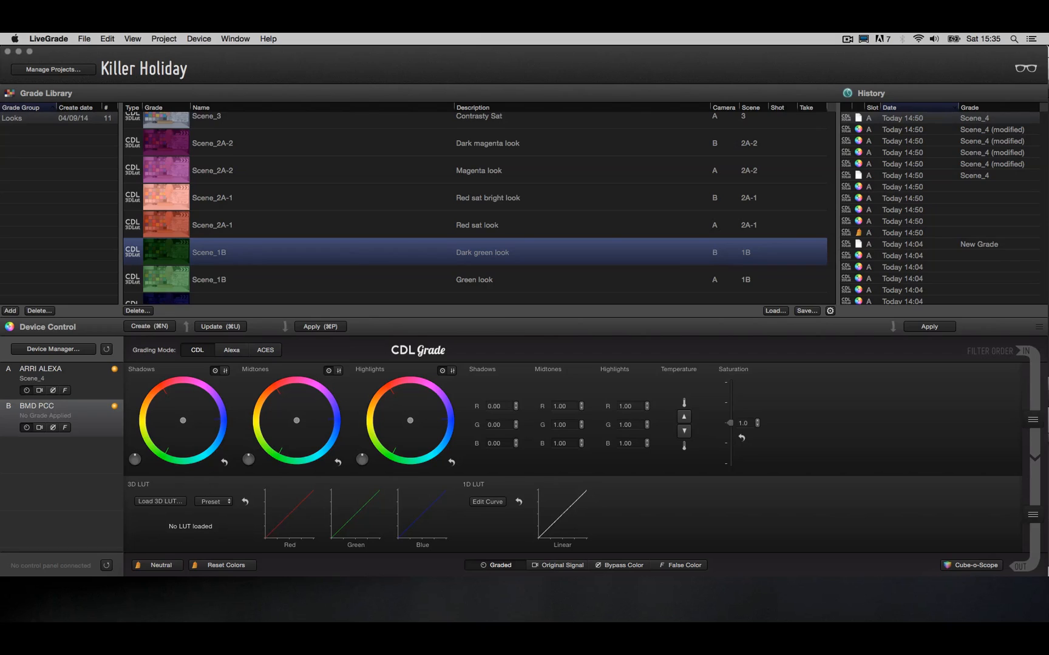
{"action": "mouse_move", "coordinate": [713, 276]}
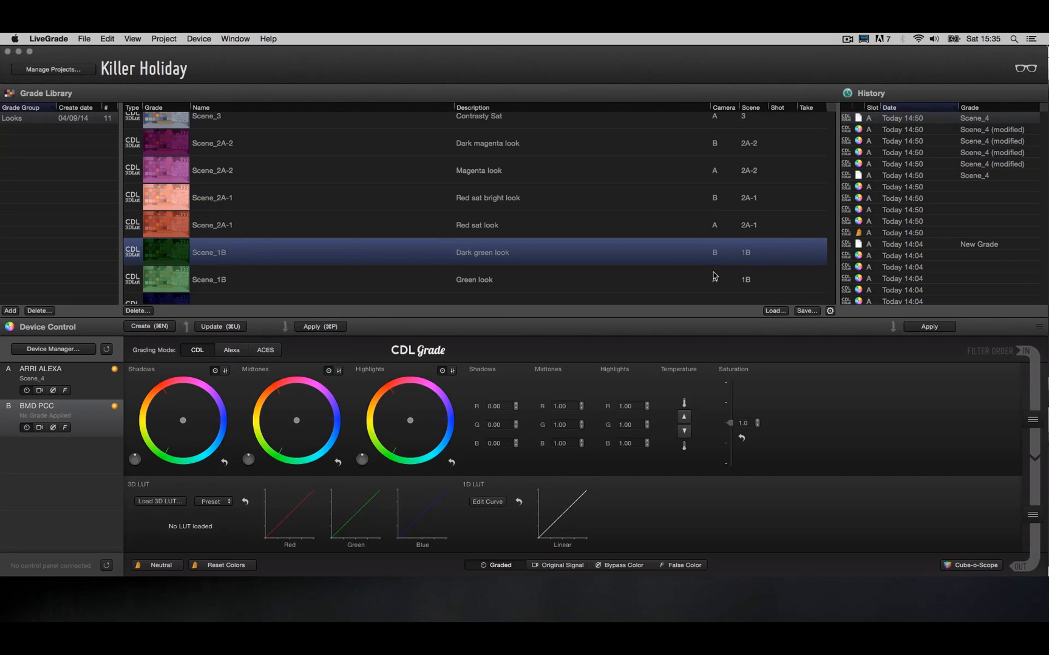
{"action": "mouse_move", "coordinate": [9, 383]}
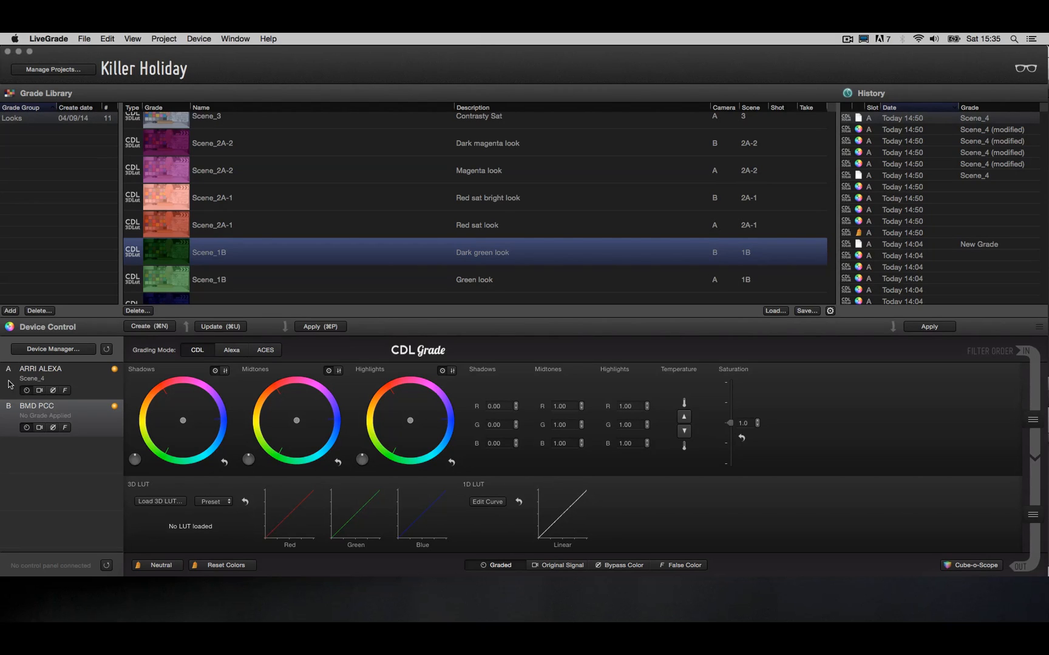
{"action": "mouse_move", "coordinate": [67, 376]}
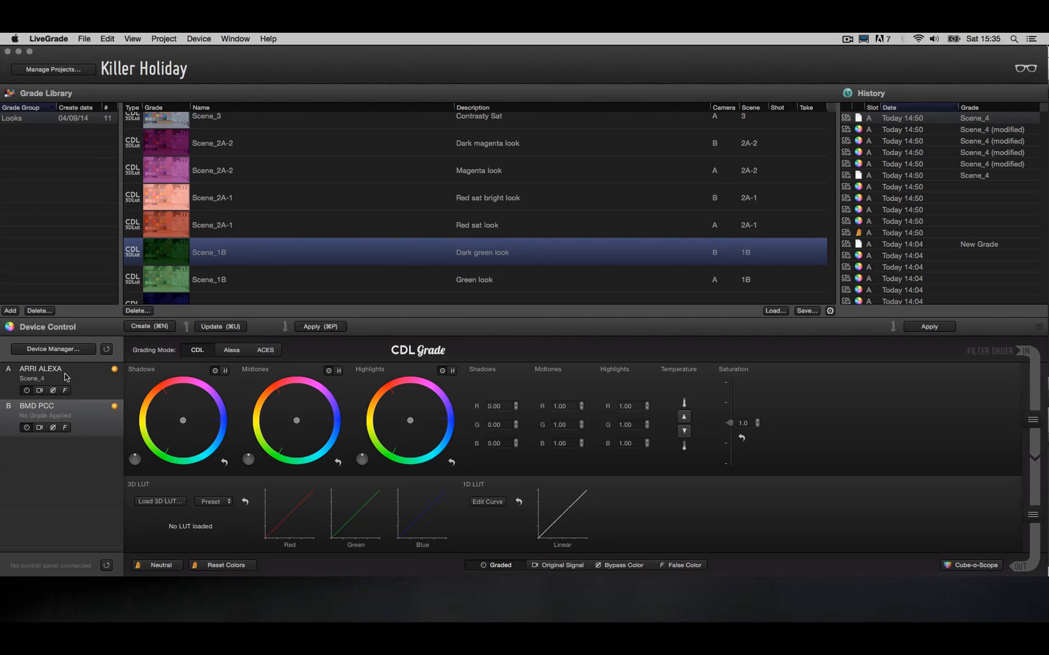
{"action": "mouse_move", "coordinate": [687, 259]}
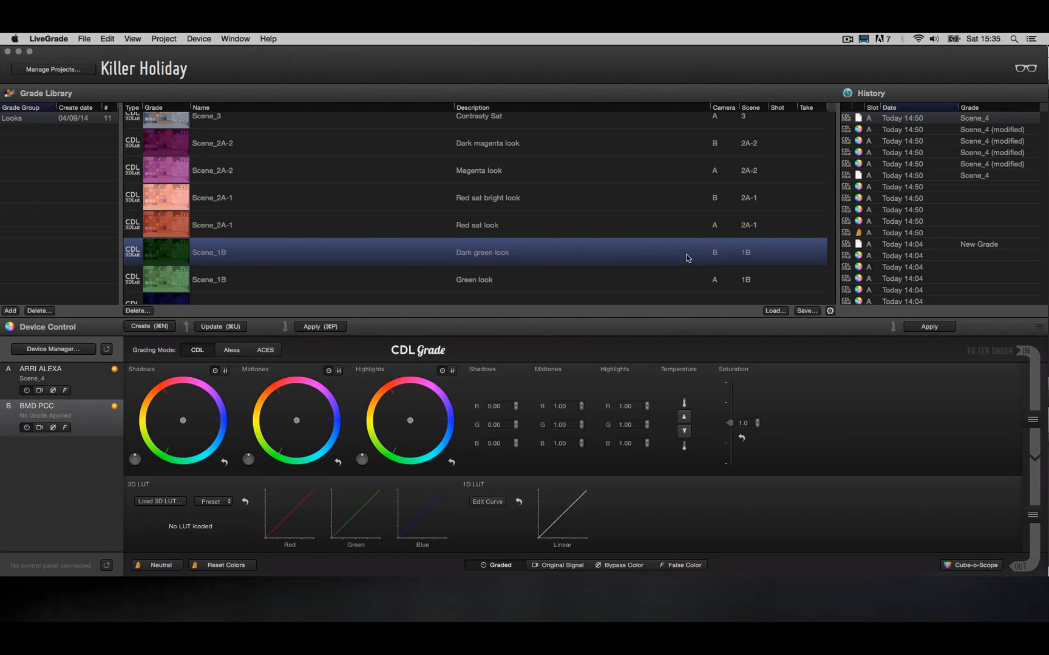
{"action": "mouse_move", "coordinate": [738, 280]}
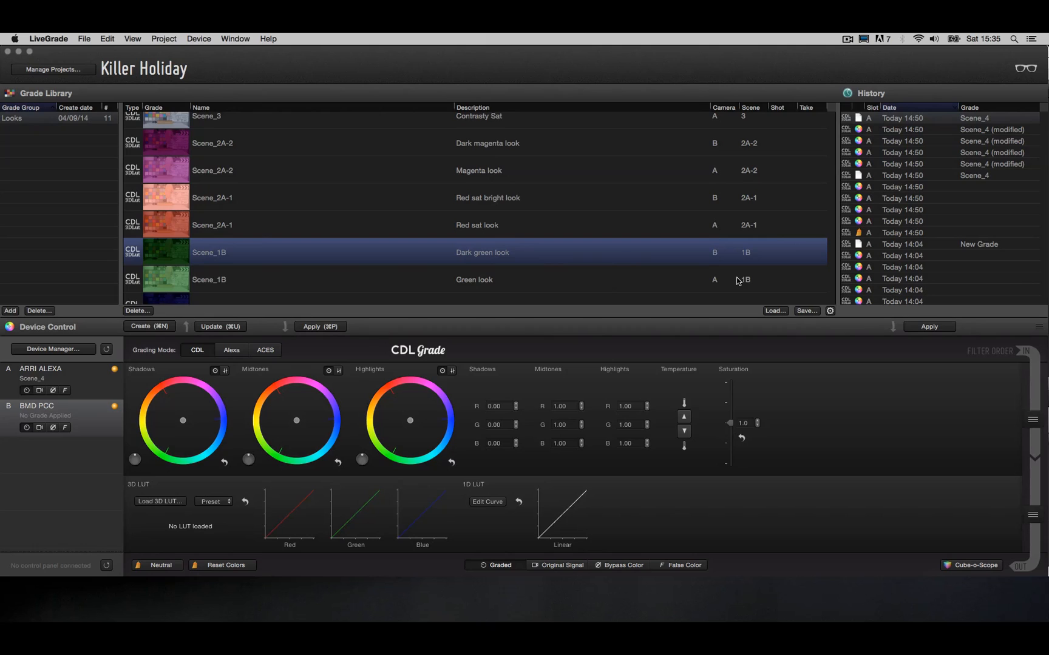
{"action": "mouse_move", "coordinate": [755, 255]}
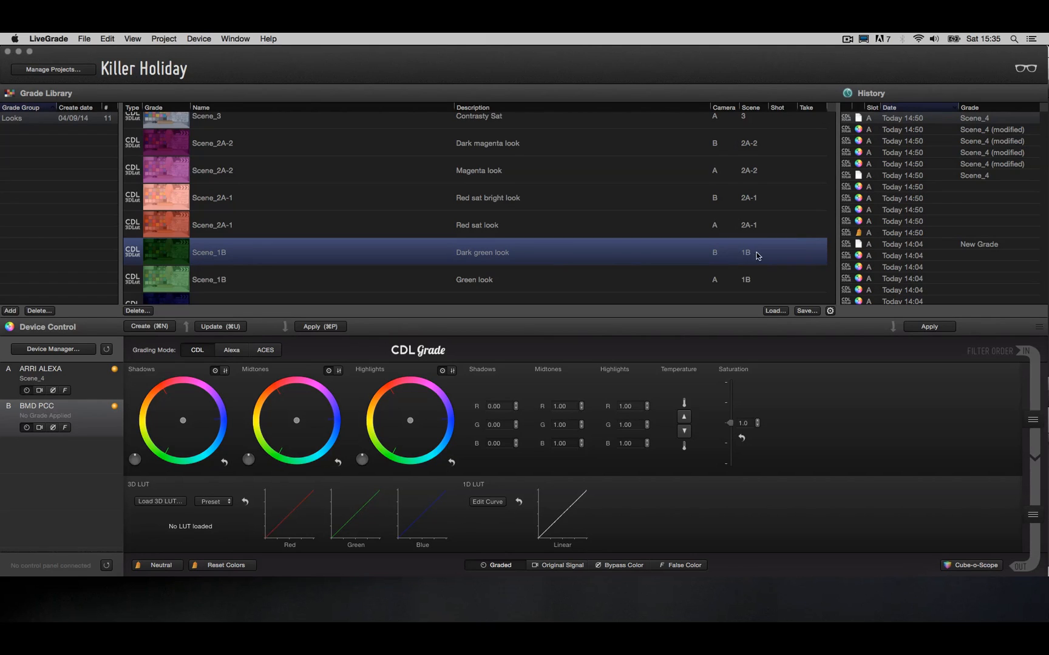
{"action": "mouse_move", "coordinate": [751, 256]}
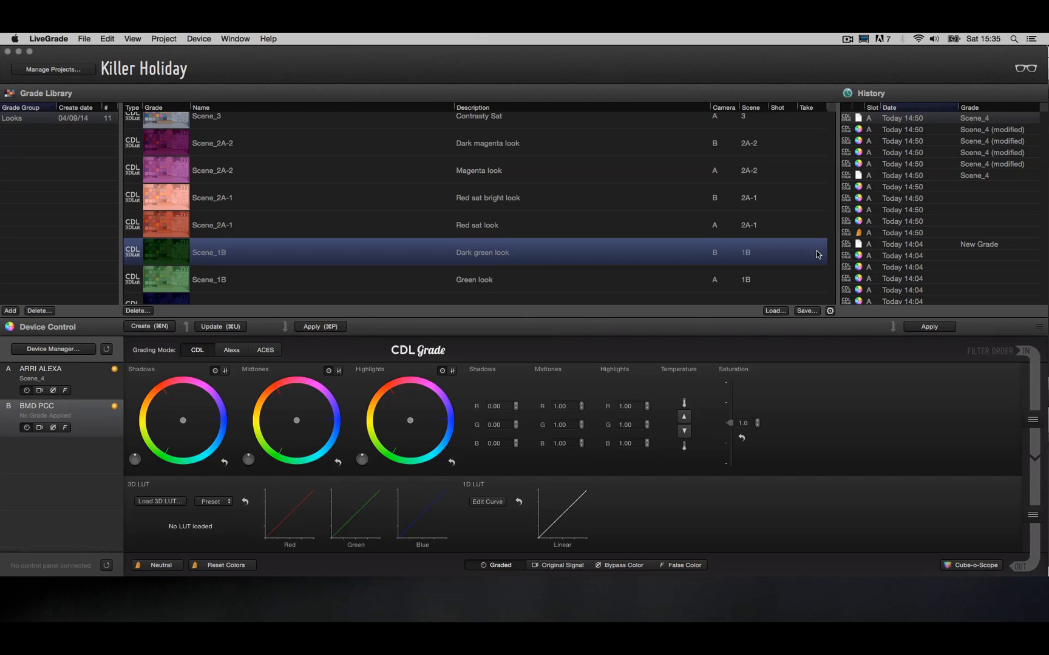
{"action": "mouse_move", "coordinate": [690, 250]}
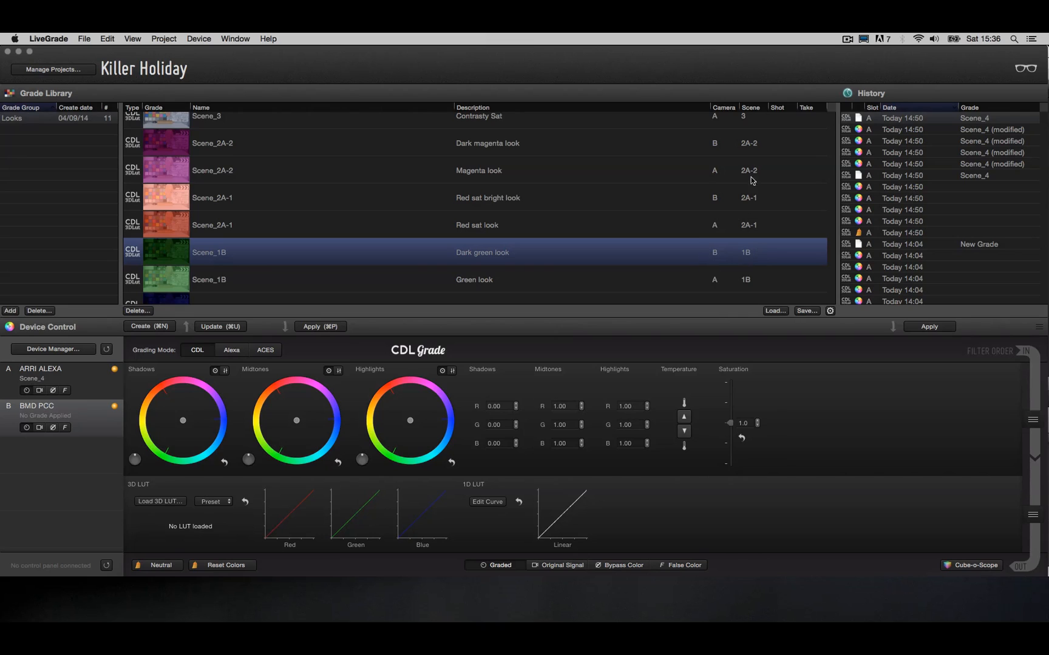
{"action": "mouse_move", "coordinate": [716, 227]}
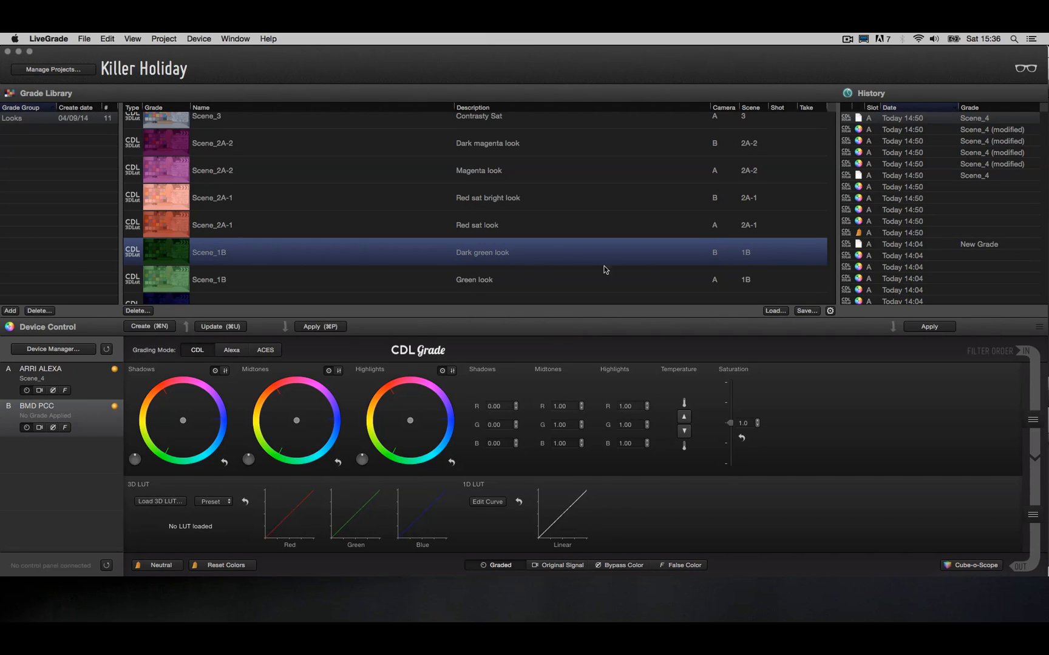
{"action": "mouse_move", "coordinate": [398, 260]}
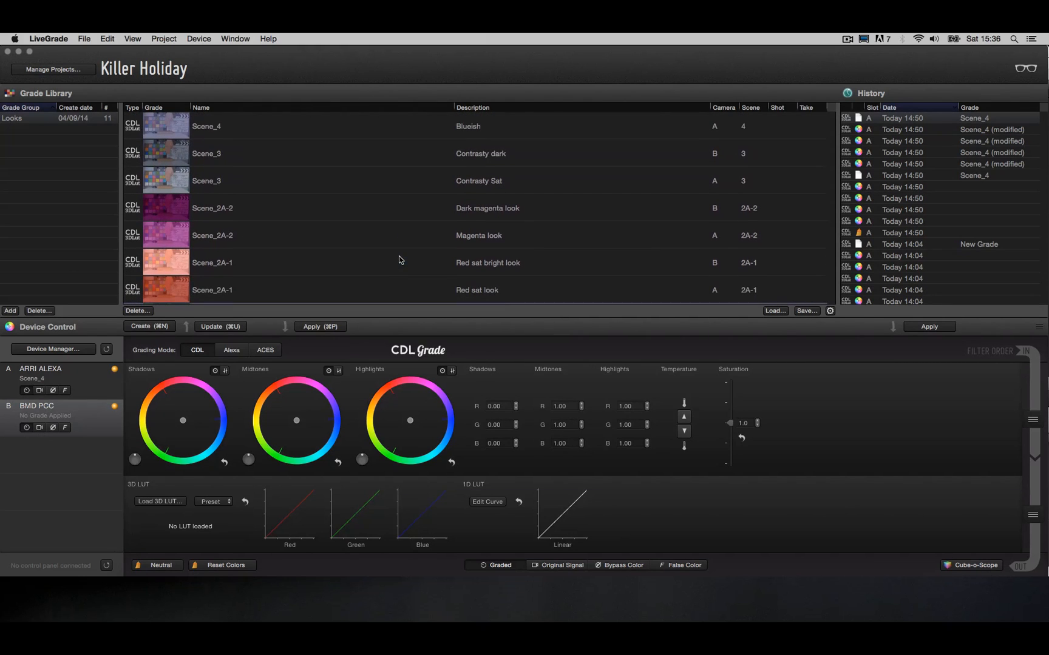
{"action": "mouse_move", "coordinate": [267, 192]}
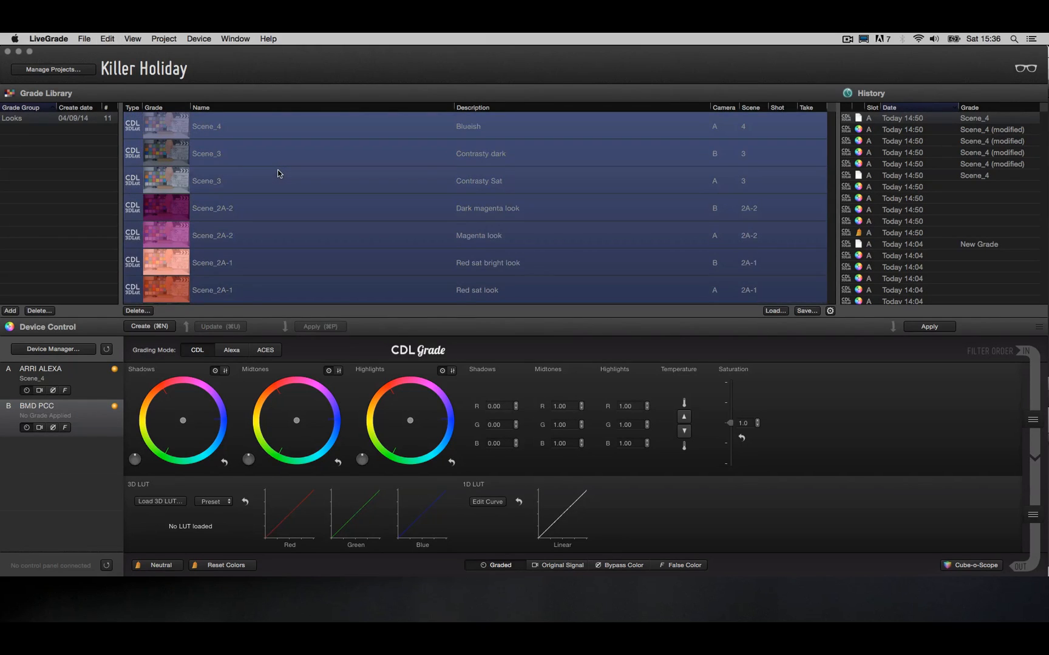
{"action": "mouse_move", "coordinate": [83, 39]}
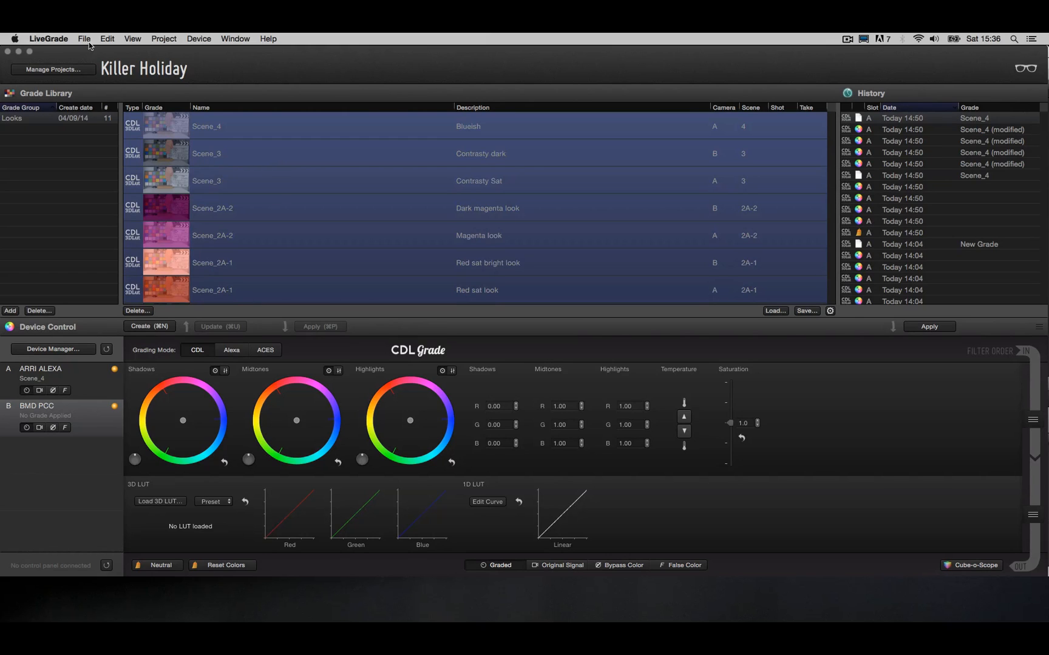
Start exporting all selected library grades as 3D LUT files
{"action": "left_click", "coordinate": [84, 37]}
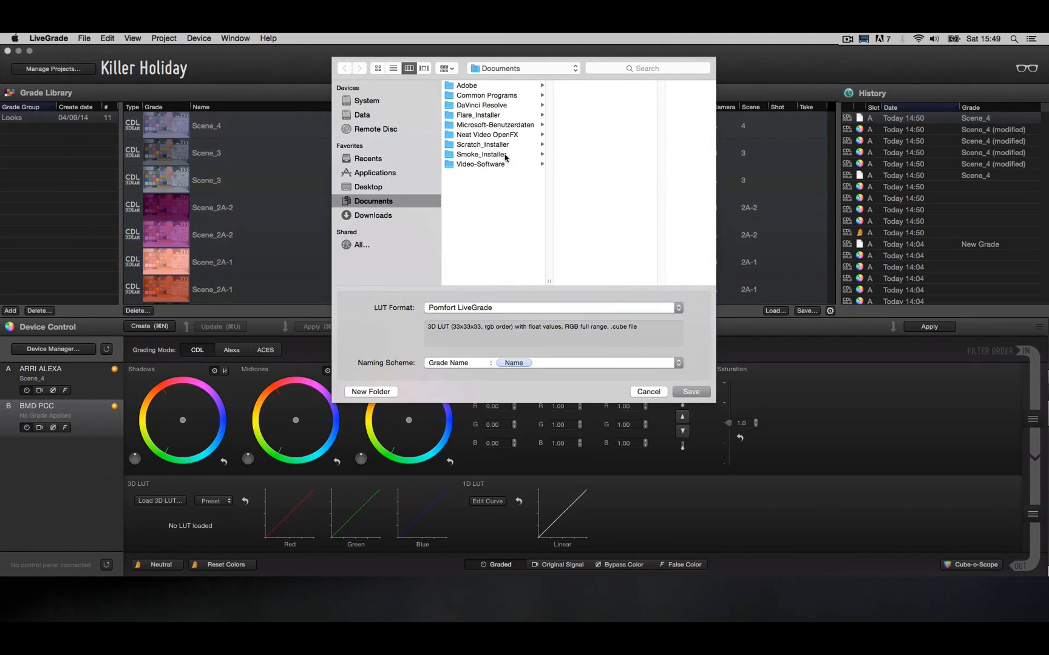
Create a LUTs folder on the Desktop as destination and set the LUT format to Assimilate Scratch
{"action": "left_click", "coordinate": [369, 190]}
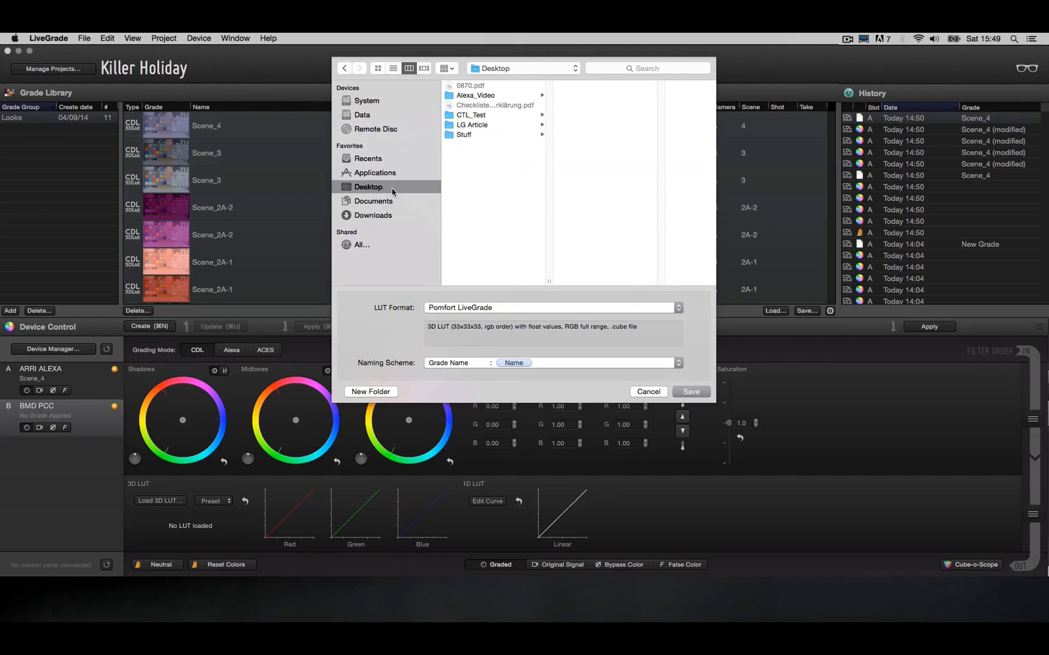
{"action": "left_click", "coordinate": [370, 390]}
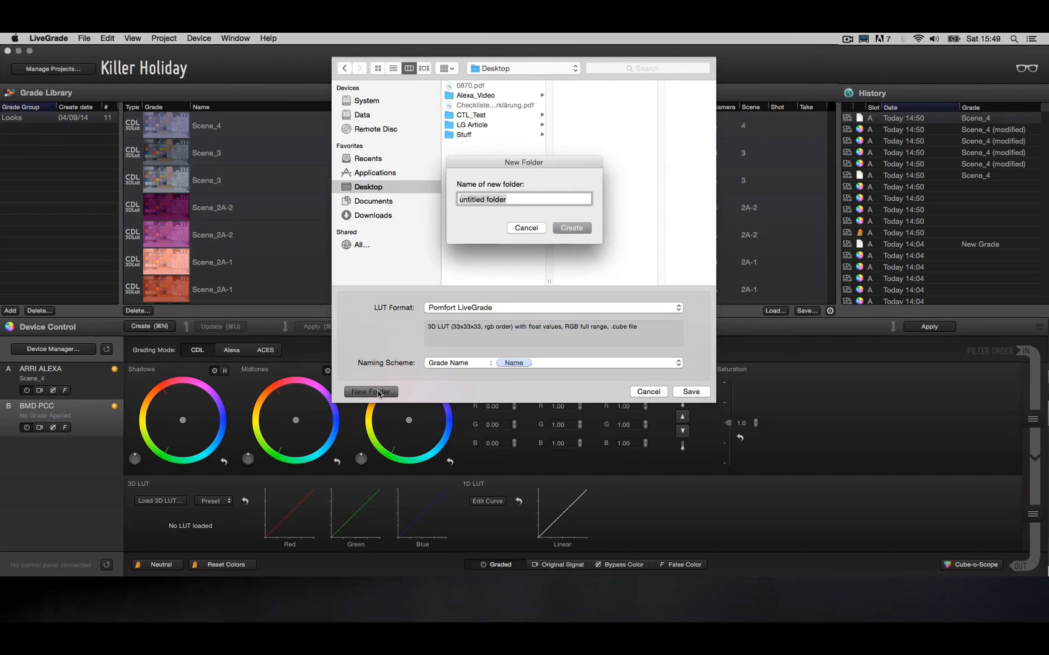
{"action": "left_click", "coordinate": [570, 228]}
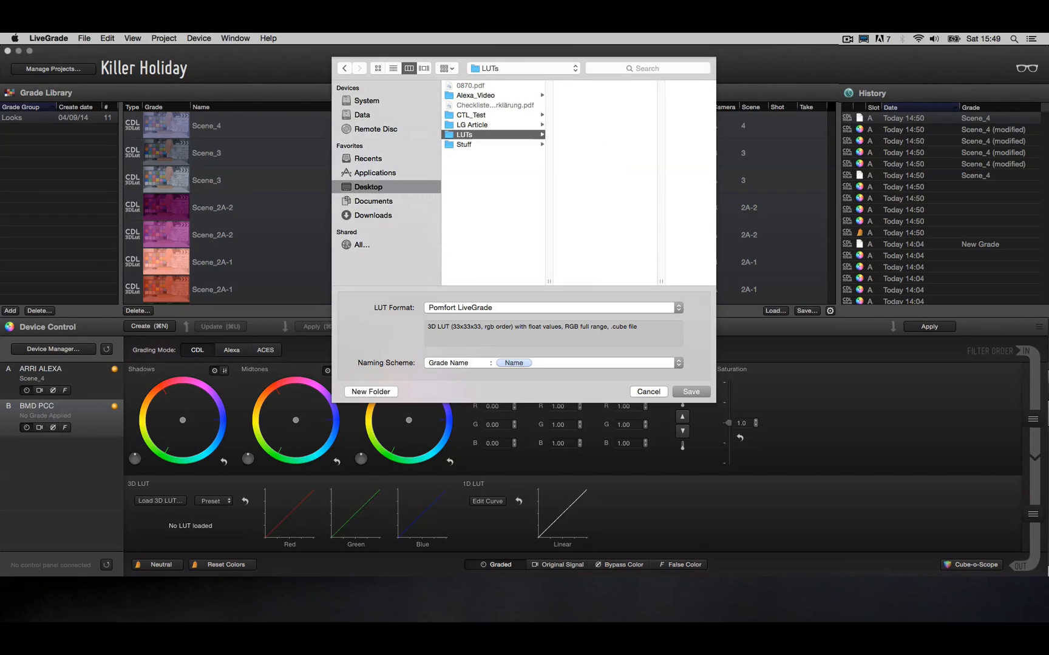
{"action": "left_click", "coordinate": [553, 307]}
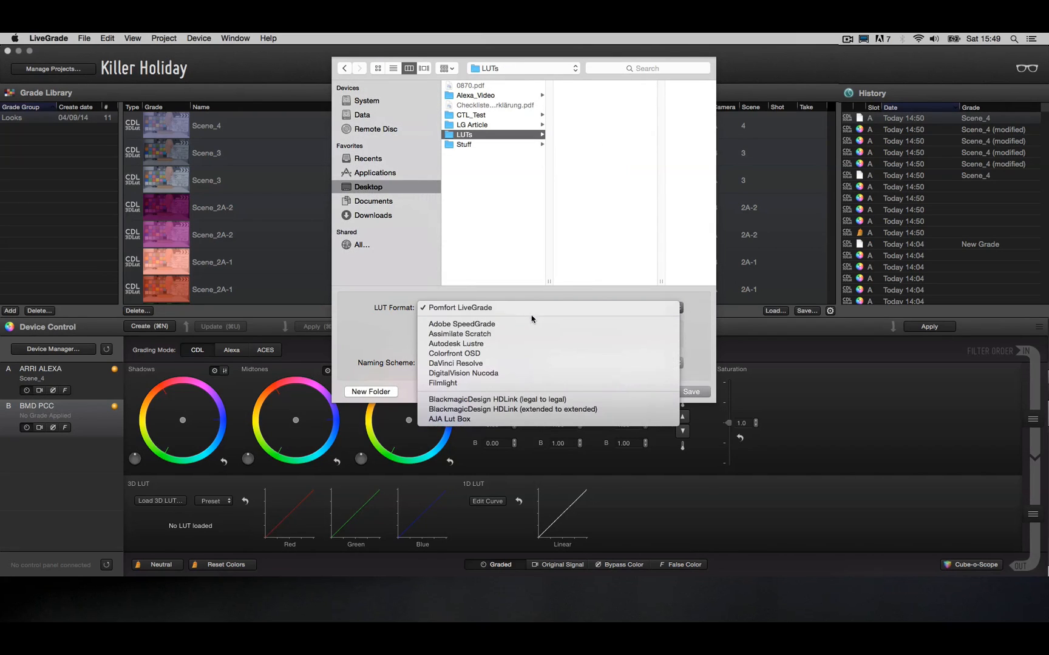
{"action": "left_click", "coordinate": [460, 334]}
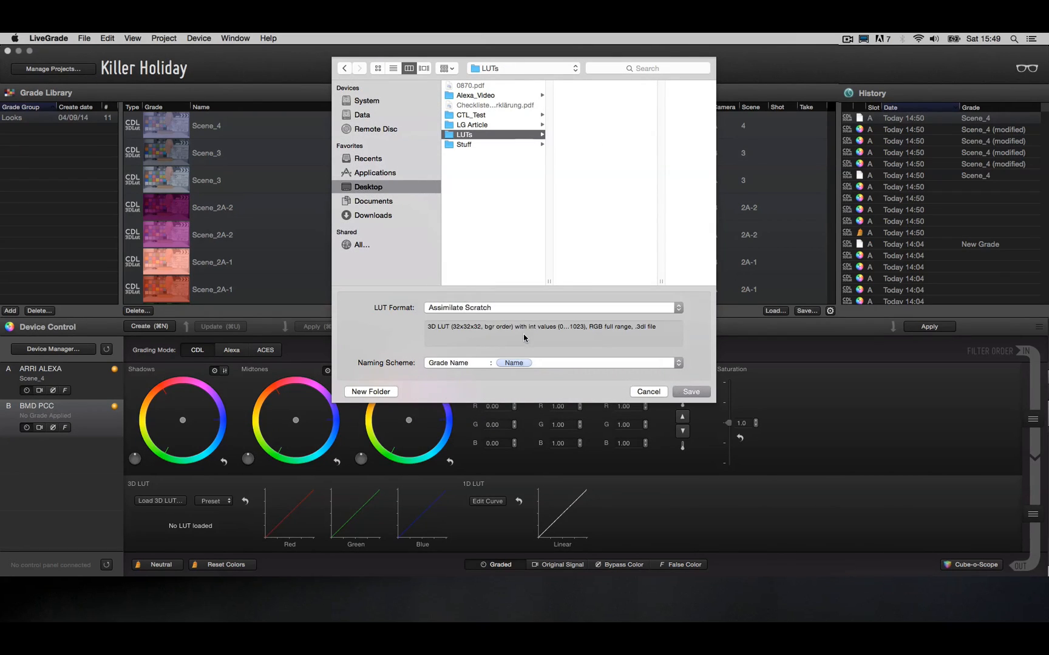
{"action": "mouse_move", "coordinate": [628, 360]}
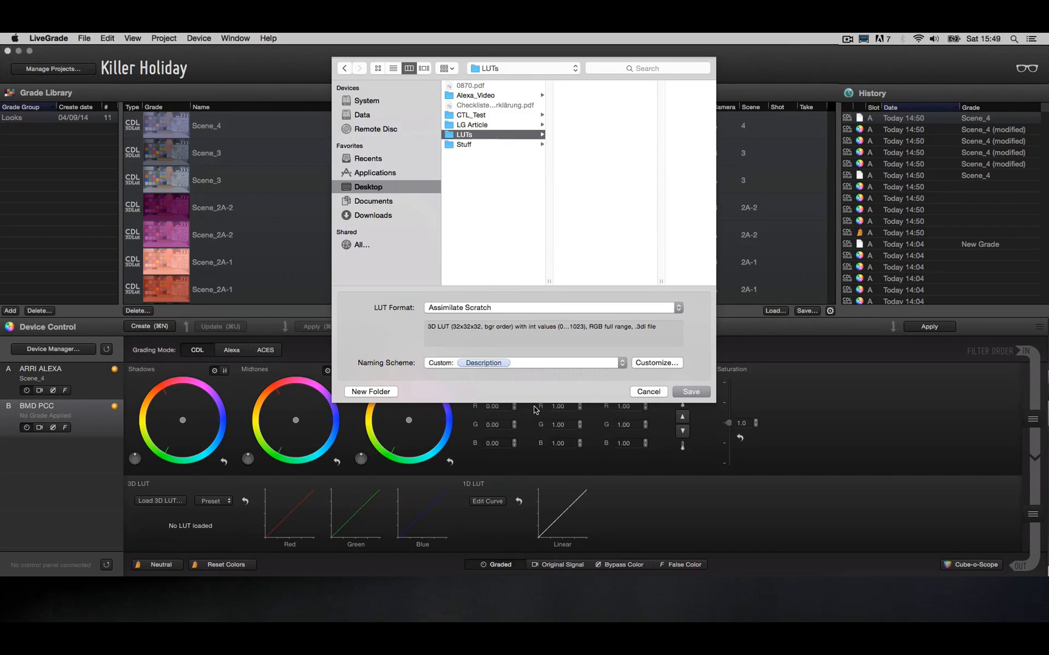
{"action": "mouse_move", "coordinate": [572, 386]}
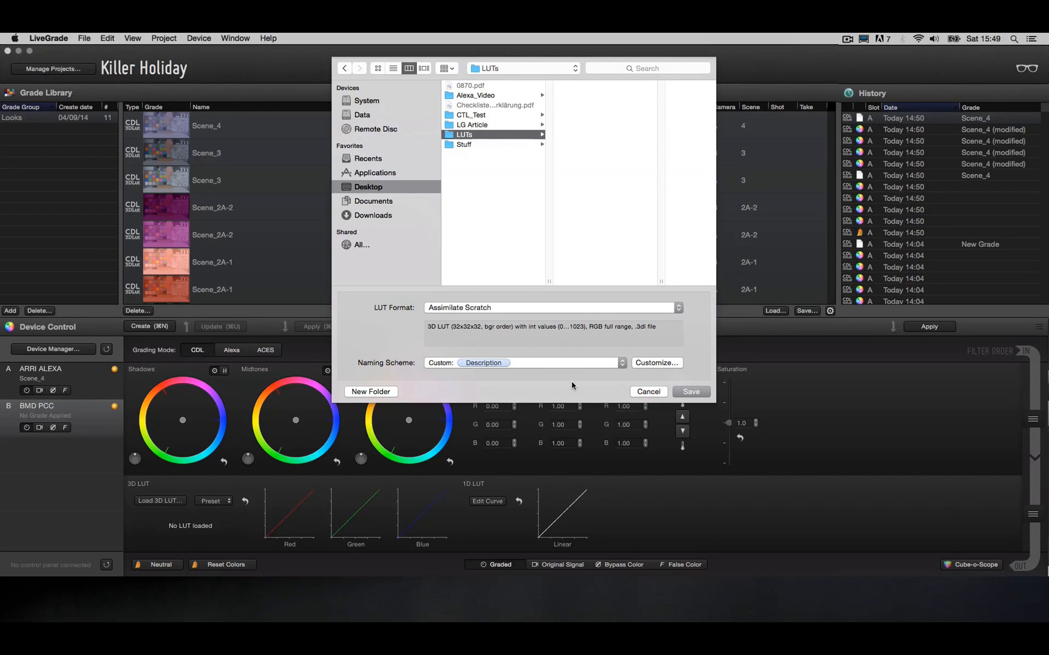
{"action": "mouse_move", "coordinate": [660, 368]}
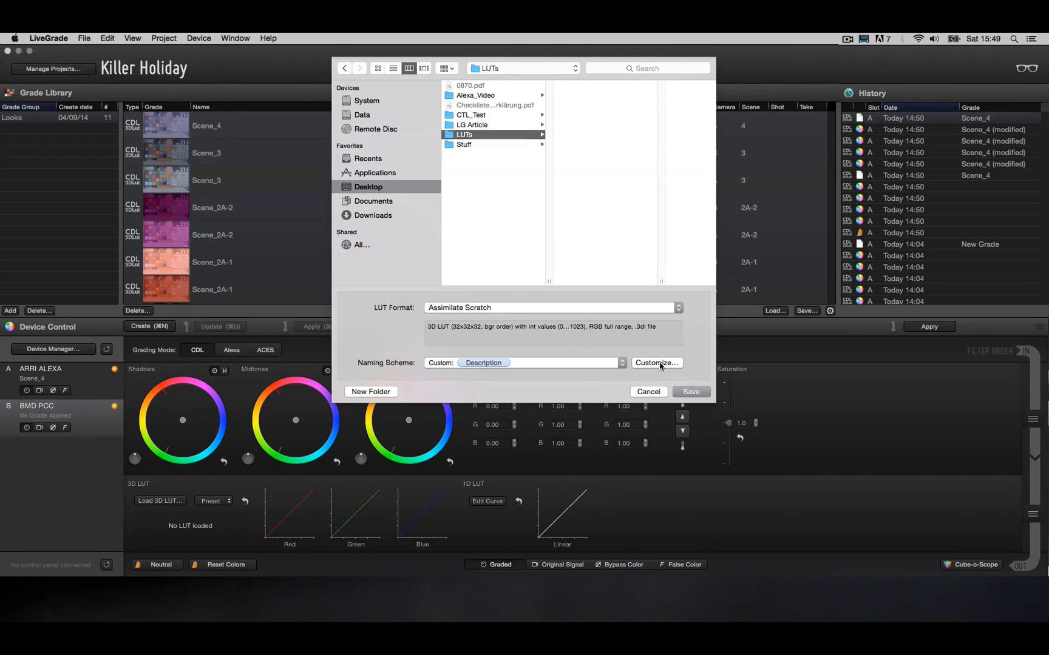
Customize the LUT naming scheme to LiveGradeDemo_ followed by the Scene and Camera tokens
{"action": "left_click", "coordinate": [655, 363]}
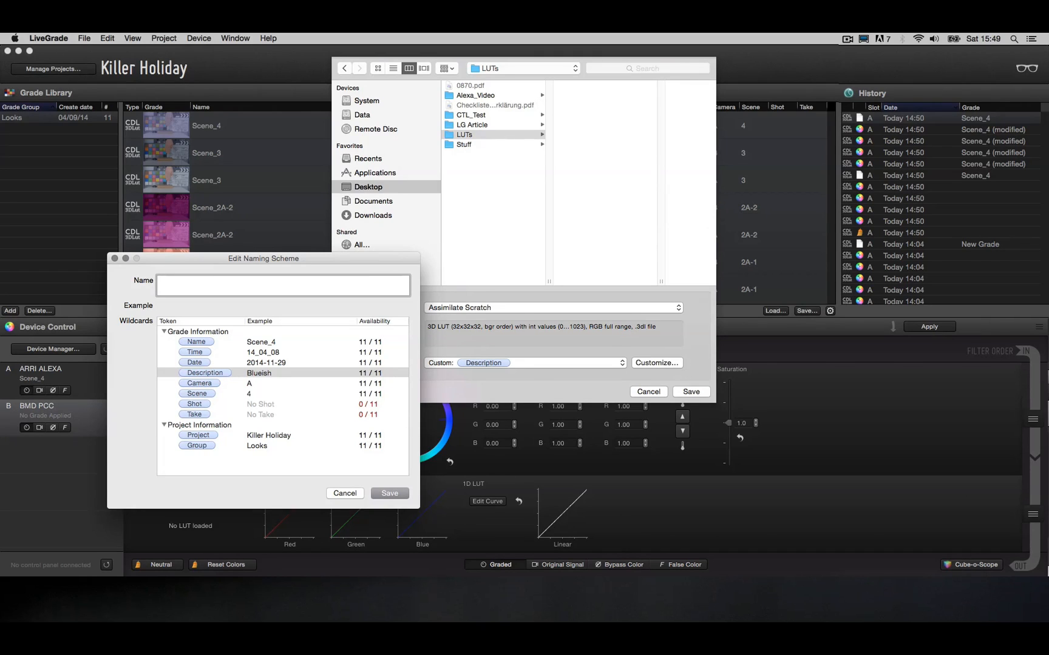
{"action": "type", "text": "LiveGradeDemo"}
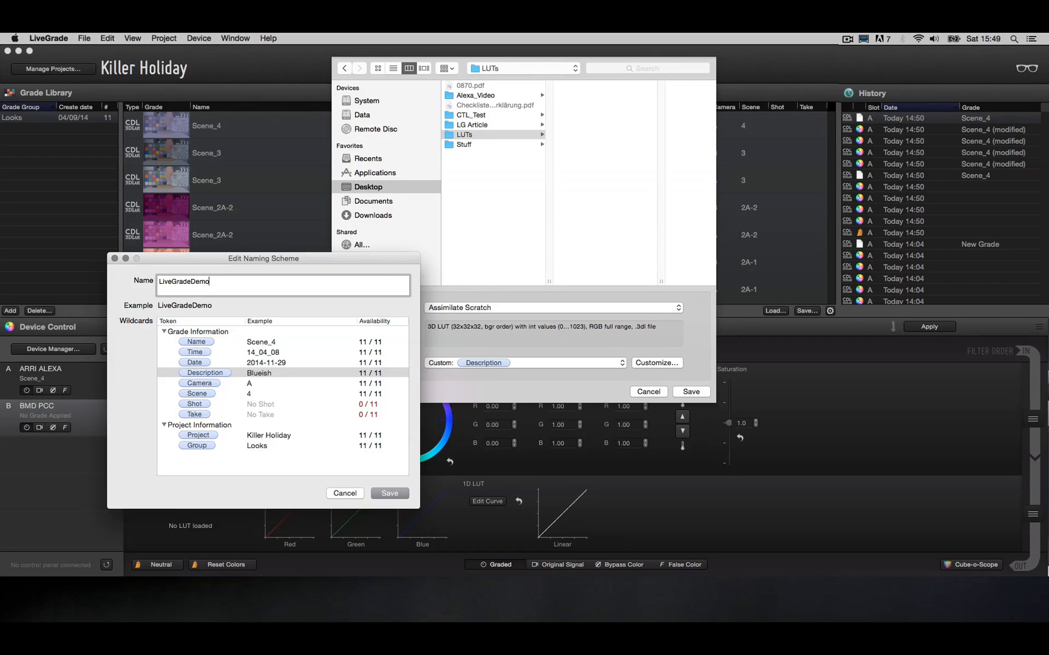
{"action": "type", "text": "_"}
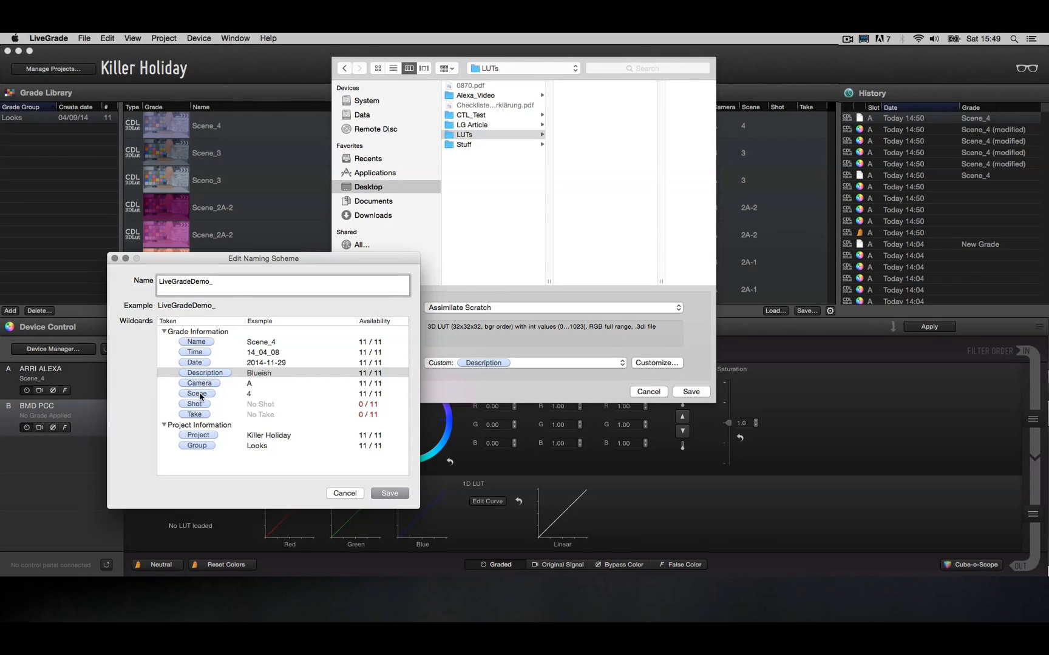
{"action": "left_click", "coordinate": [197, 394]}
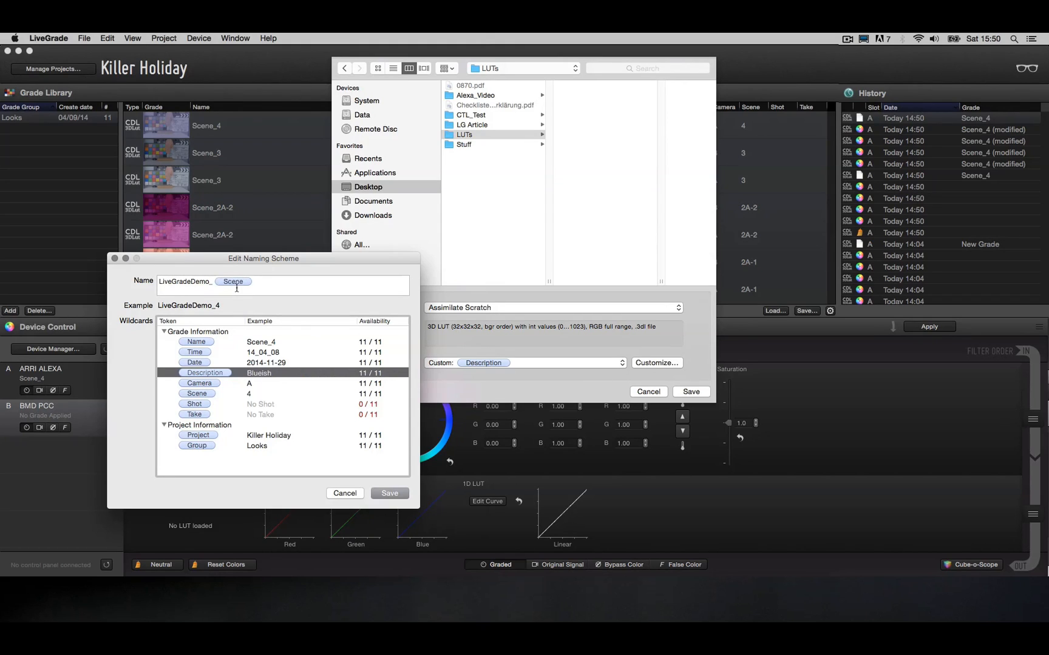
{"action": "left_click_drag", "start_coordinate": [199, 383], "coordinate": [277, 285]}
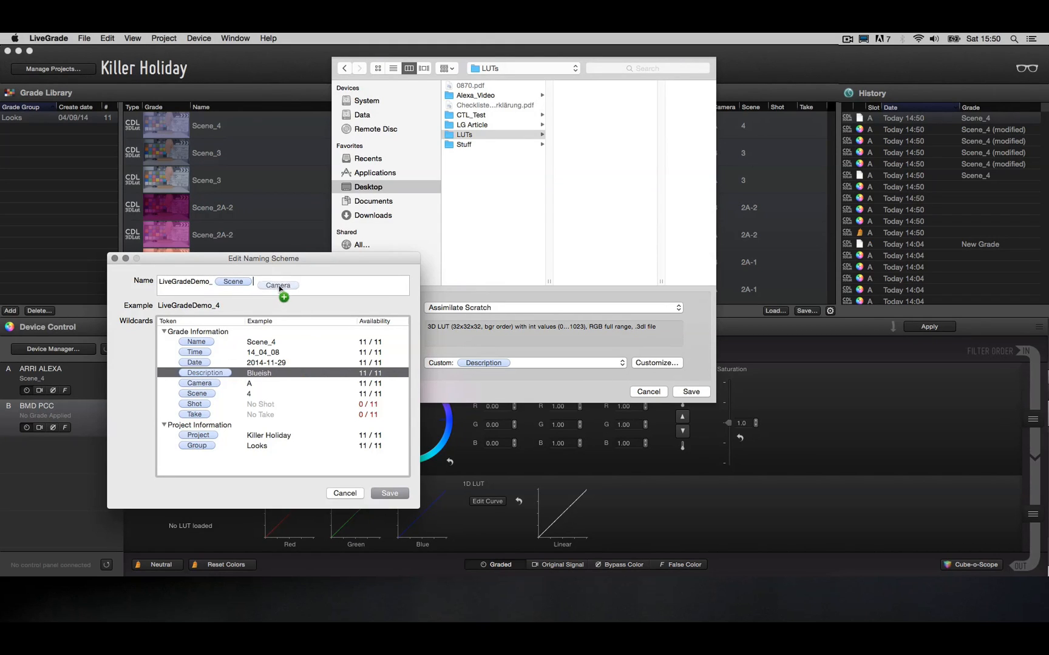
{"action": "left_click", "coordinate": [275, 281]}
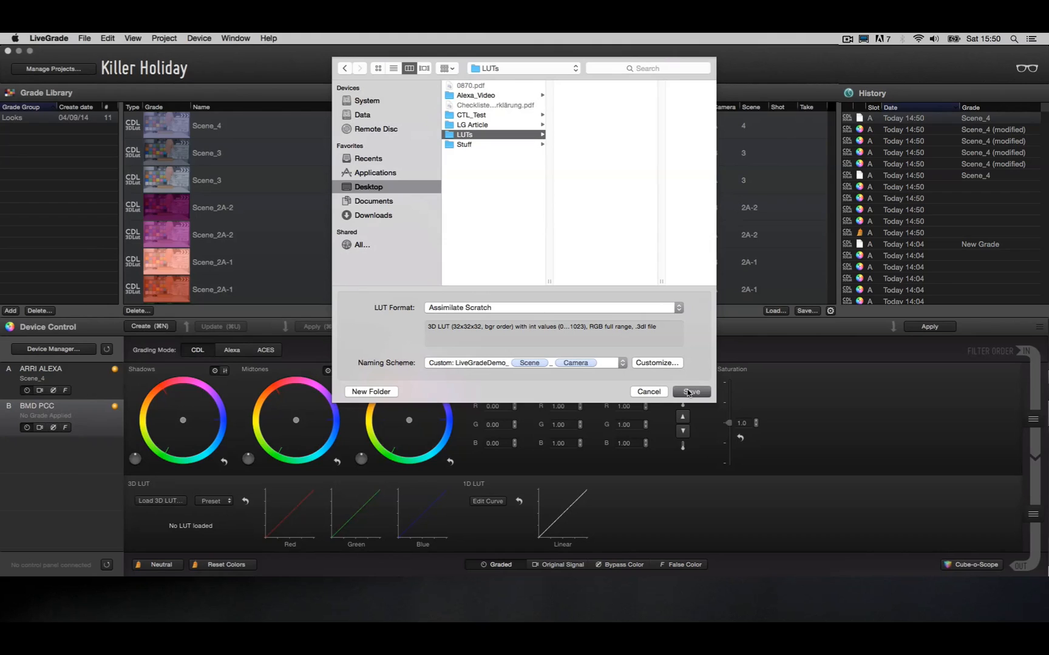
Save the LUTs, then browse the Export grades dialog to Documents and cancel it
{"action": "left_click", "coordinate": [690, 390]}
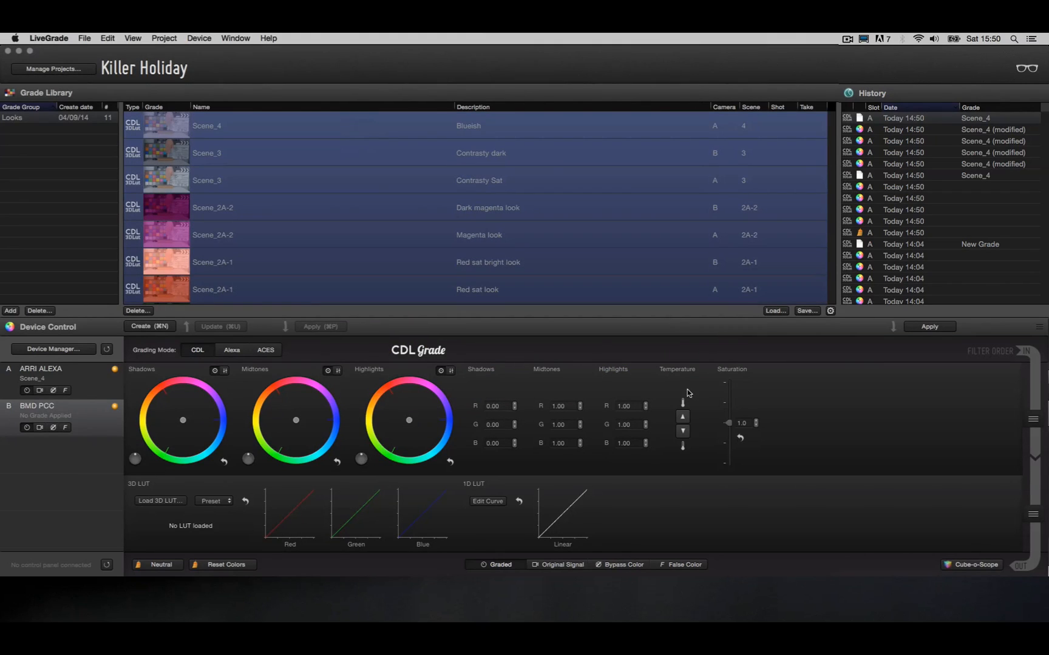
{"action": "mouse_move", "coordinate": [321, 224]}
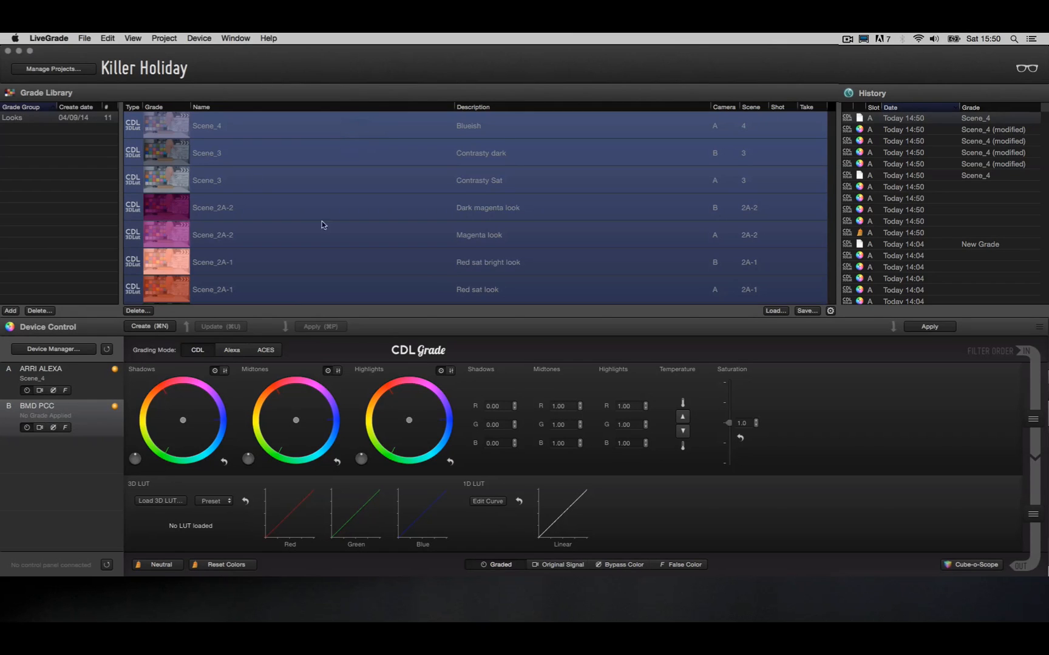
{"action": "left_click", "coordinate": [84, 37]}
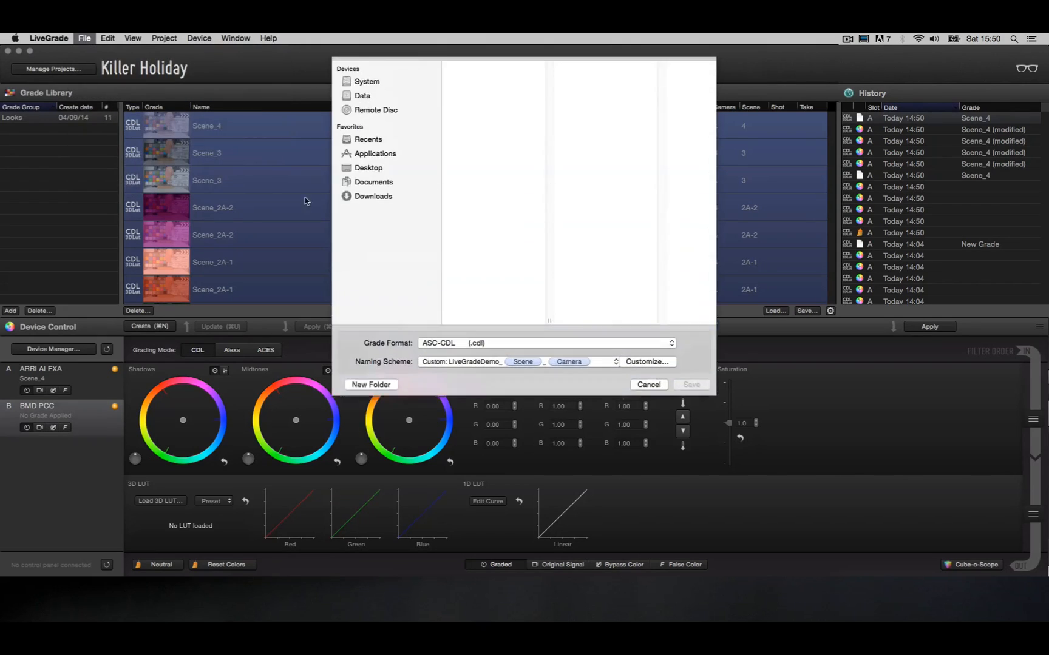
{"action": "left_click", "coordinate": [372, 181]}
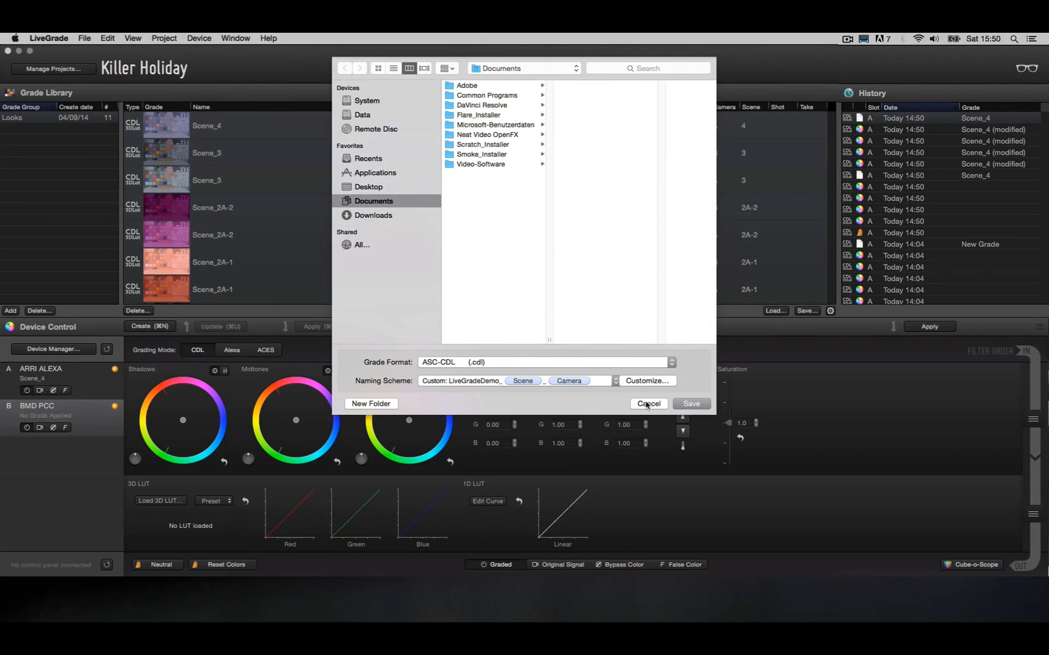
{"action": "left_click", "coordinate": [647, 404]}
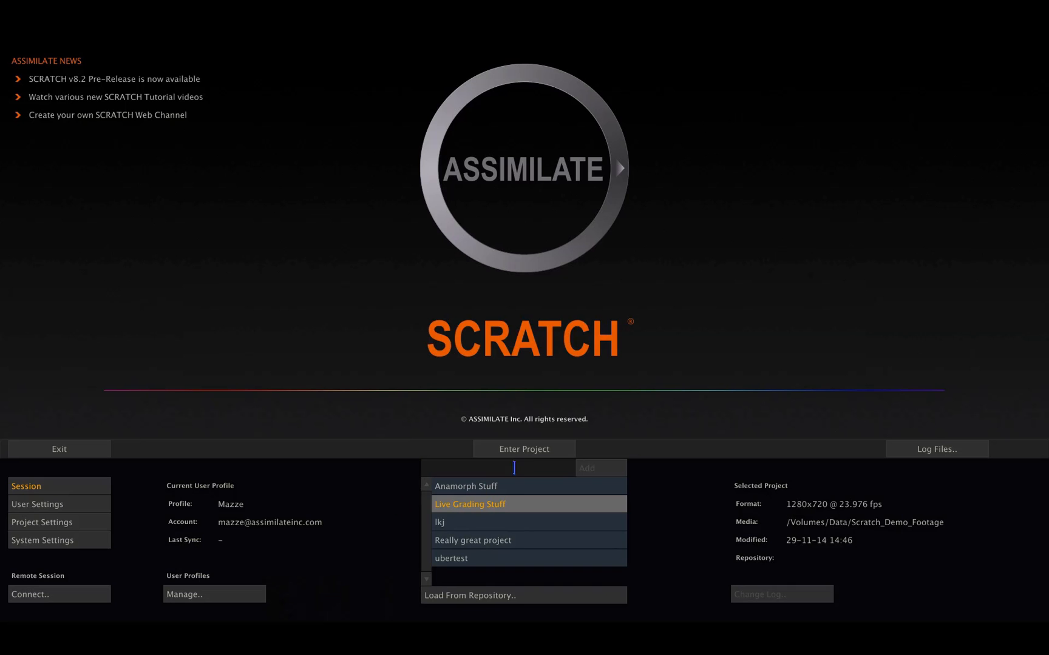
Enter the Live Grading Stuff project and load the clips from the Live Grade Demo Video folder
{"action": "left_click", "coordinate": [523, 449]}
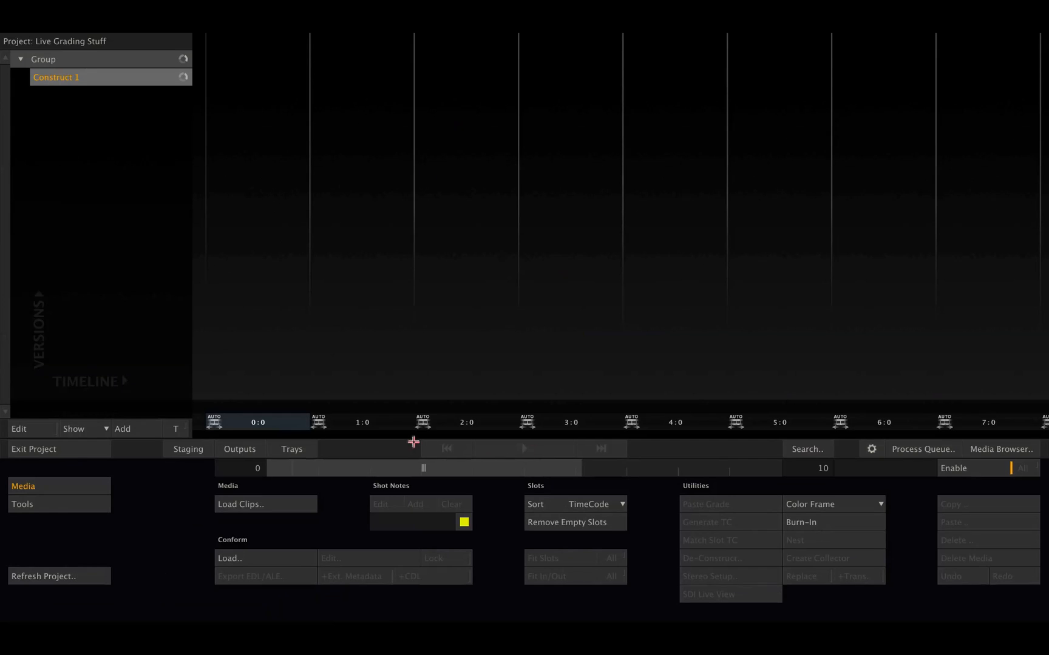
{"action": "left_click", "coordinate": [240, 504]}
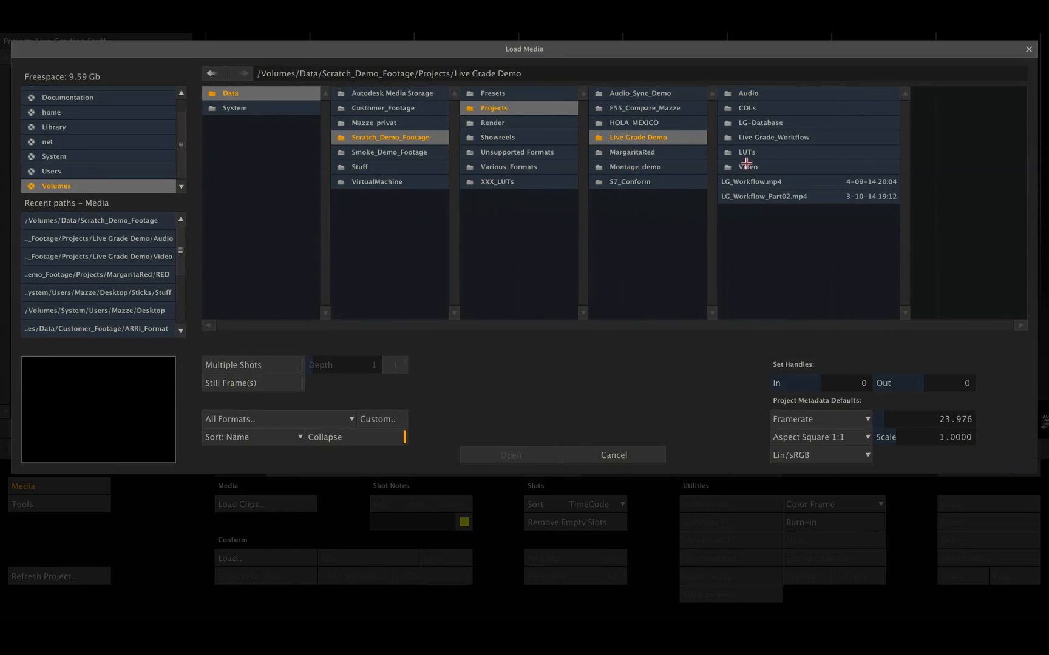
{"action": "left_click", "coordinate": [748, 166]}
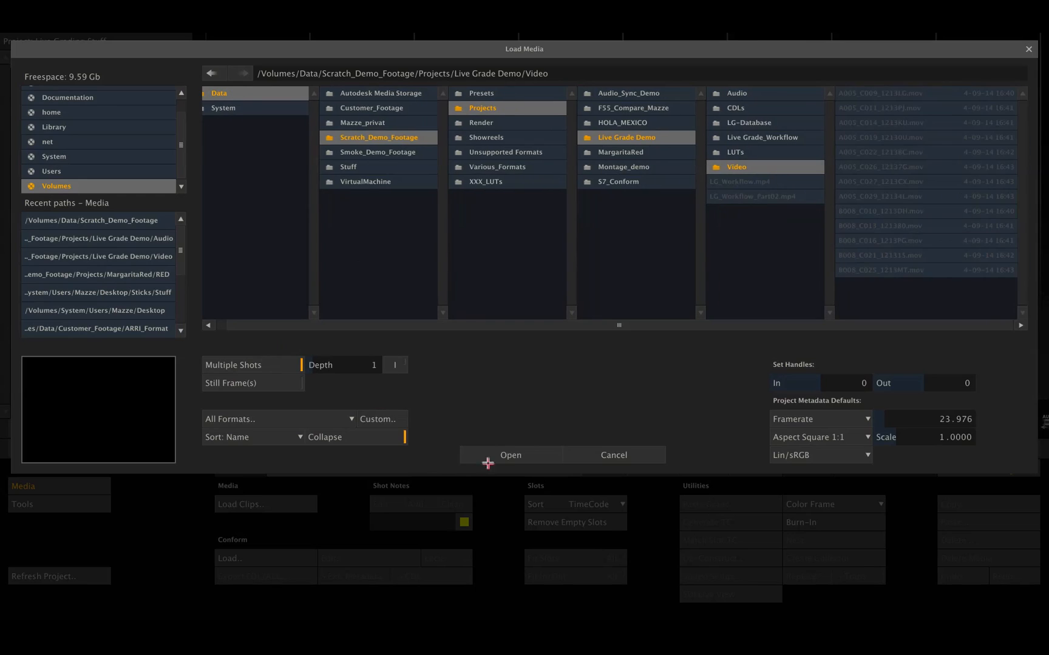
{"action": "left_click", "coordinate": [510, 455]}
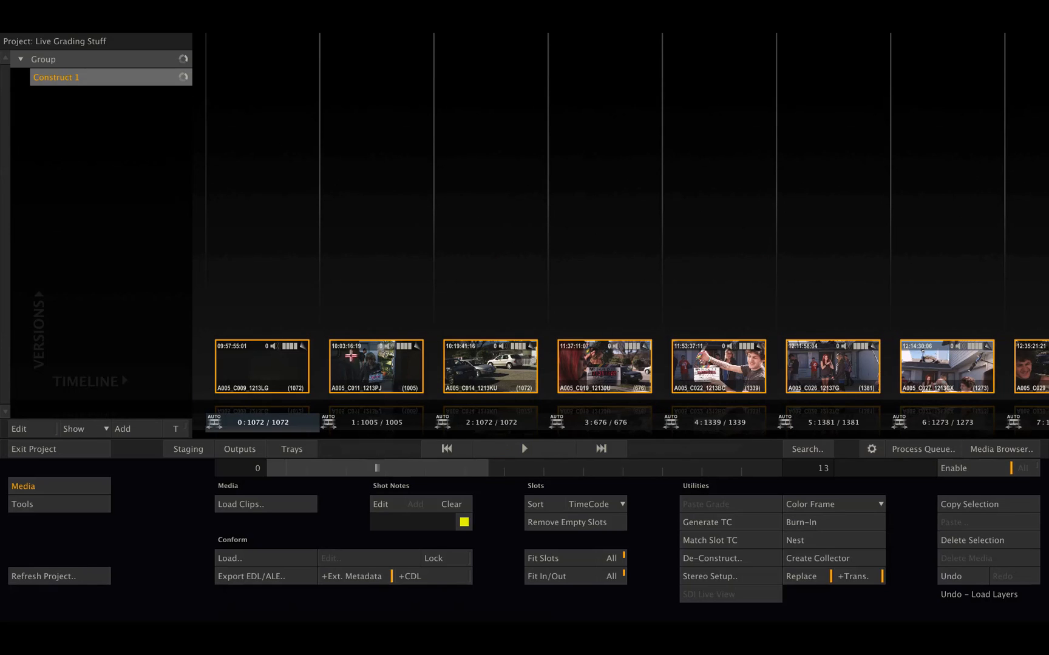
{"action": "mouse_move", "coordinate": [939, 336]}
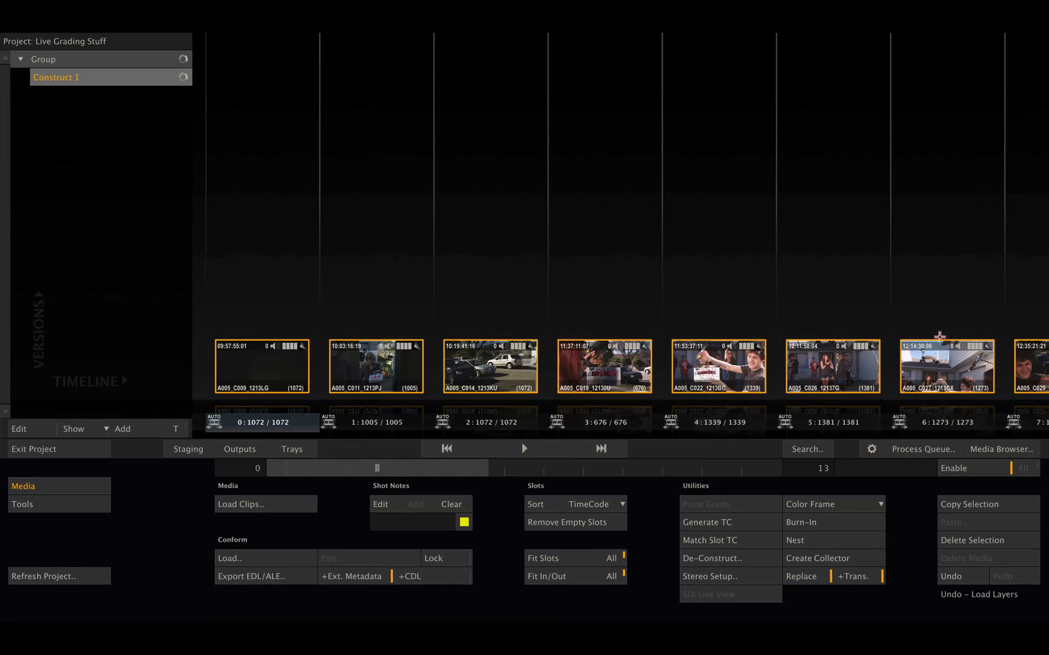
Show the Media Browser table listing the 13 loaded clips' metadata
{"action": "left_click", "coordinate": [1011, 449]}
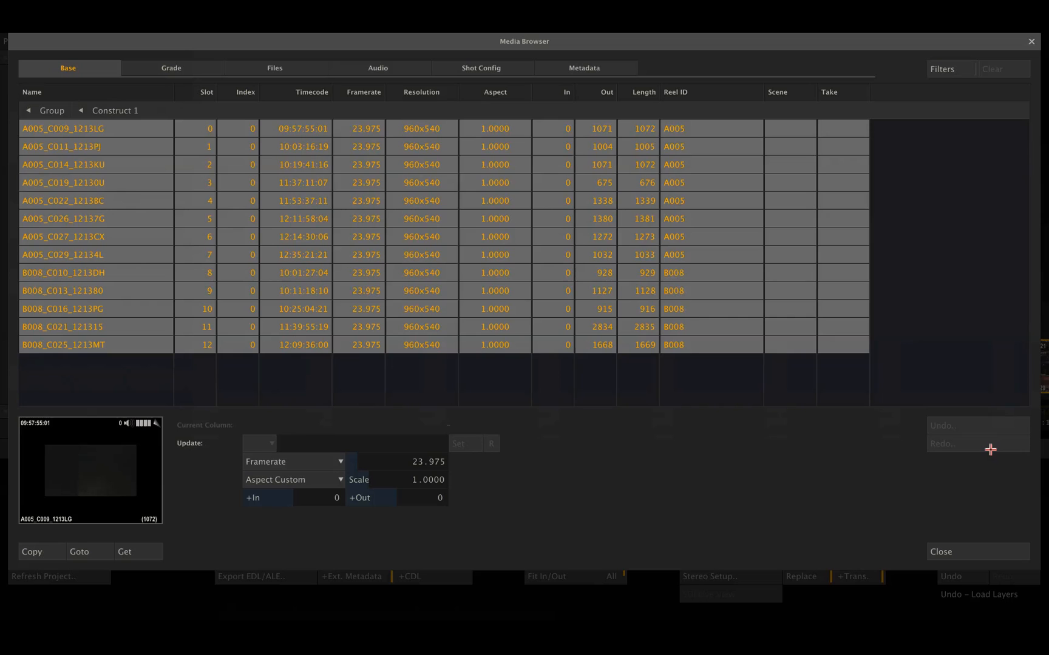
{"action": "mouse_move", "coordinate": [698, 117]}
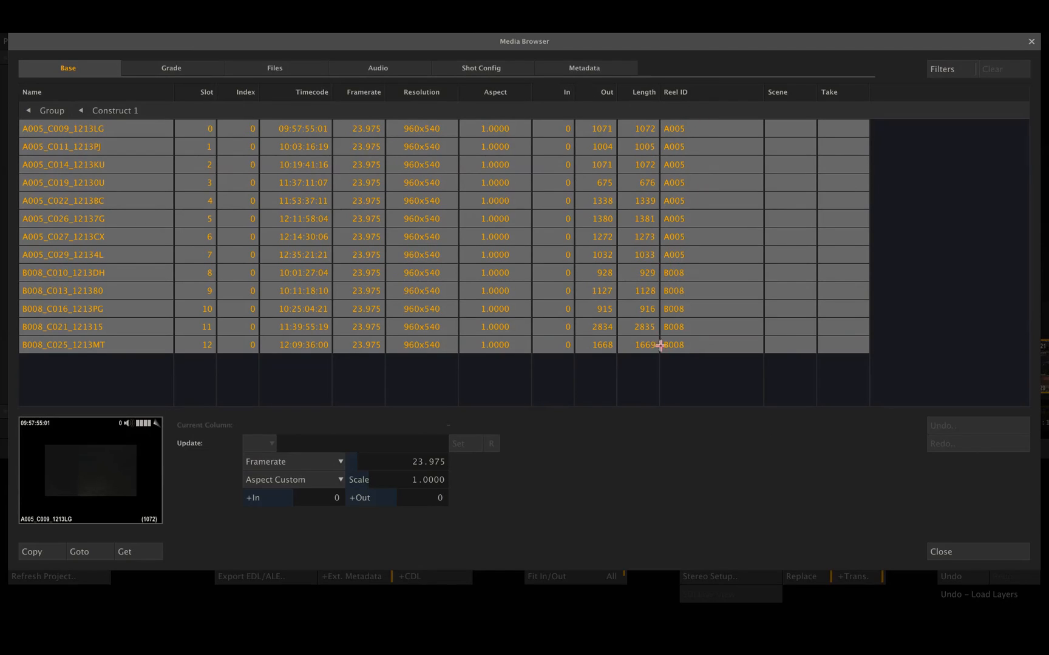
{"action": "mouse_move", "coordinate": [693, 362]}
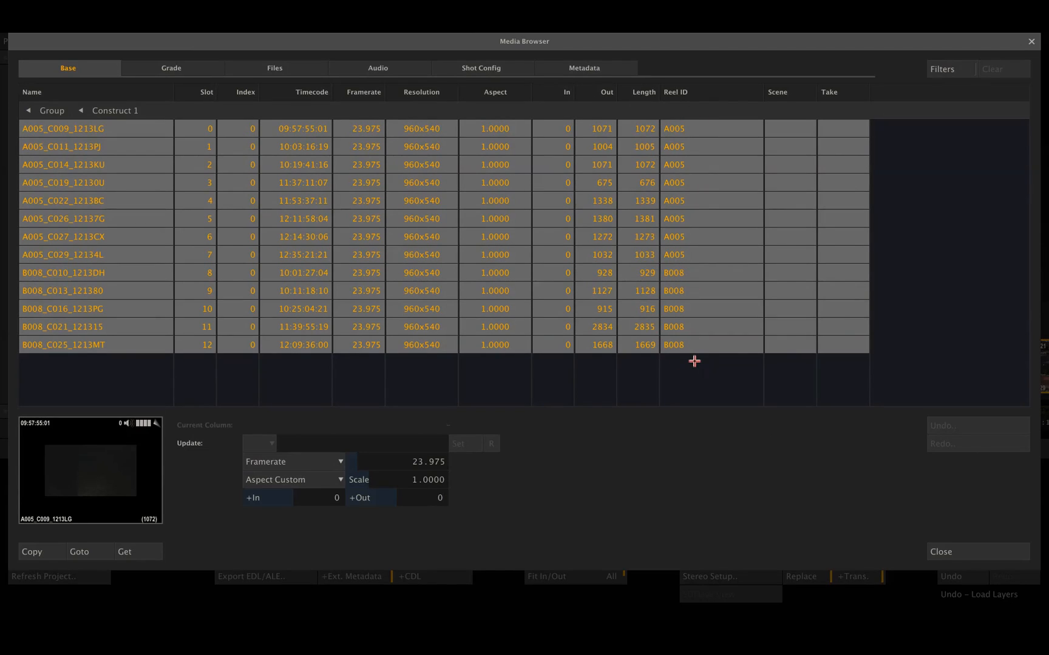
{"action": "mouse_move", "coordinate": [943, 215]}
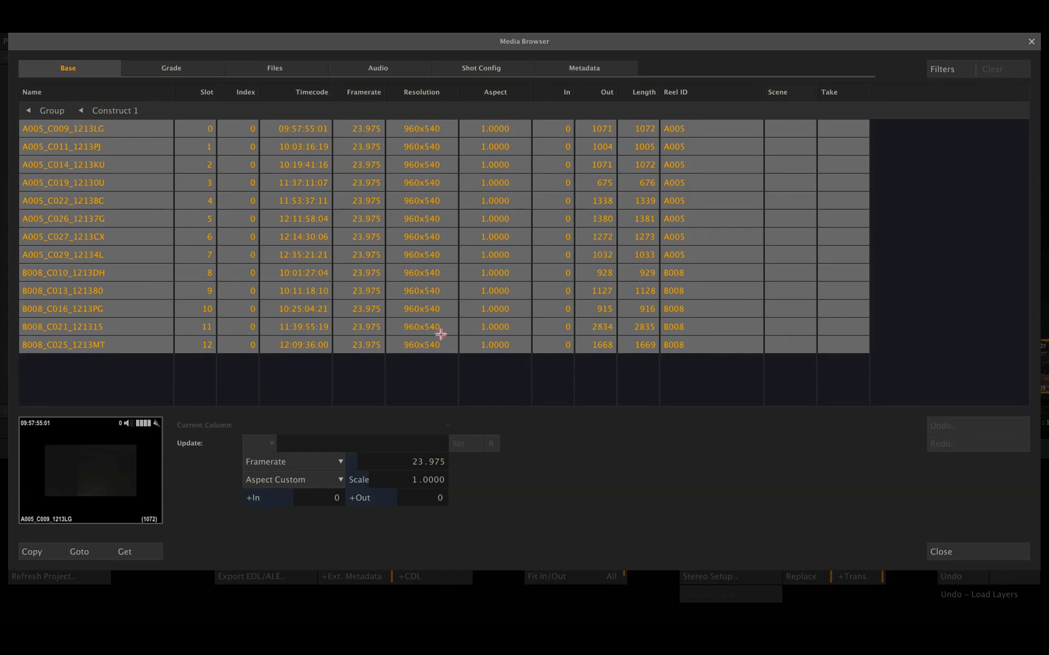
From the Audio tab, use Find Audio to browse toward the Live Grade Demo Audio folder
{"action": "left_click", "coordinate": [378, 68]}
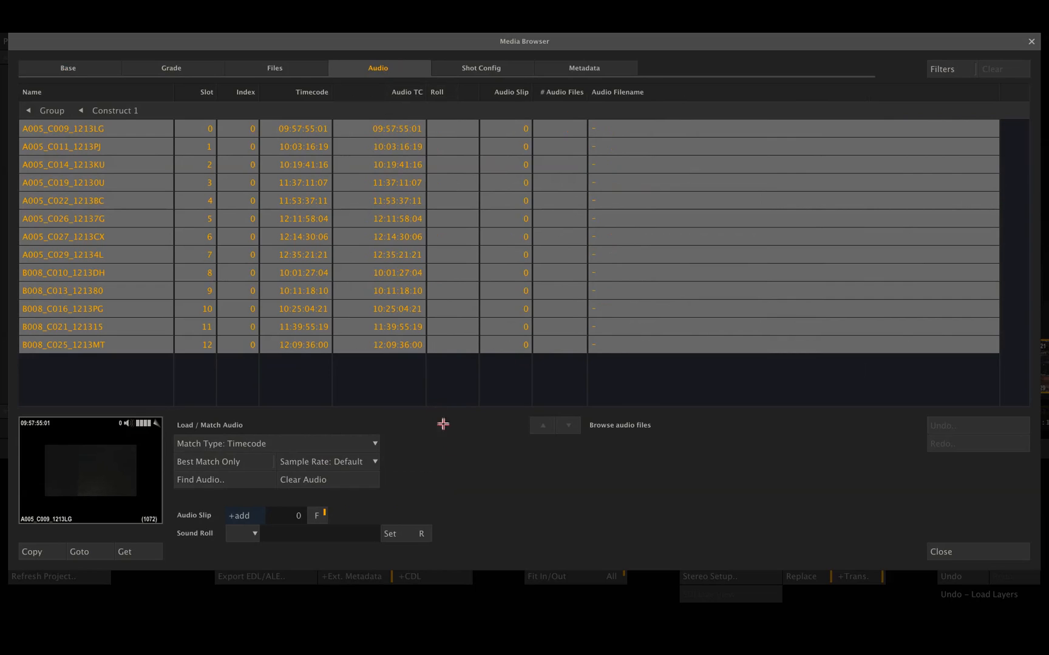
{"action": "left_click", "coordinate": [200, 479]}
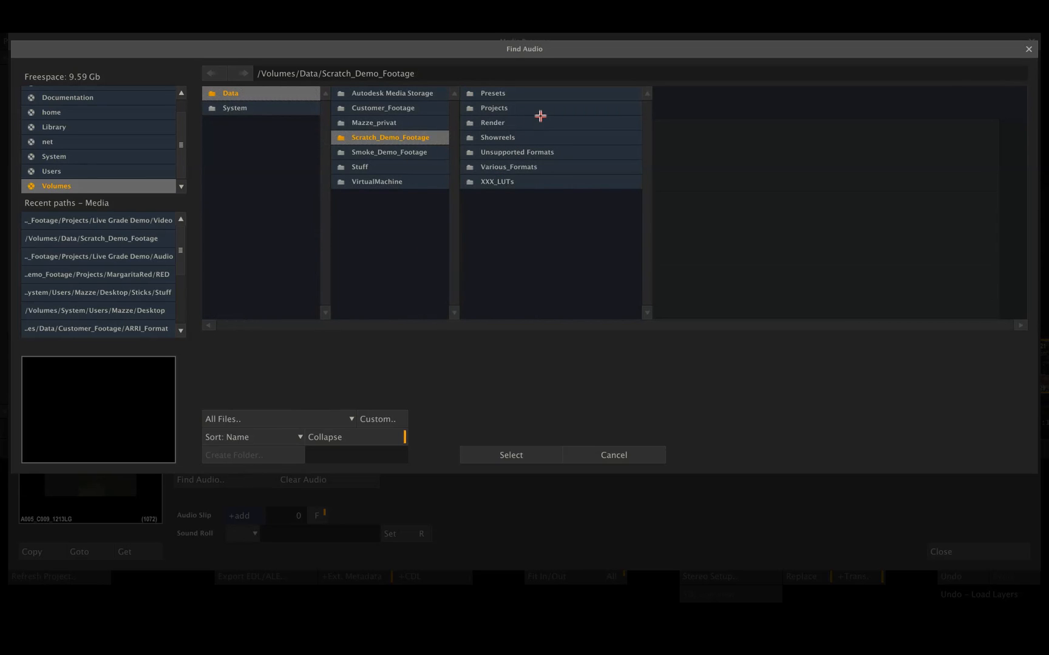
{"action": "left_click", "coordinate": [494, 108]}
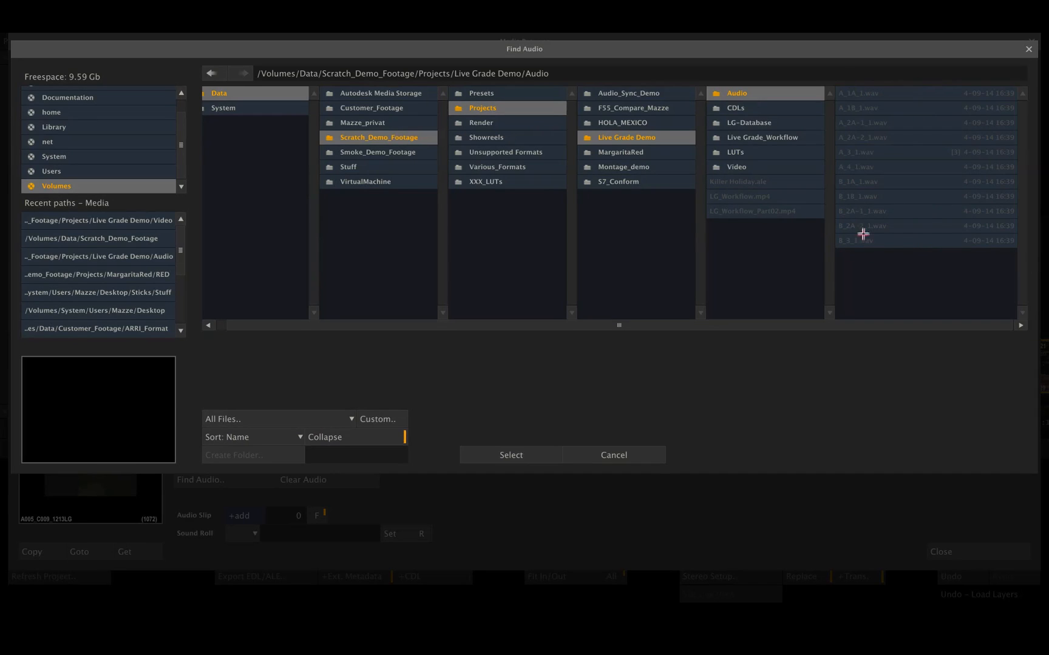
{"action": "mouse_move", "coordinate": [895, 247]}
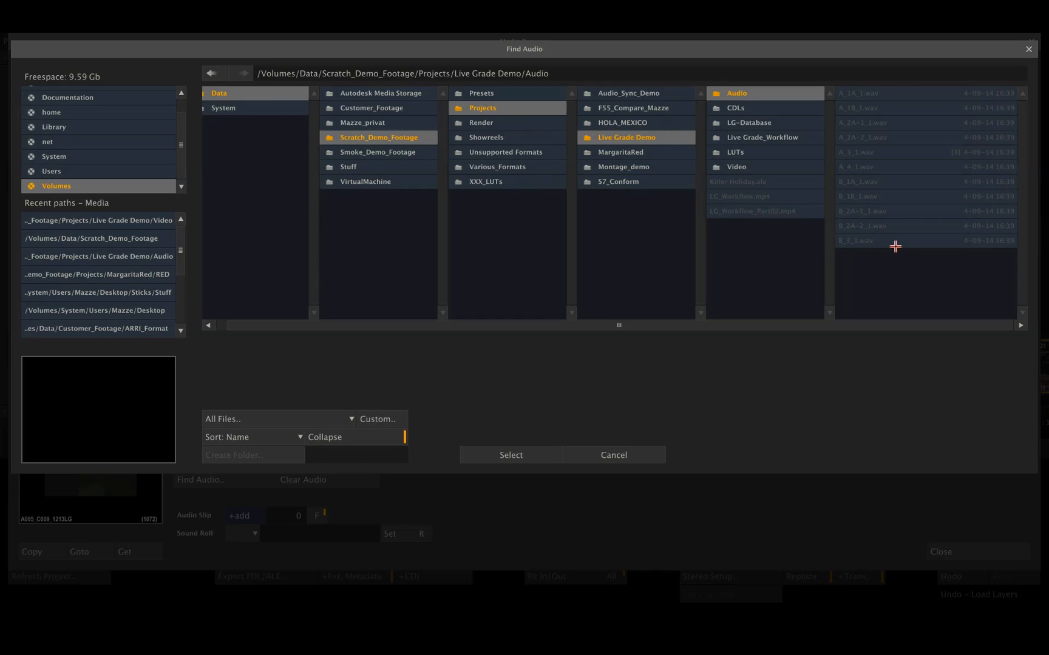
{"action": "mouse_move", "coordinate": [902, 226]}
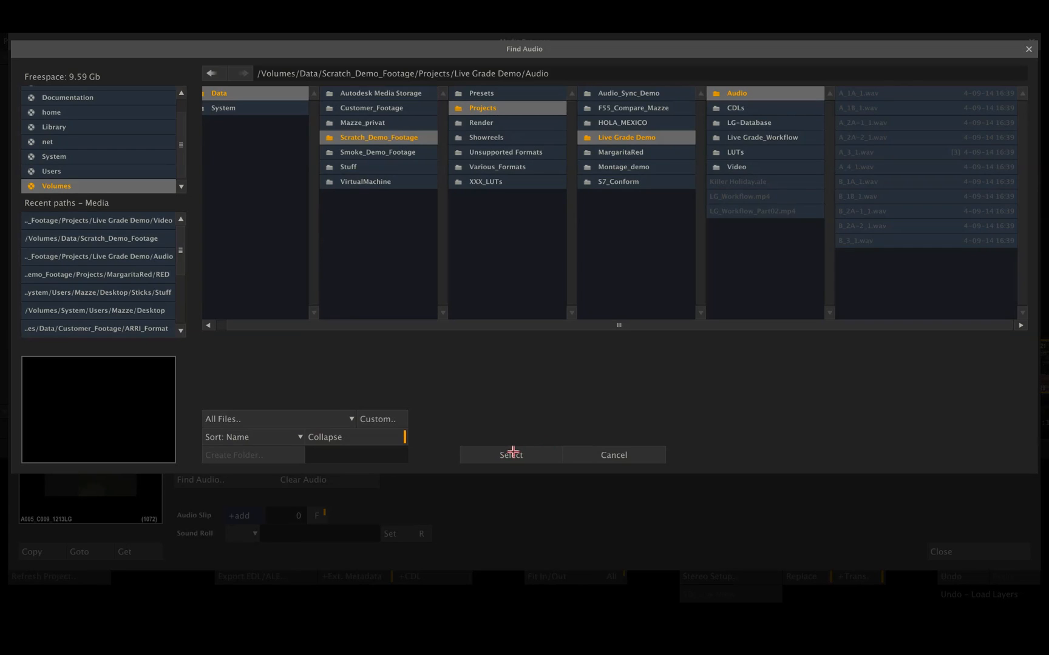
{"action": "left_click", "coordinate": [510, 455]}
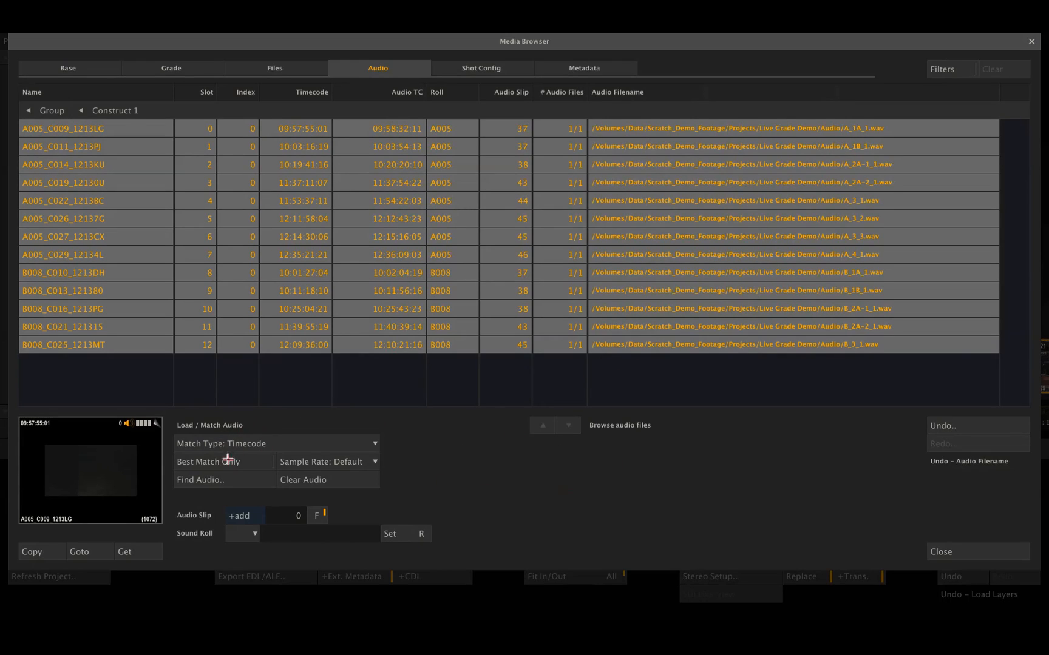
{"action": "mouse_move", "coordinate": [398, 444]}
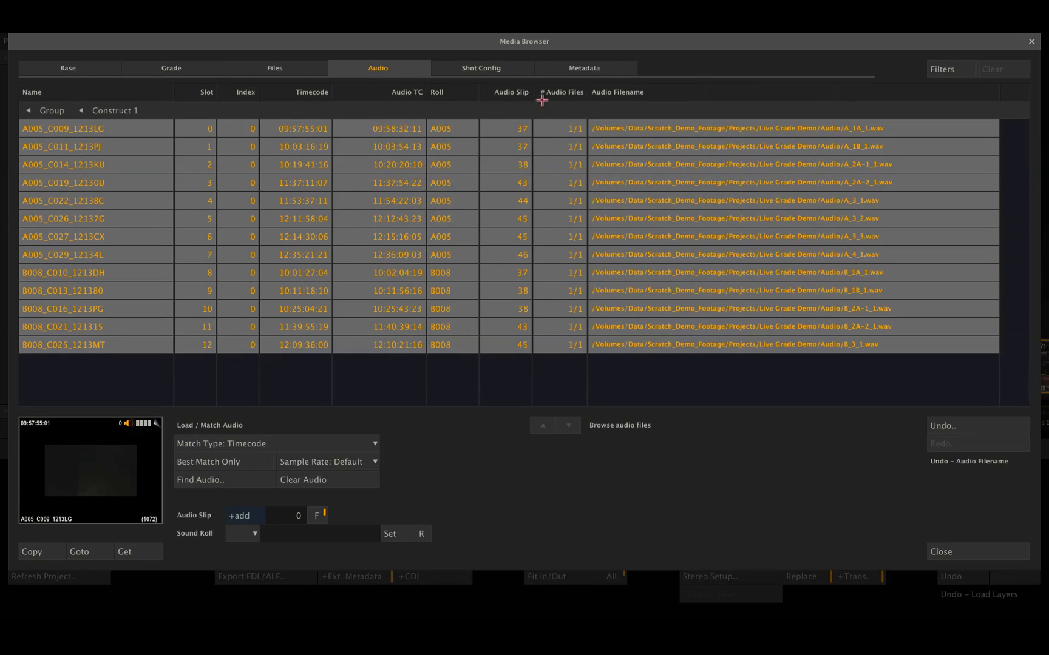
{"action": "mouse_move", "coordinate": [95, 70]}
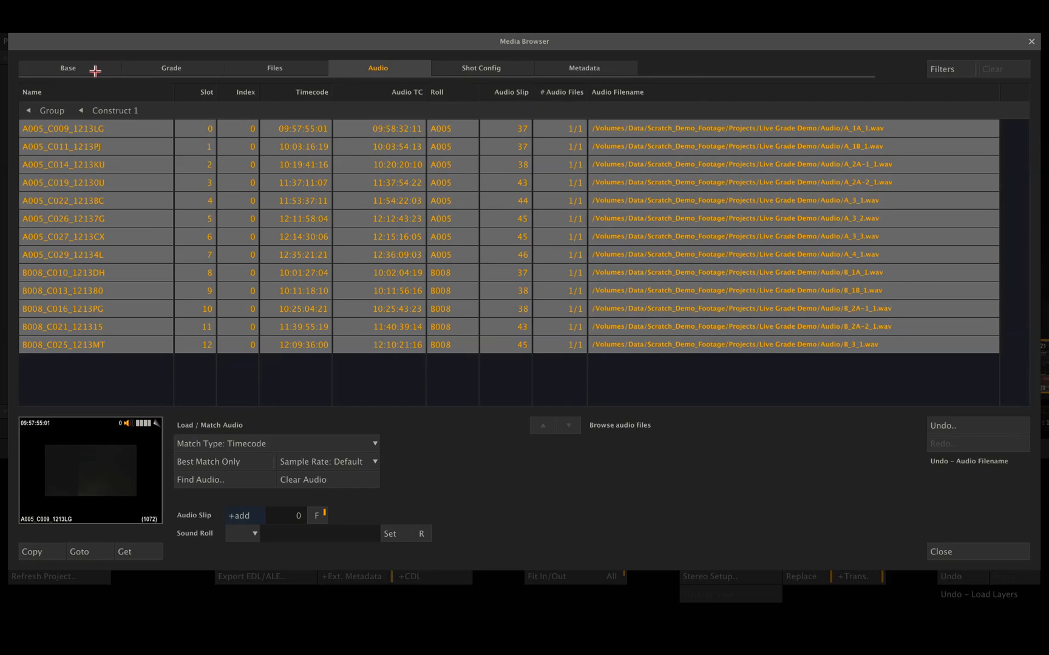
{"action": "left_click", "coordinate": [67, 68]}
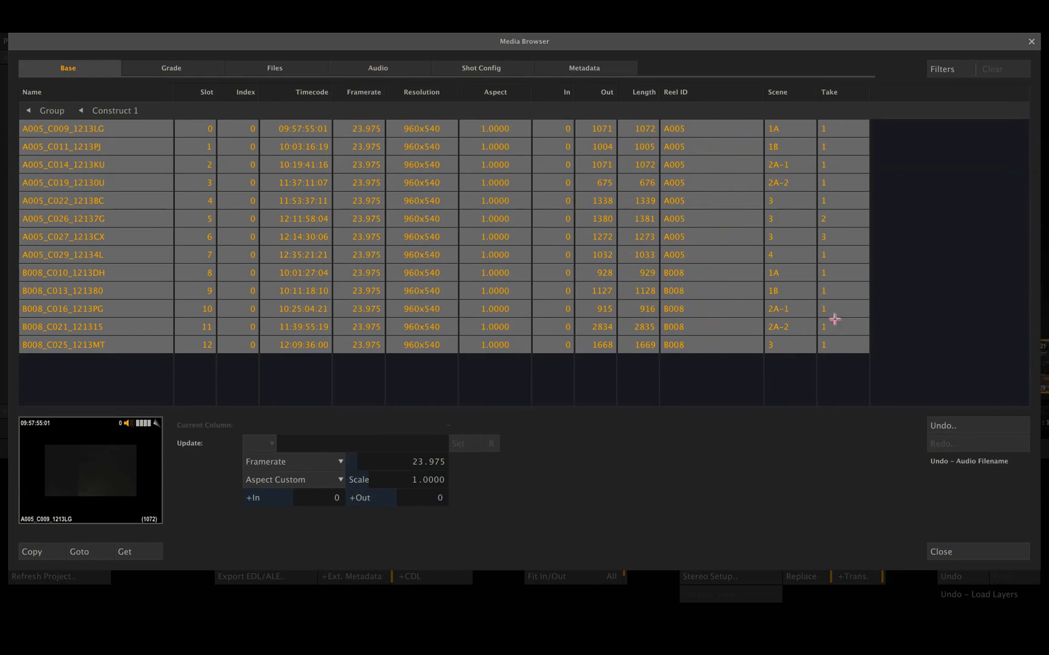
{"action": "mouse_move", "coordinate": [792, 345]}
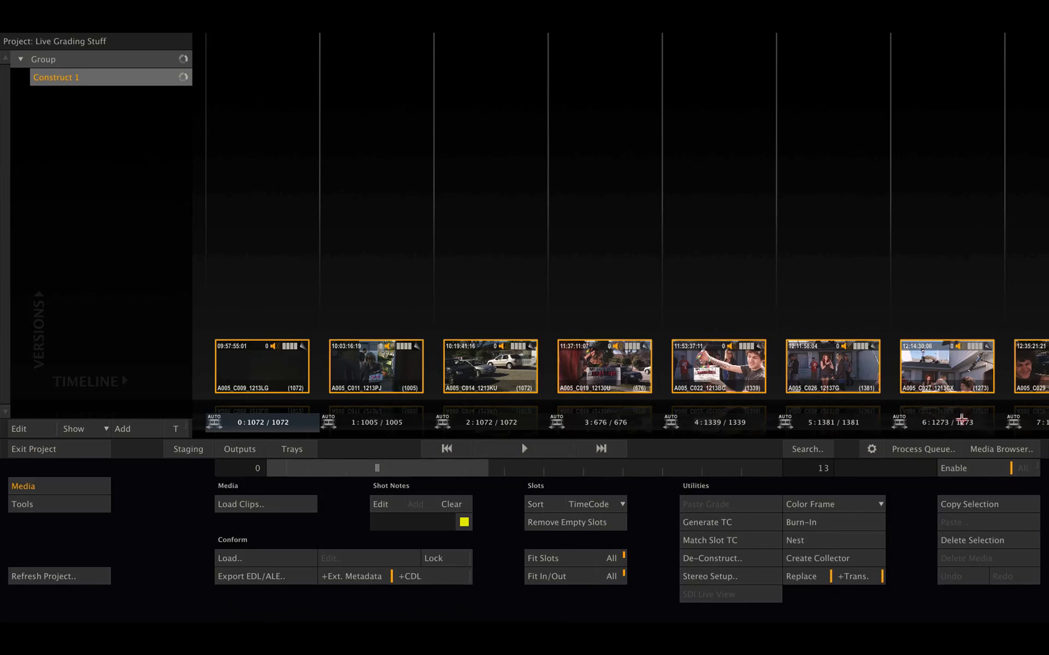
{"action": "left_click", "coordinate": [1001, 450]}
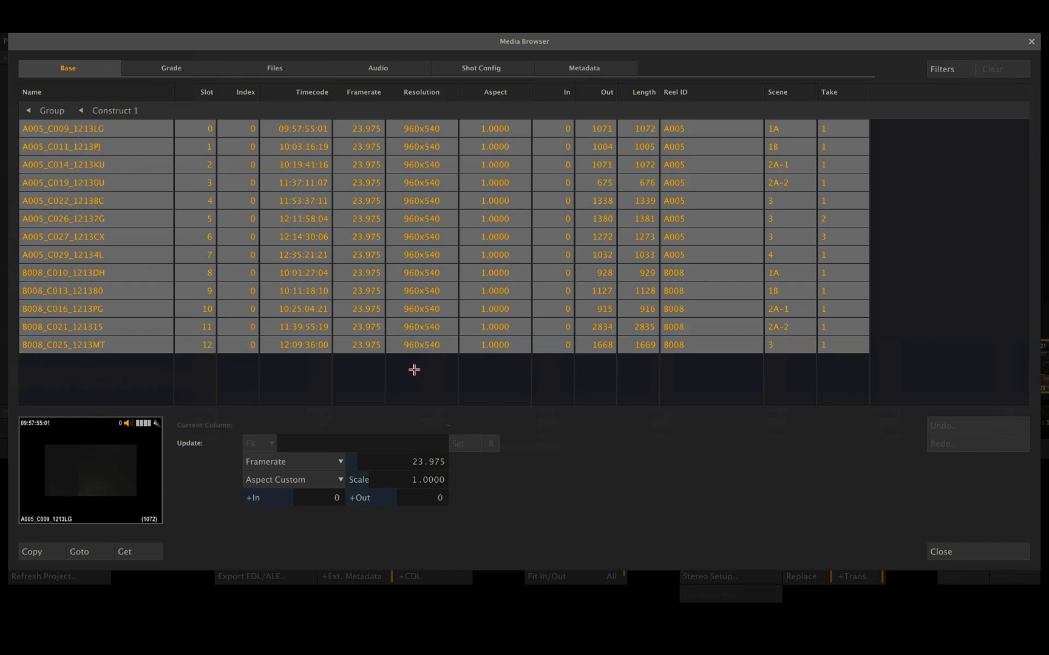
On the Grade tab, set LUT load mode to match on shot name or search mask and enter LiveGradeDemo
{"action": "left_click", "coordinate": [171, 68]}
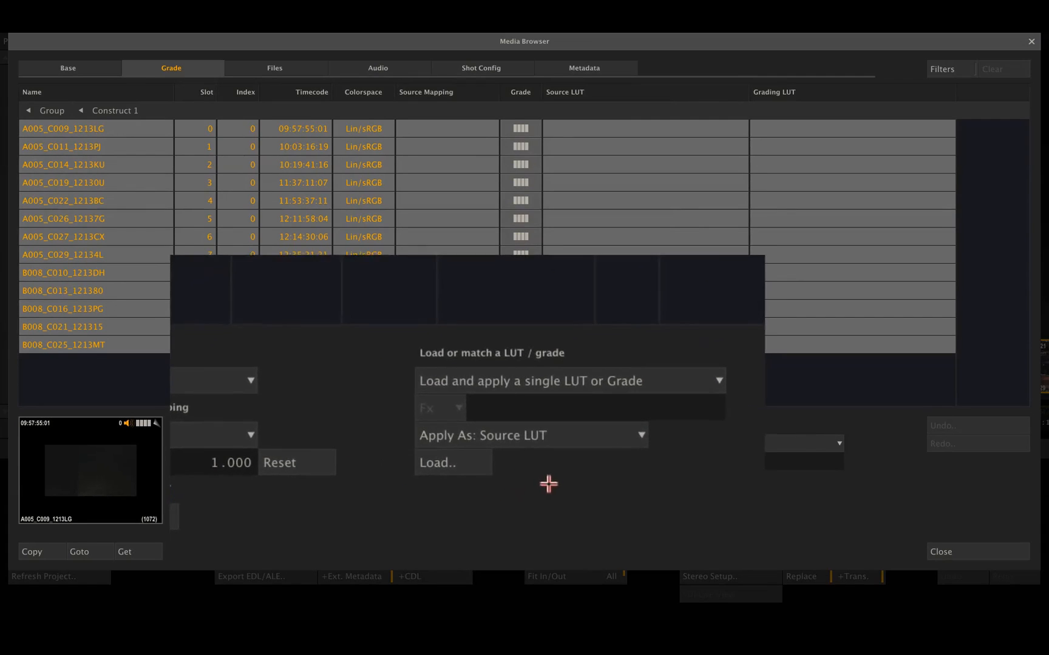
{"action": "left_click", "coordinate": [568, 381]}
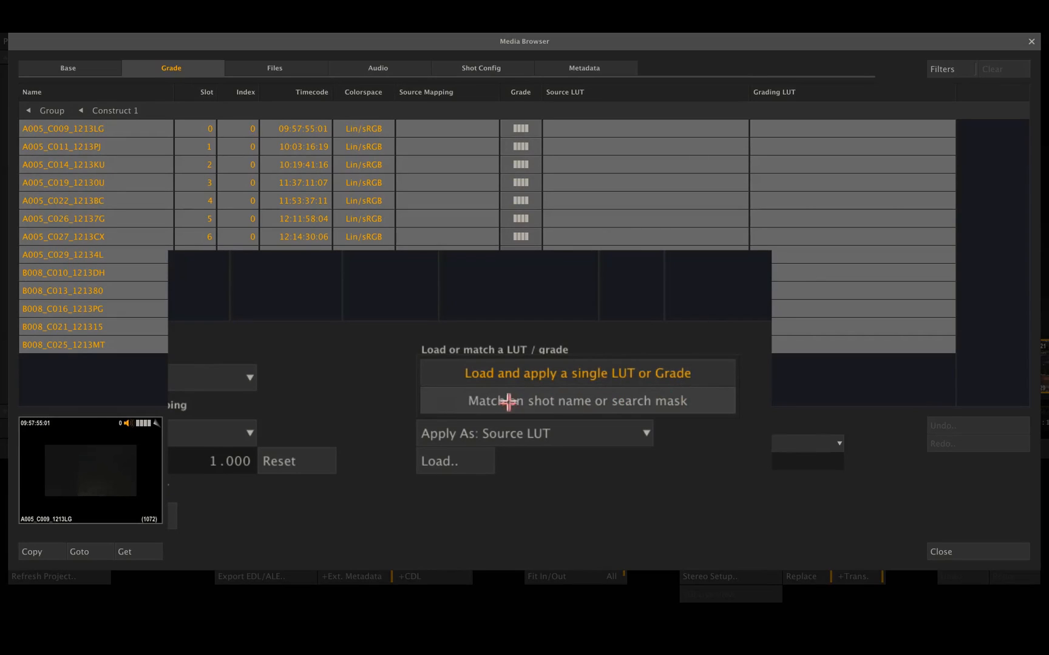
{"action": "mouse_move", "coordinate": [652, 400]}
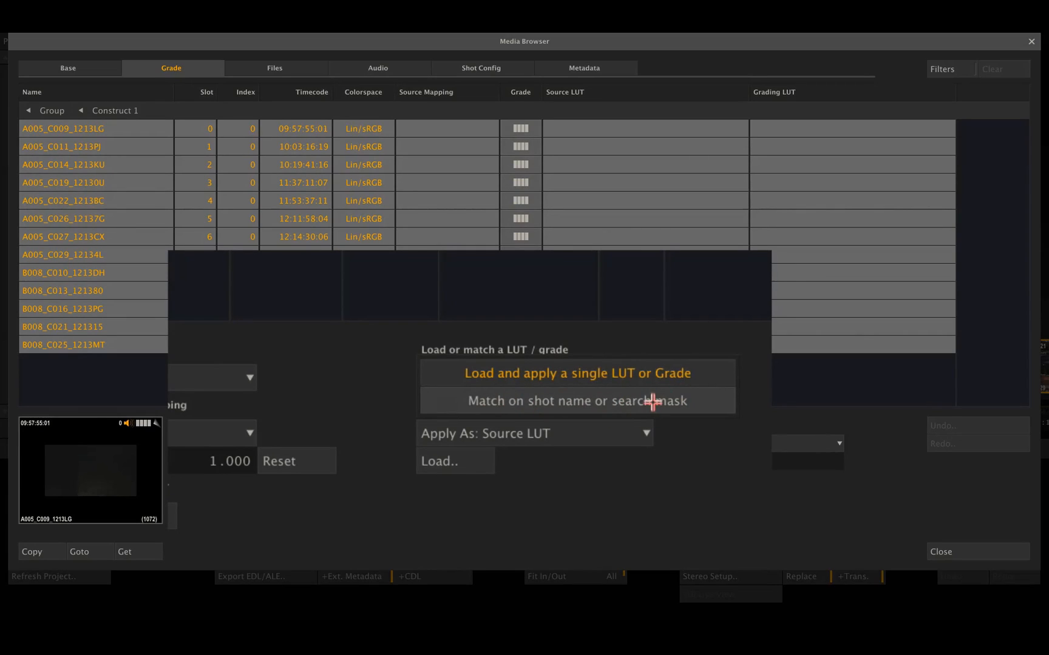
{"action": "left_click", "coordinate": [577, 400]}
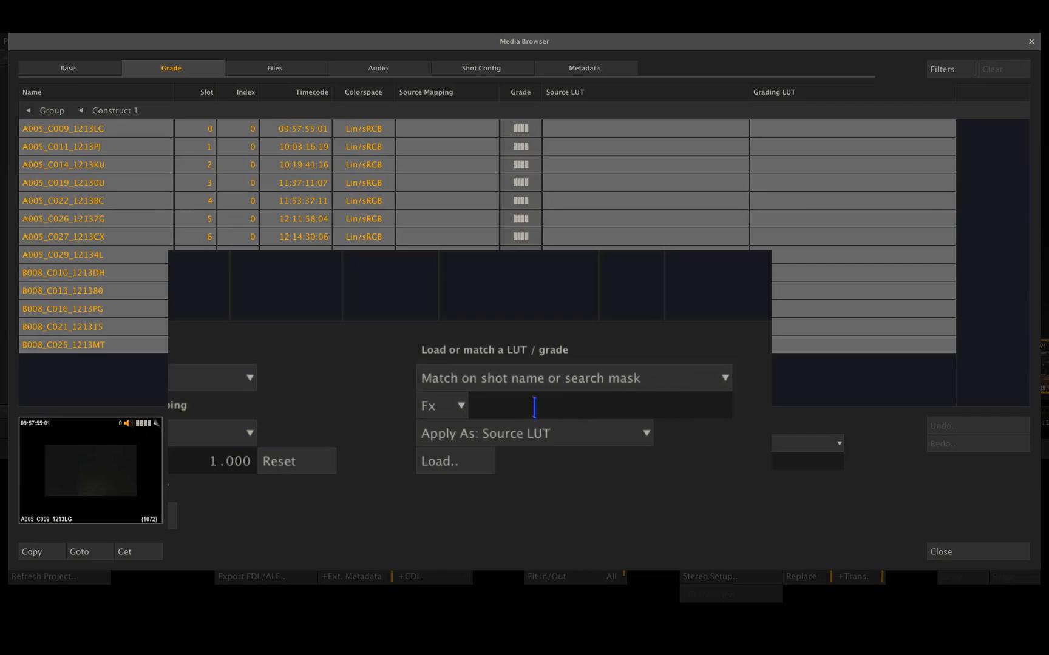
{"action": "left_click", "coordinate": [477, 405]}
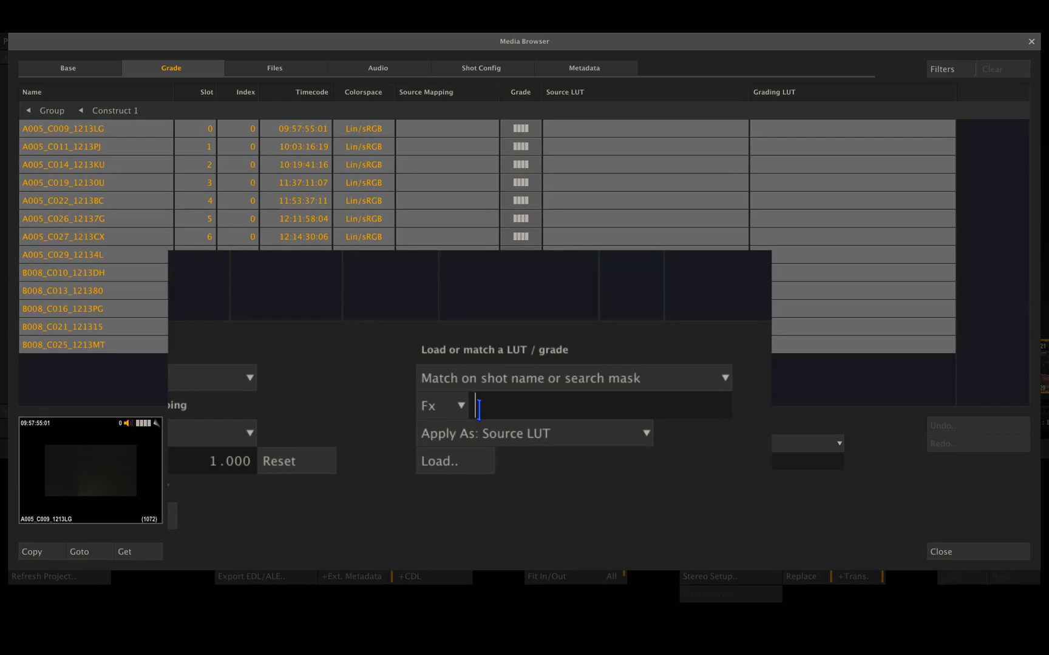
{"action": "type", "text": "LiveGrad"}
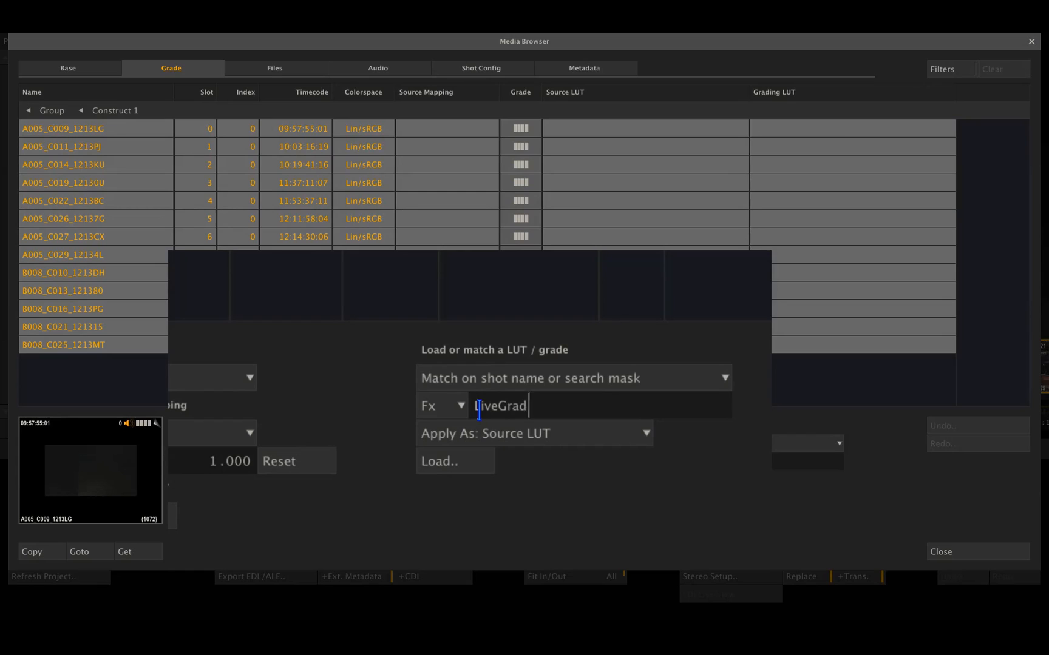
{"action": "type", "text": "Demo"}
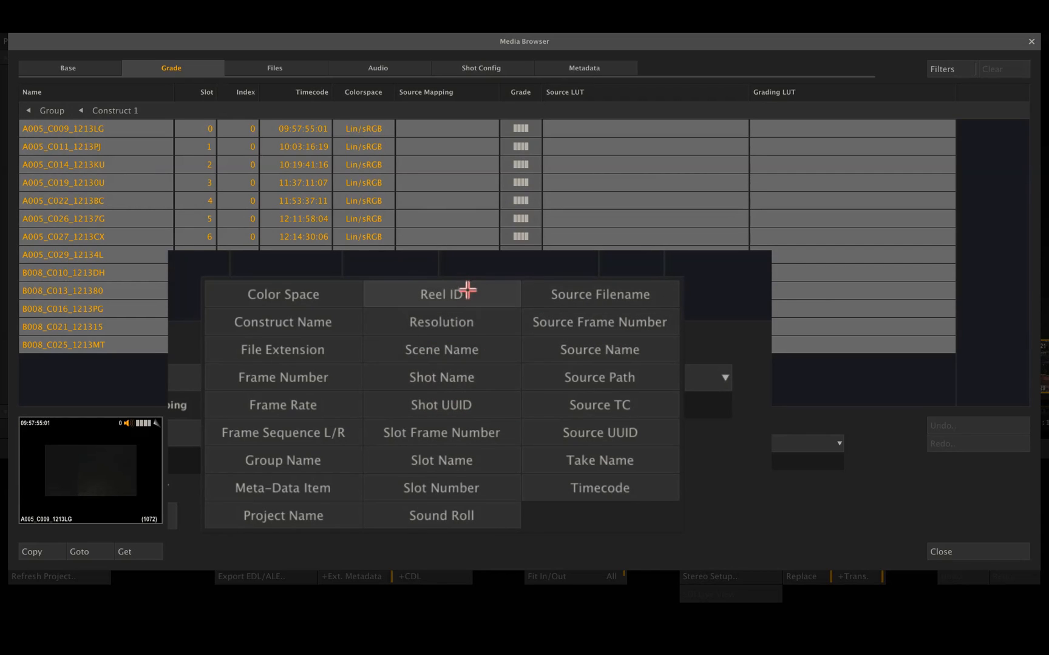
Insert the reel ID token, check reel IDs on the Base tab, and trim it to #reelid[0,1]
{"action": "left_click", "coordinate": [440, 294]}
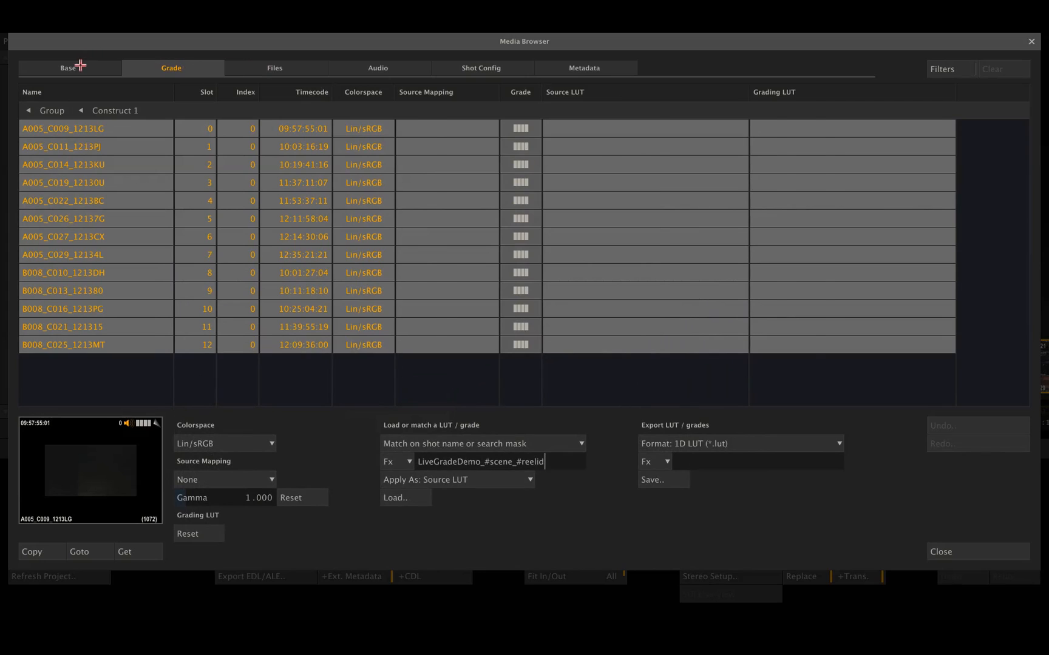
{"action": "left_click", "coordinate": [66, 68]}
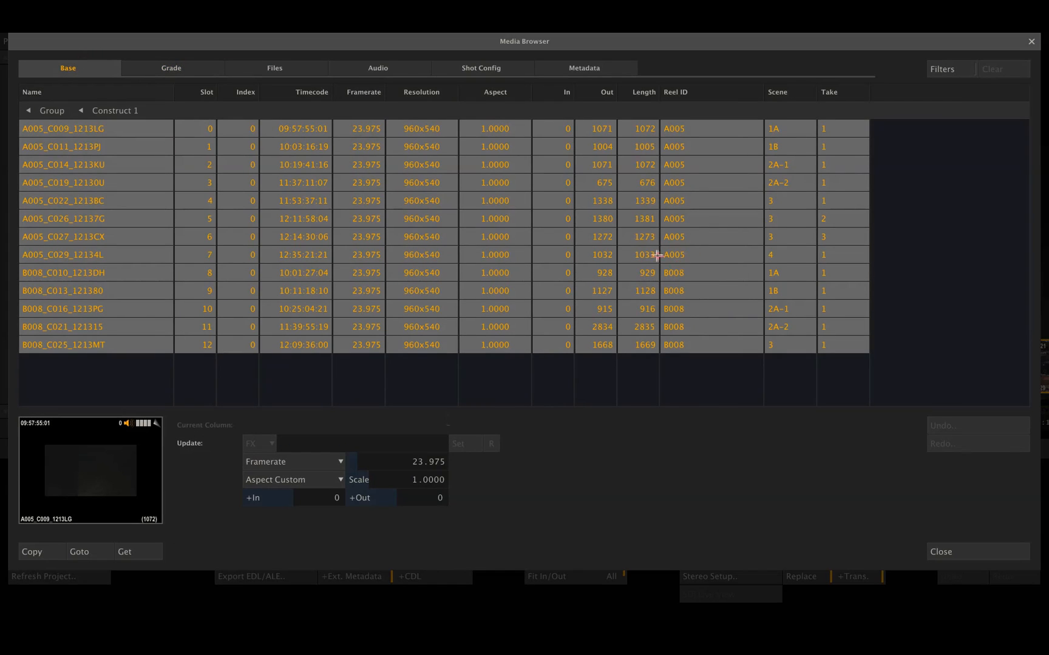
{"action": "mouse_move", "coordinate": [665, 281]}
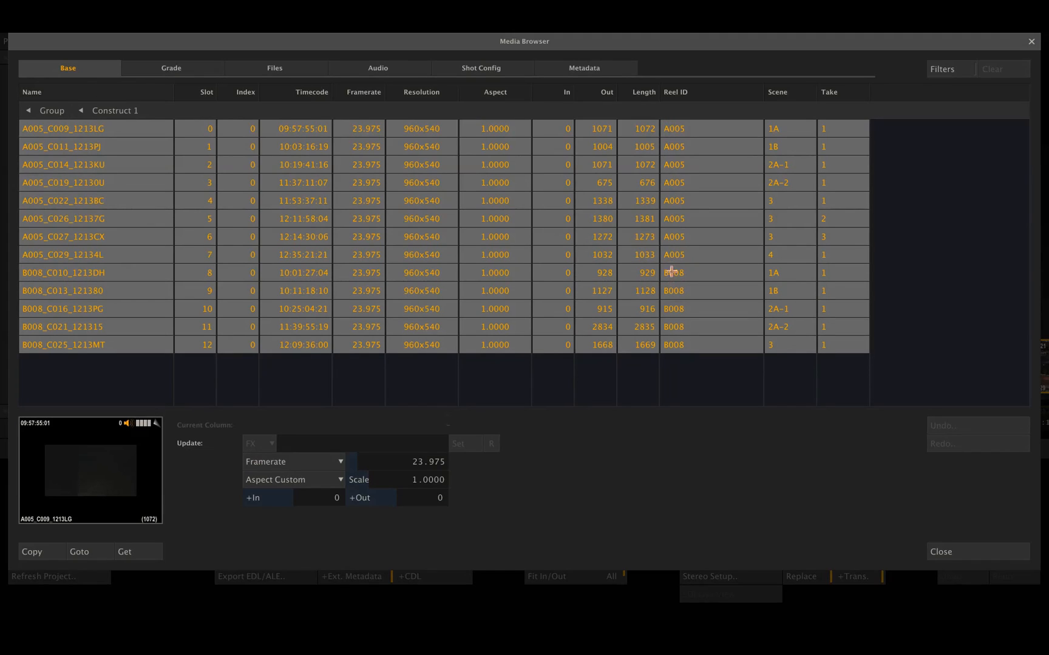
{"action": "mouse_move", "coordinate": [386, 72]}
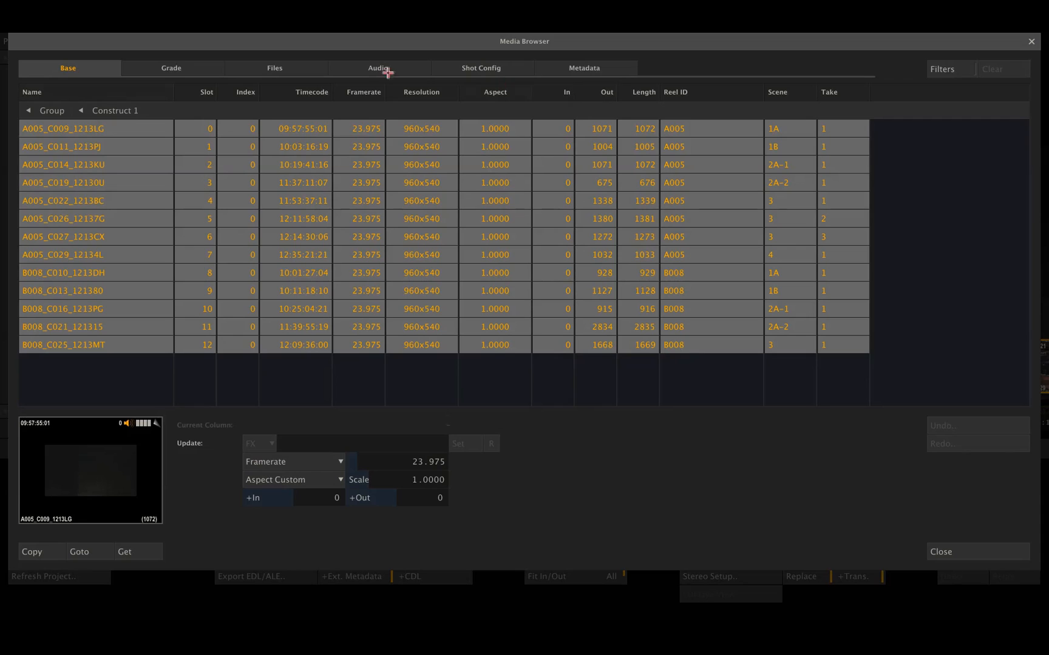
{"action": "left_click", "coordinate": [171, 68]}
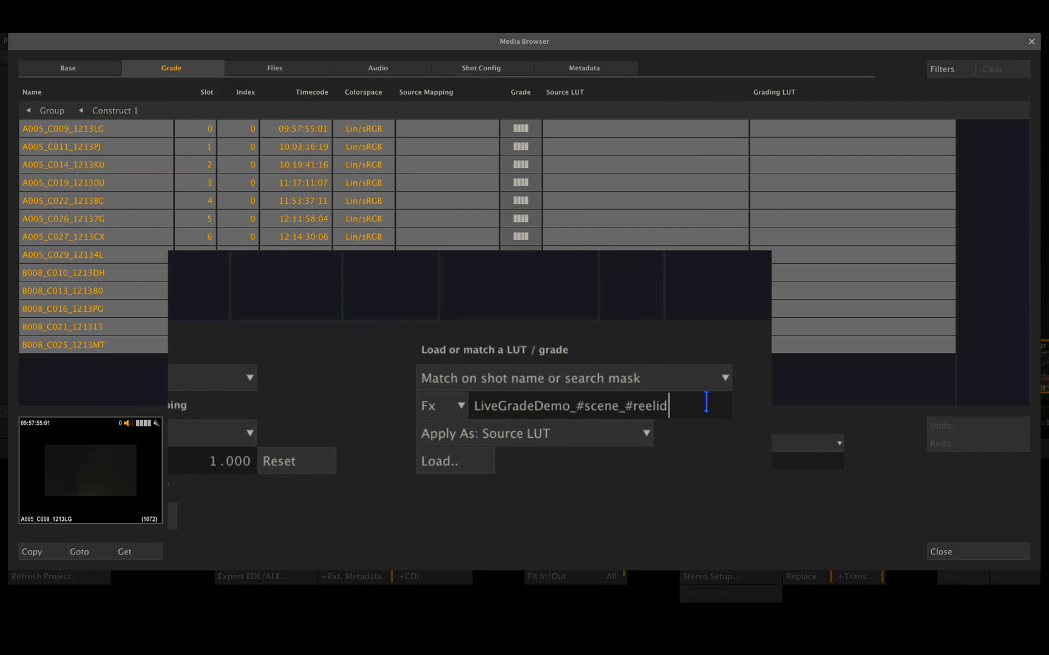
{"action": "type", "text": "[]"}
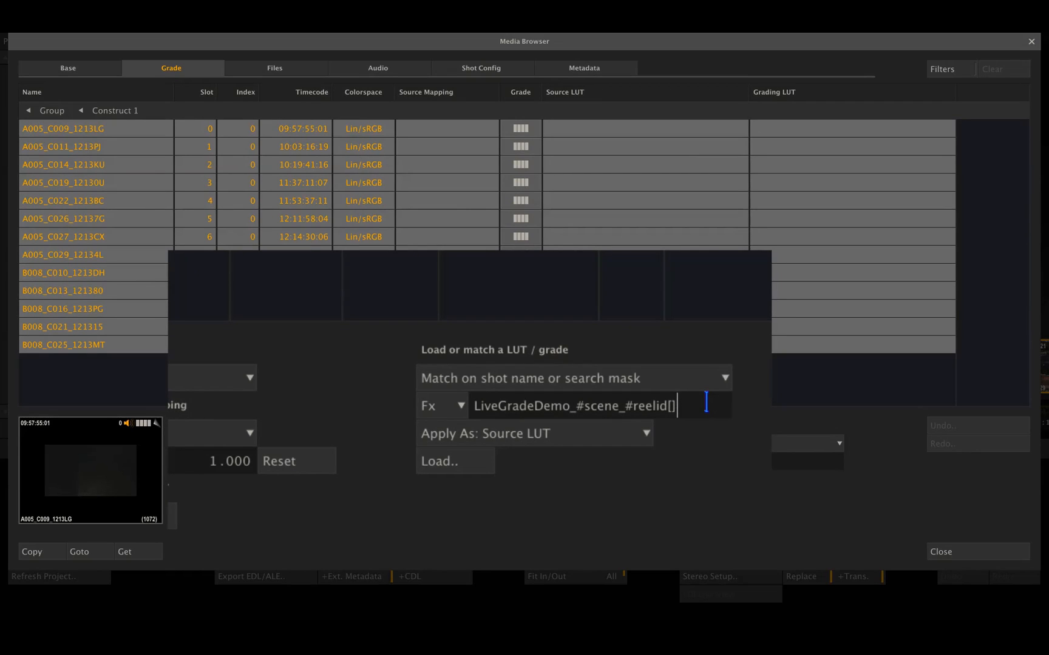
{"action": "type", "text": "0"}
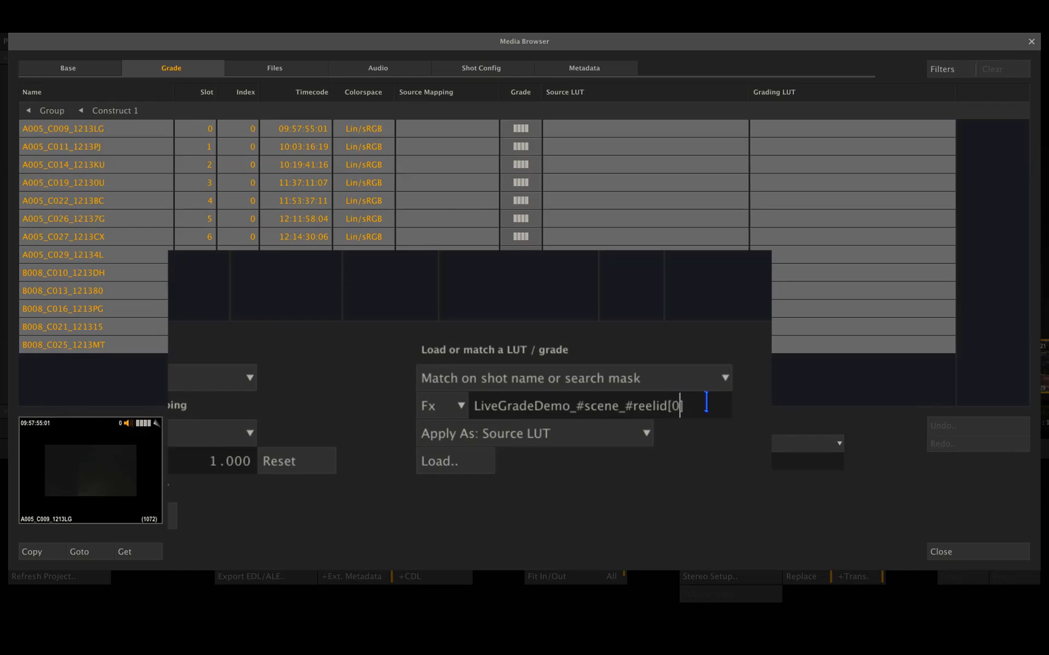
{"action": "type", "text": ",1"}
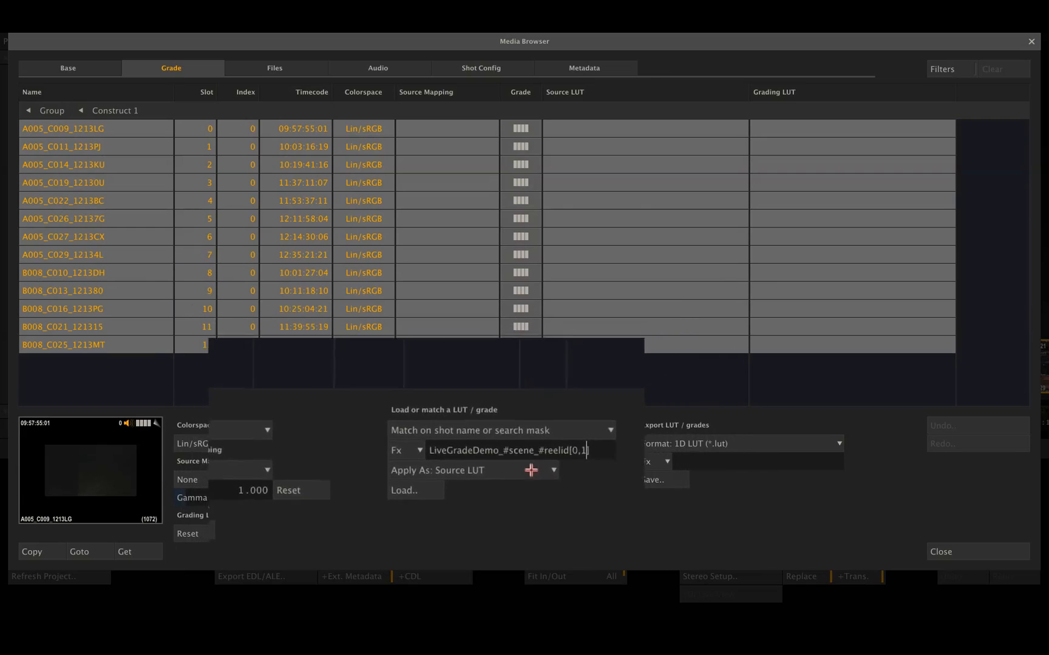
Apply matched LUTs as Source LUT and run the match against the recent LUTs folder
{"action": "left_click", "coordinate": [553, 470]}
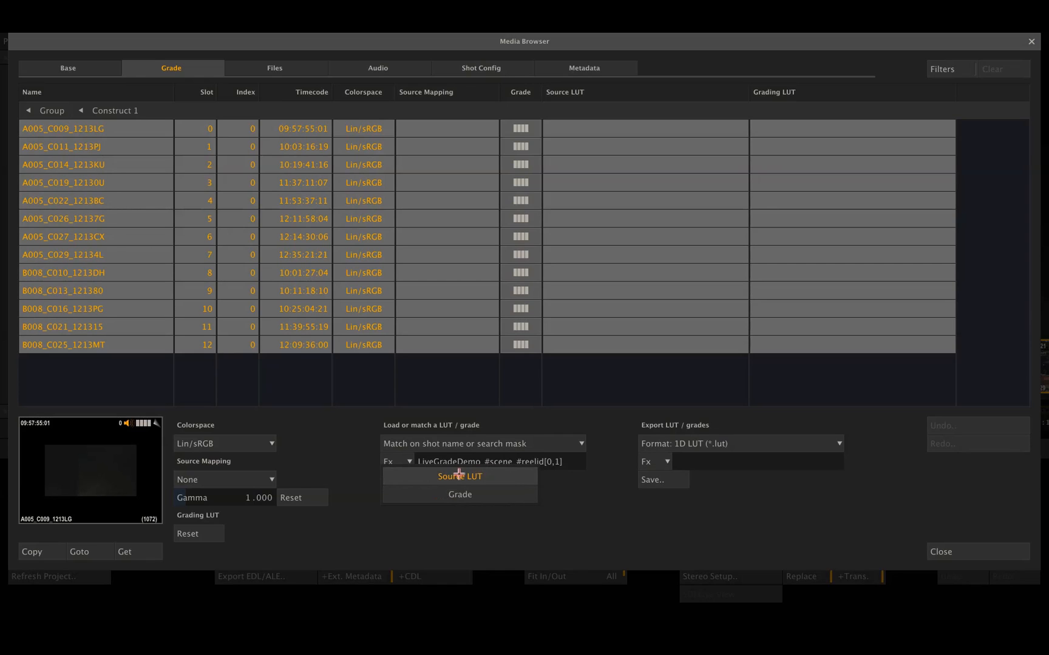
{"action": "left_click", "coordinate": [460, 476]}
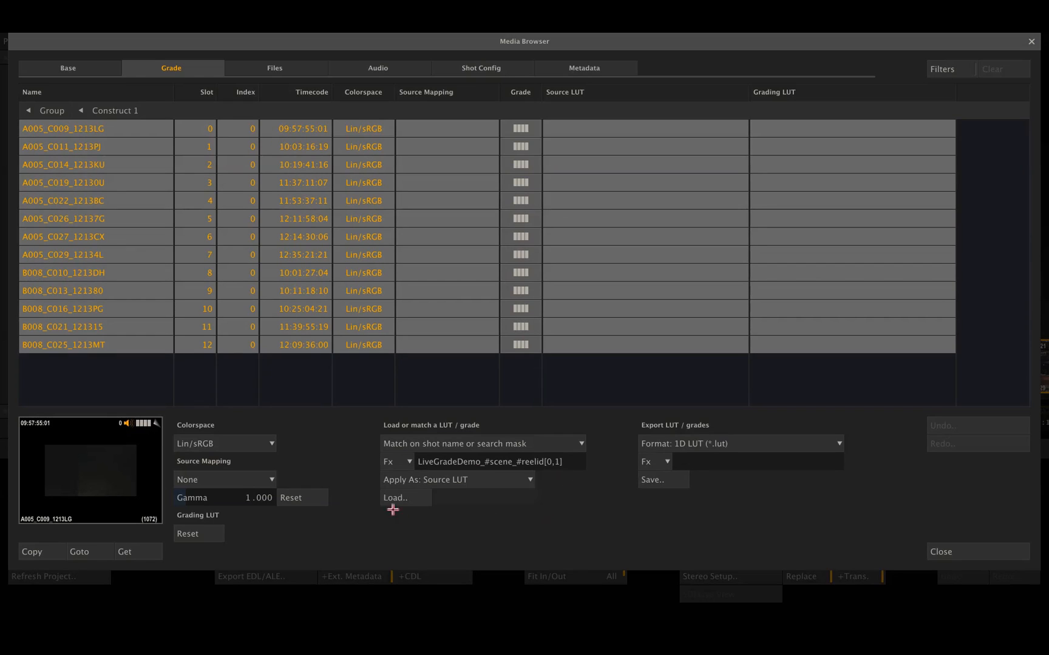
{"action": "left_click", "coordinate": [394, 498]}
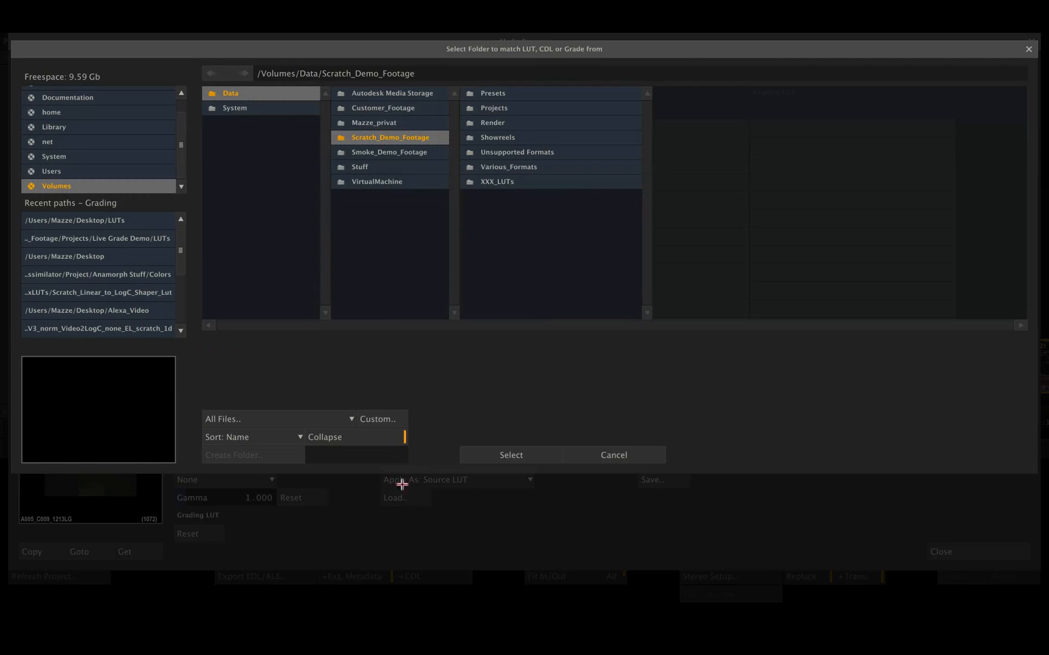
{"action": "left_click", "coordinate": [74, 220]}
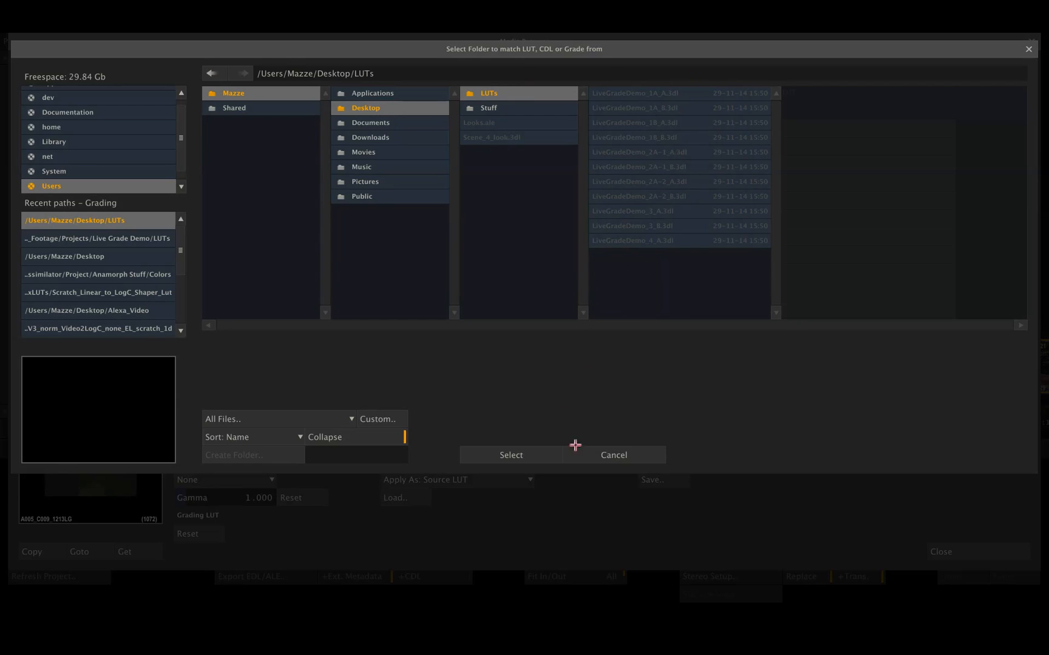
{"action": "left_click", "coordinate": [510, 456]}
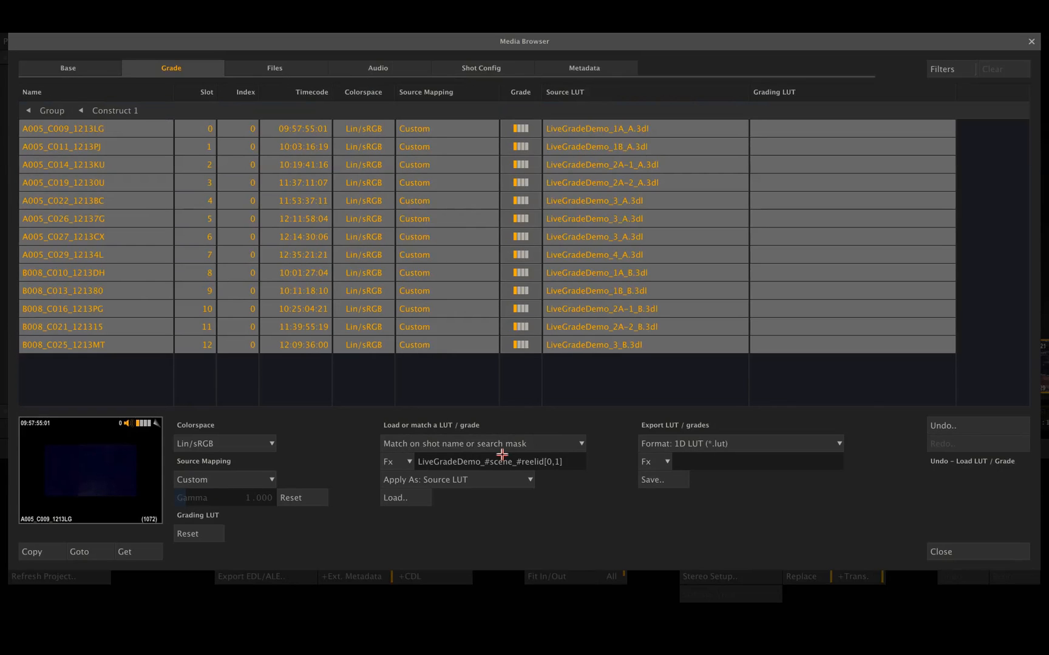
{"action": "mouse_move", "coordinate": [616, 101]}
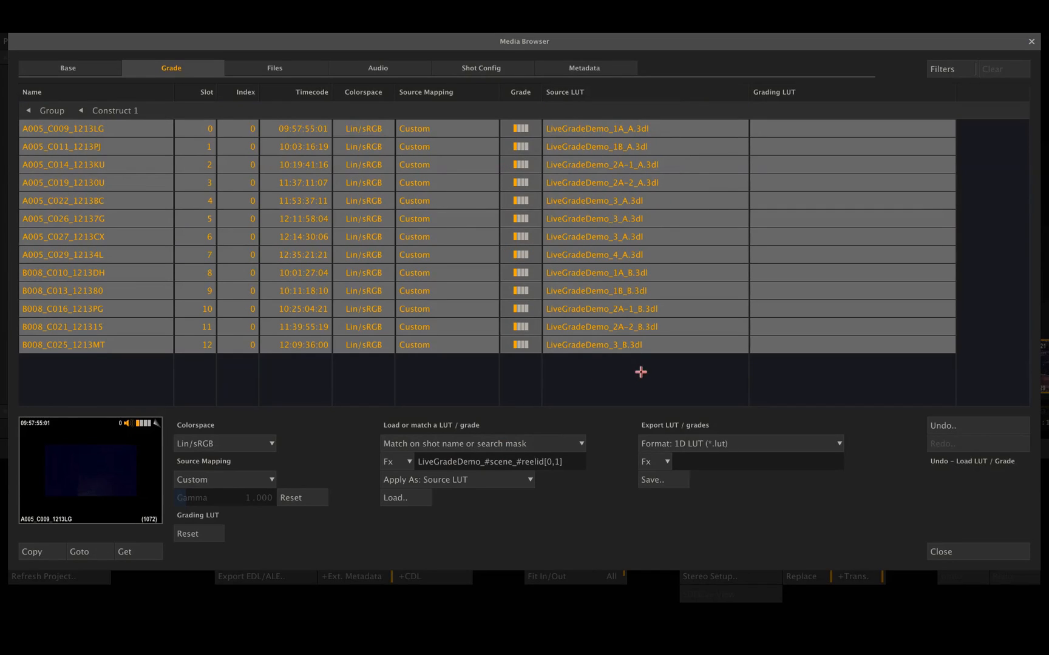
{"action": "left_click", "coordinate": [505, 461]}
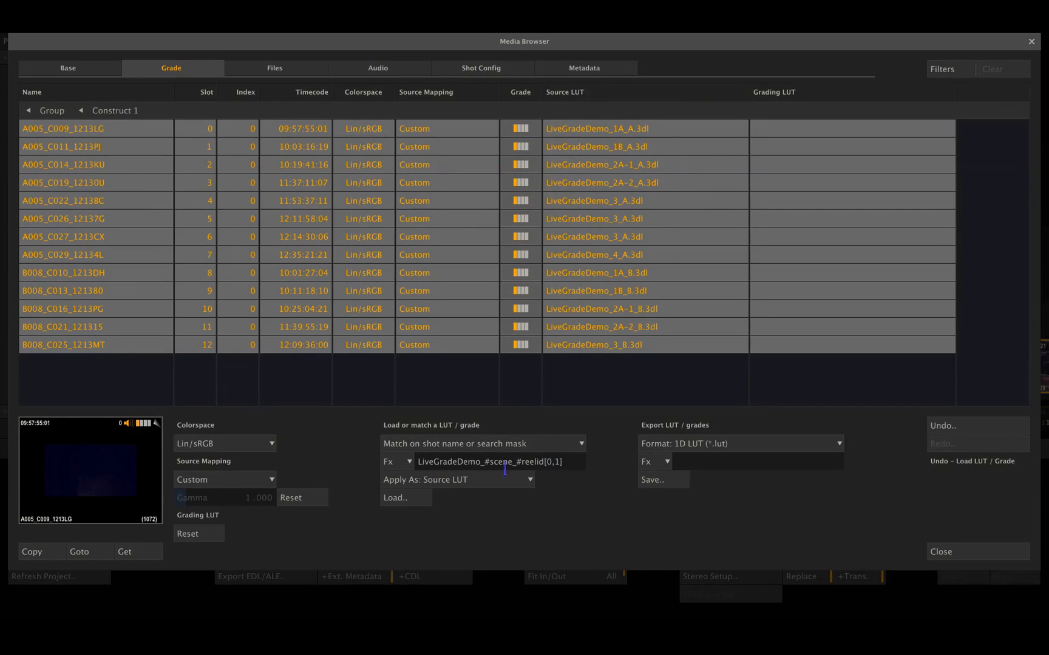
{"action": "mouse_move", "coordinate": [563, 423]}
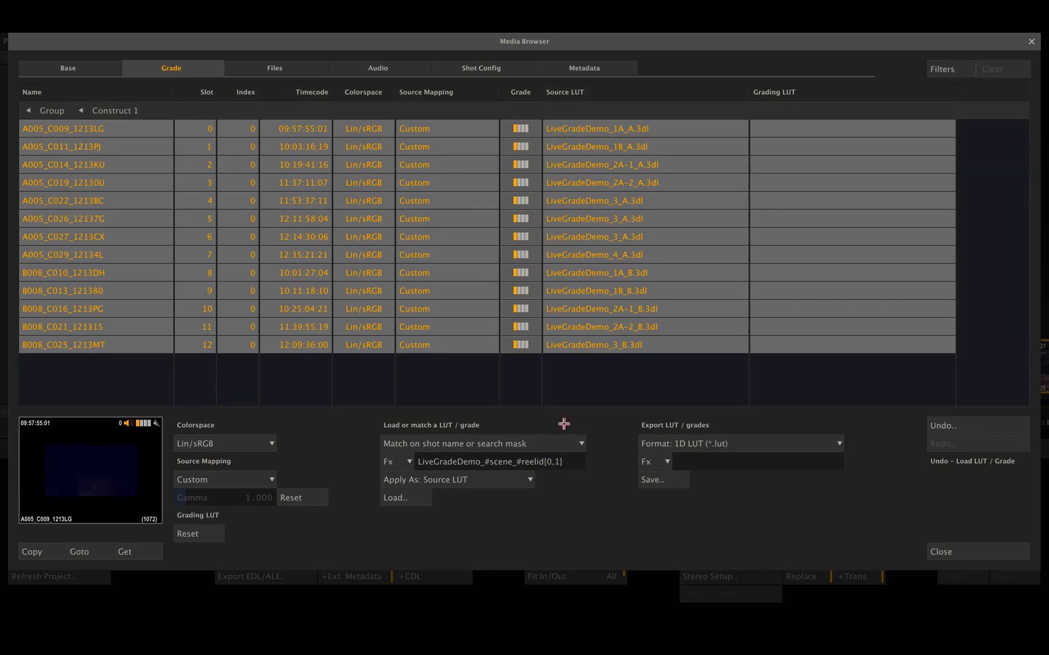
{"action": "left_click", "coordinate": [940, 552]}
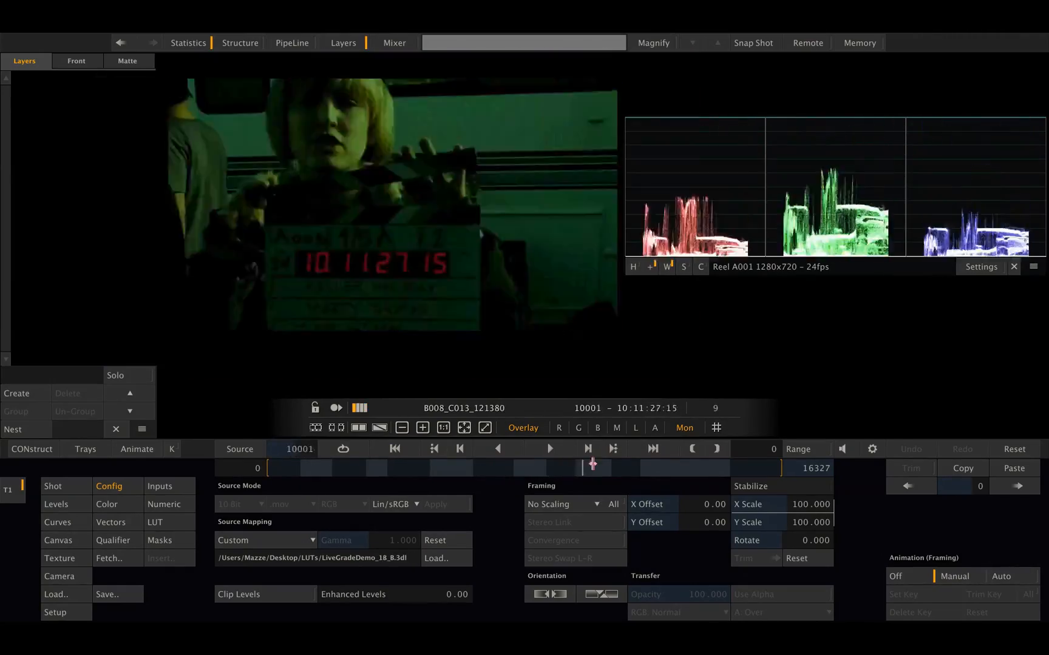
Move to clip A005_C022 and confirm its LiveGradeDemo_3_A.3dl source LUT look in the player
{"action": "left_click", "coordinate": [407, 469]}
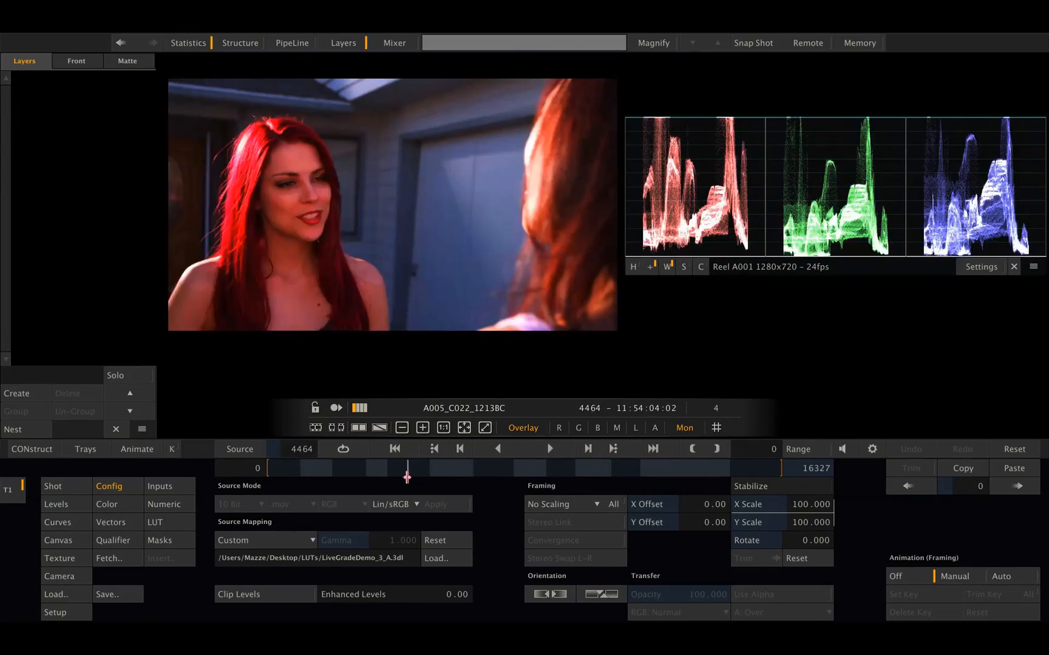